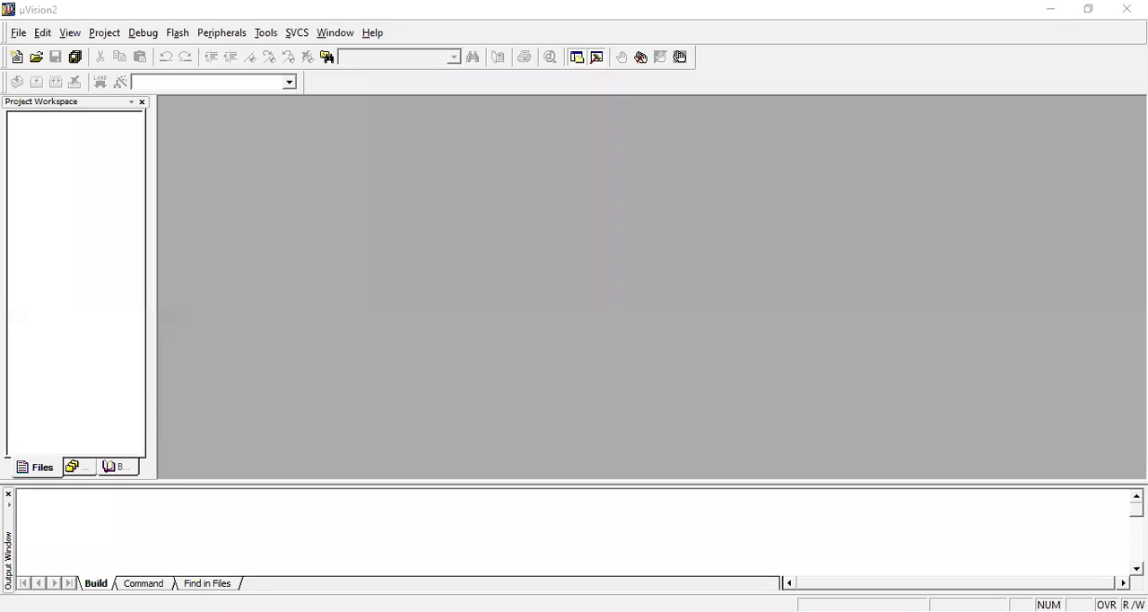
pyautogui.moveTo(930, 480)
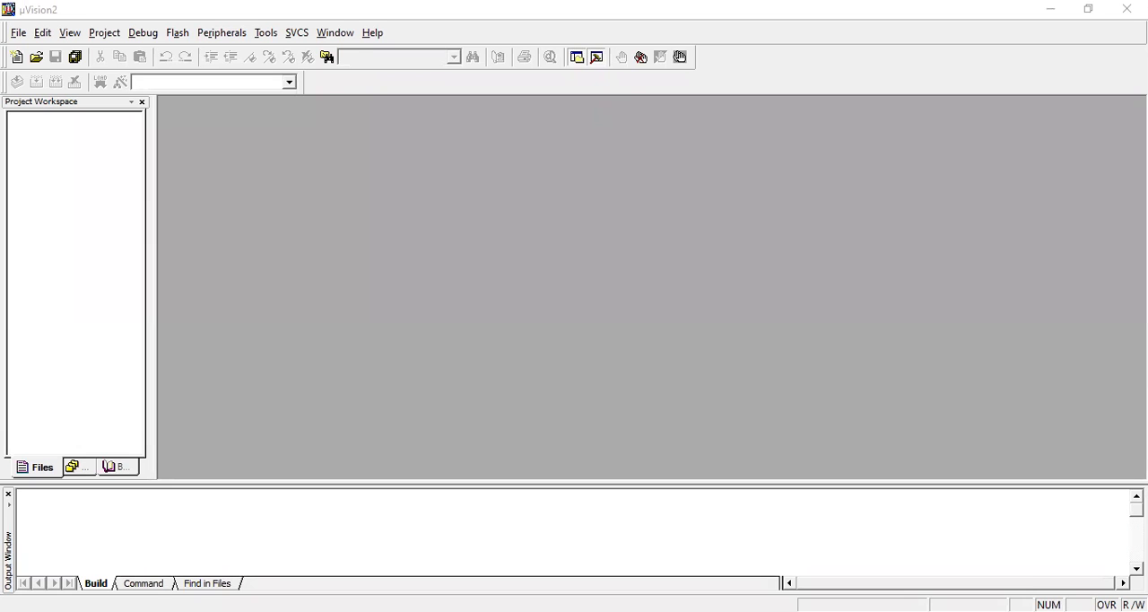
pyautogui.moveTo(695, 330)
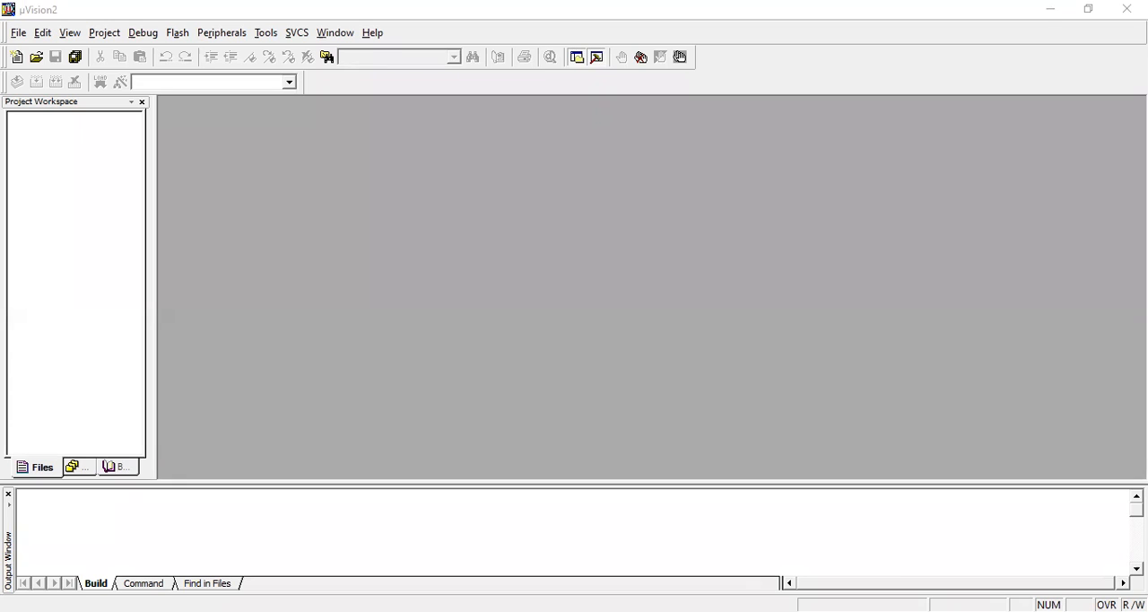
pyautogui.moveTo(671, 396)
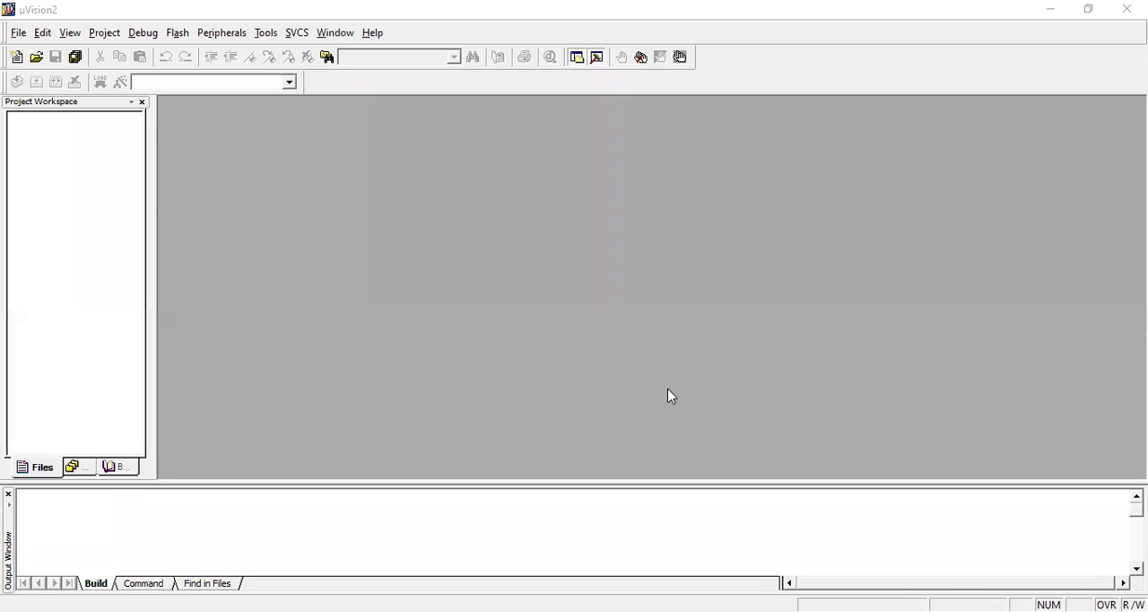
pyautogui.moveTo(310, 190)
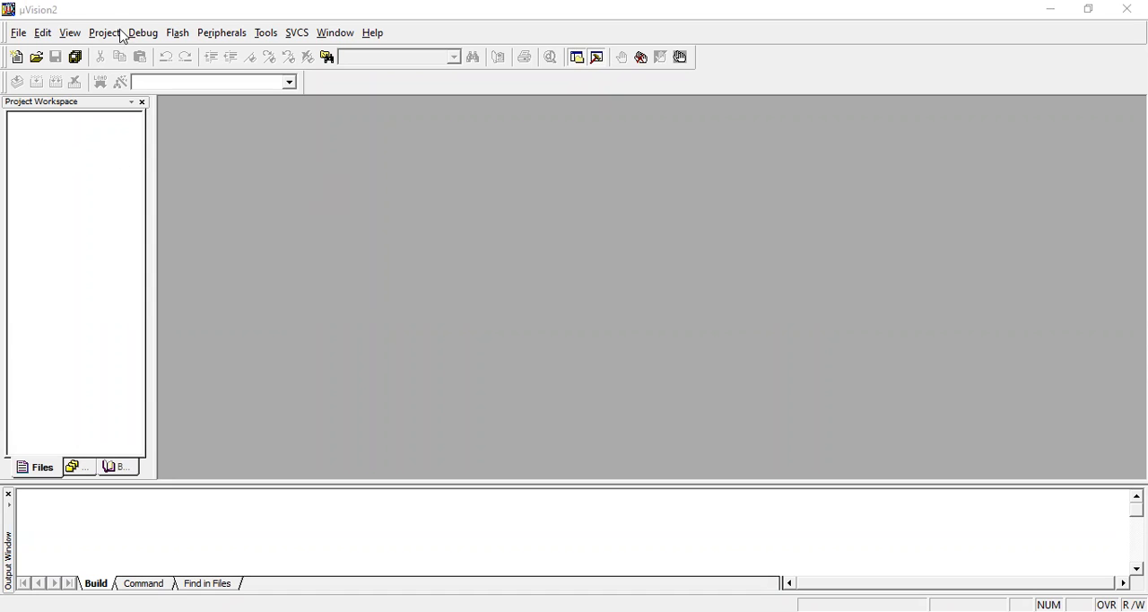
pyautogui.moveTo(104, 40)
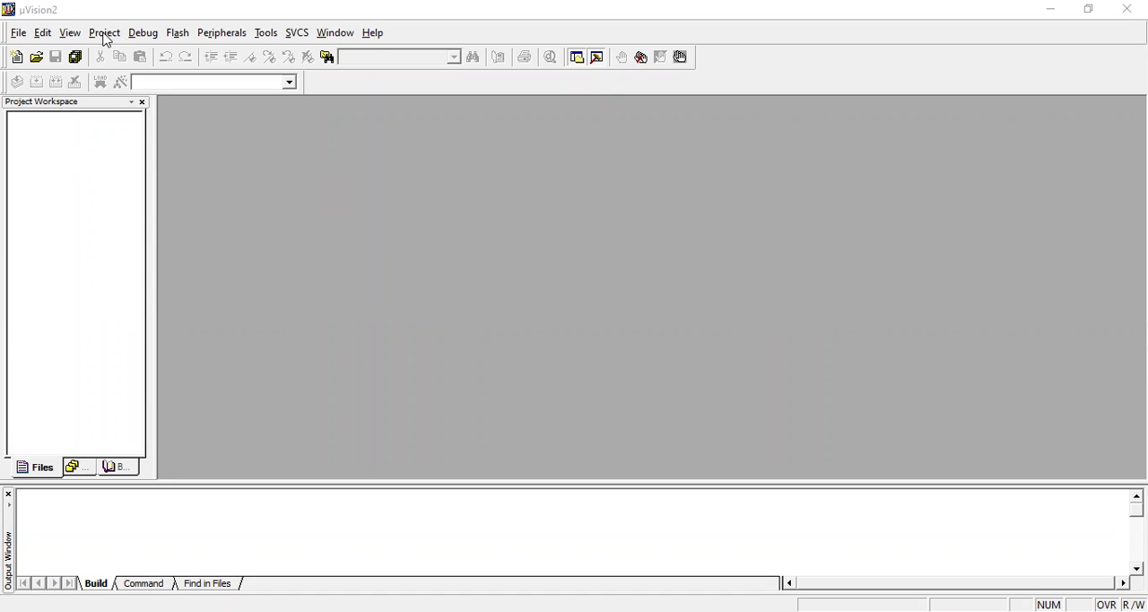
# Open the Project menu to reach the New Project command
pyautogui.click(104, 32)
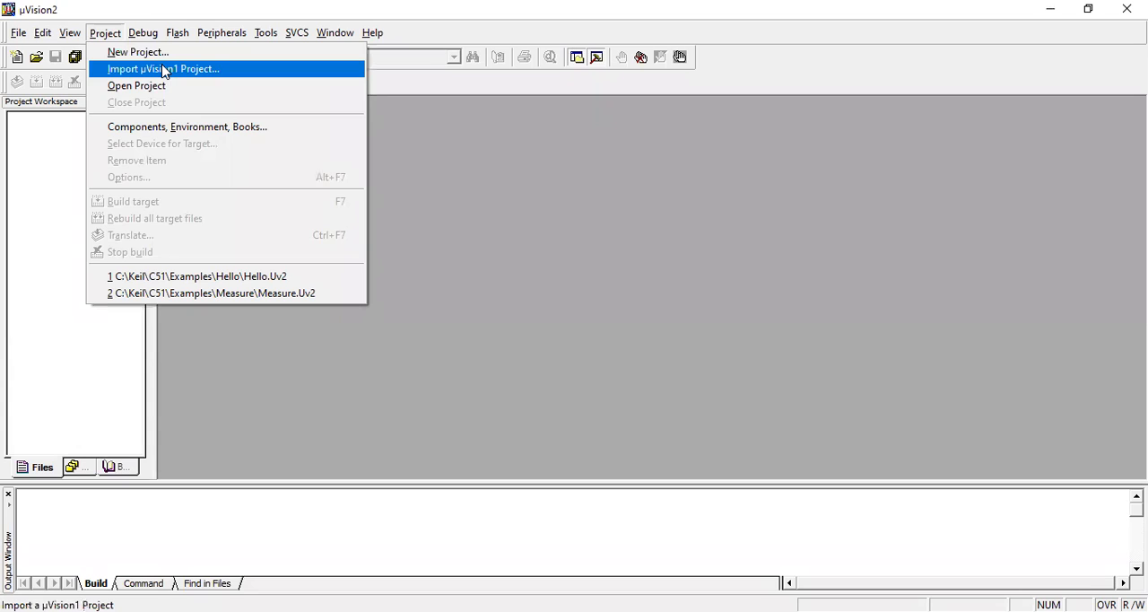
pyautogui.moveTo(144, 102)
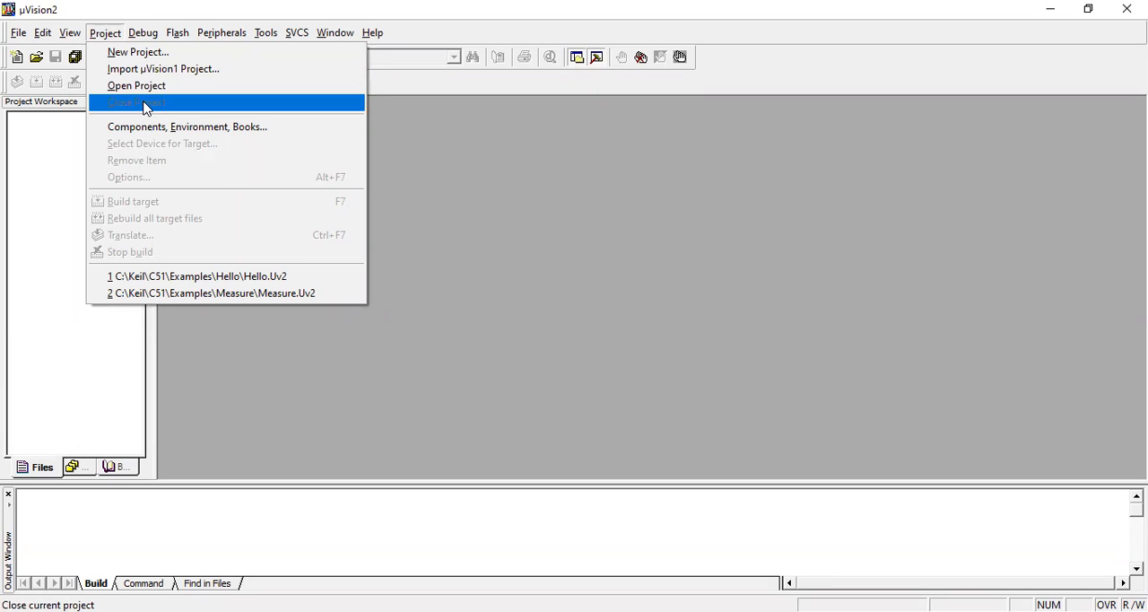
pyautogui.moveTo(173, 108)
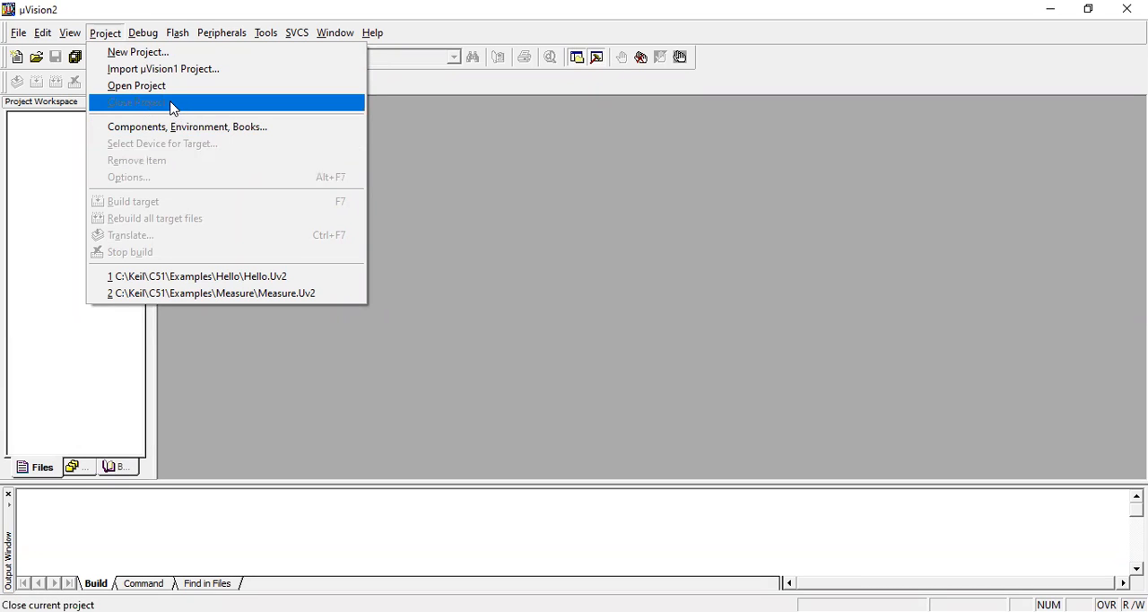
pyautogui.moveTo(187, 127)
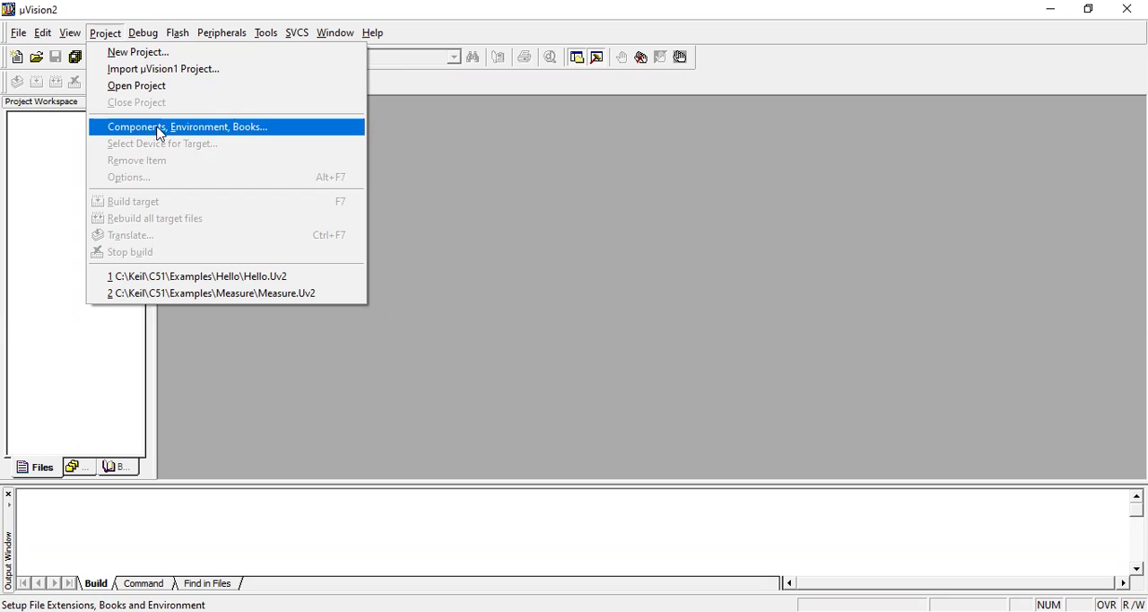
pyautogui.moveTo(157, 103)
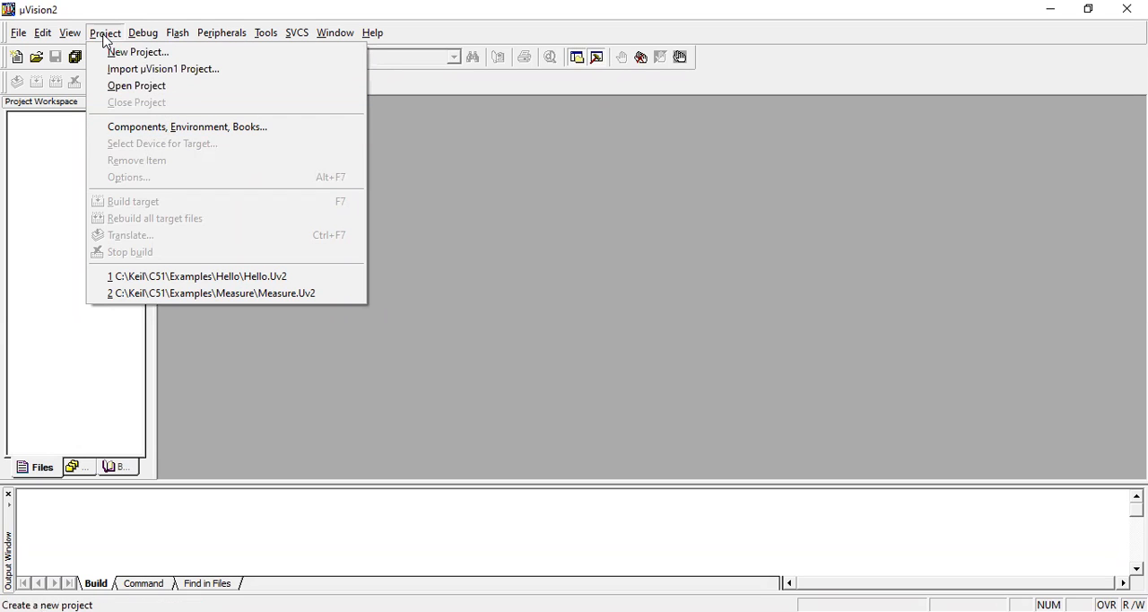
pyautogui.moveTo(137, 51)
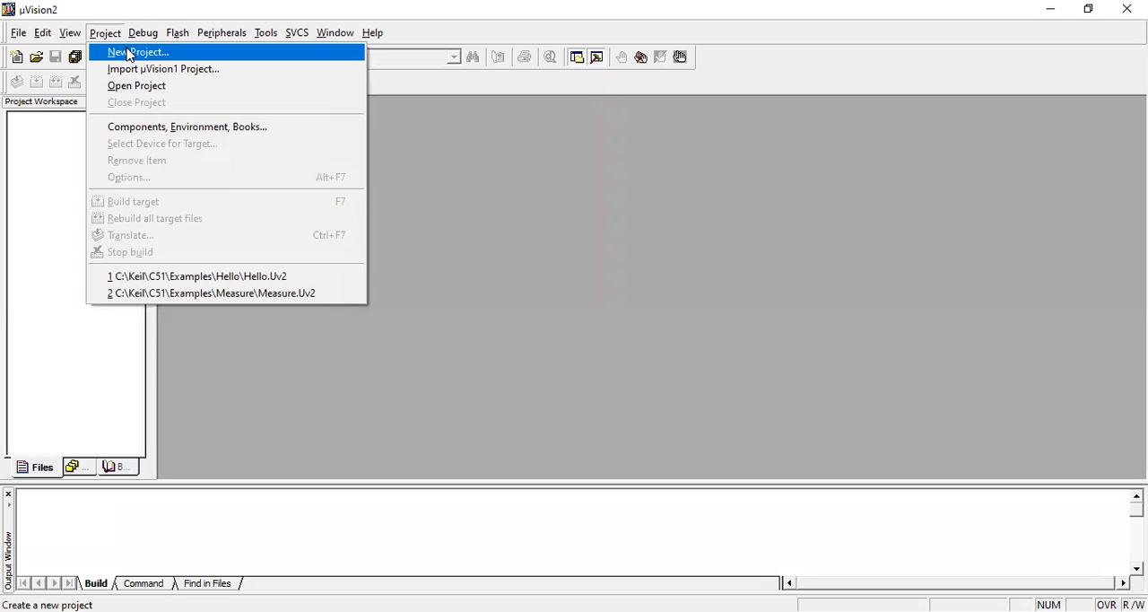
# Start a new project and set the save location to Local Disk (F:)
pyautogui.click(138, 51)
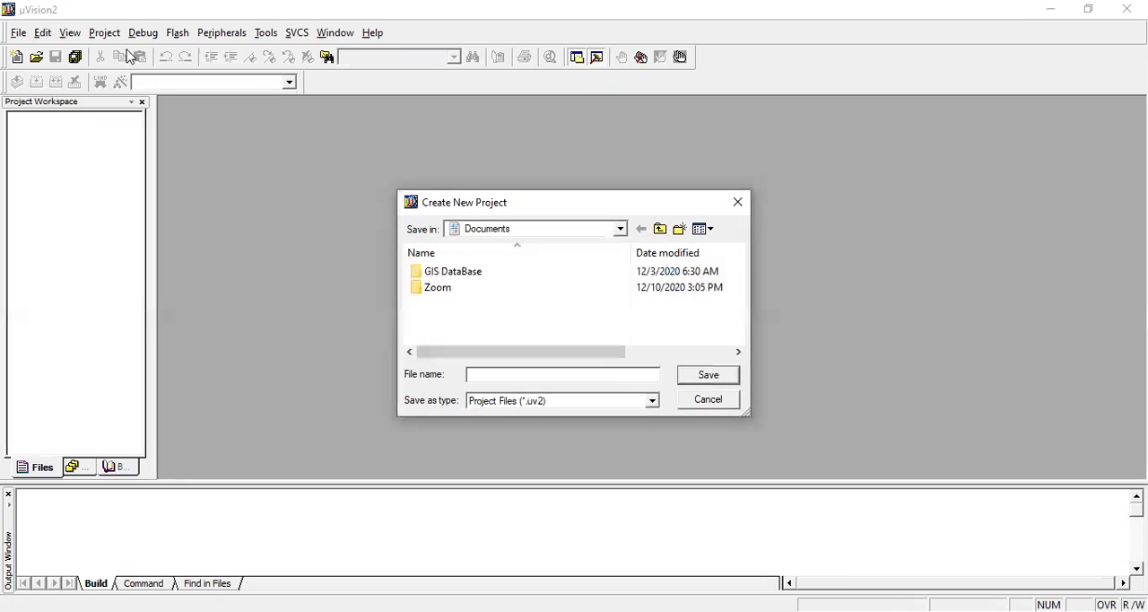
pyautogui.moveTo(598, 350)
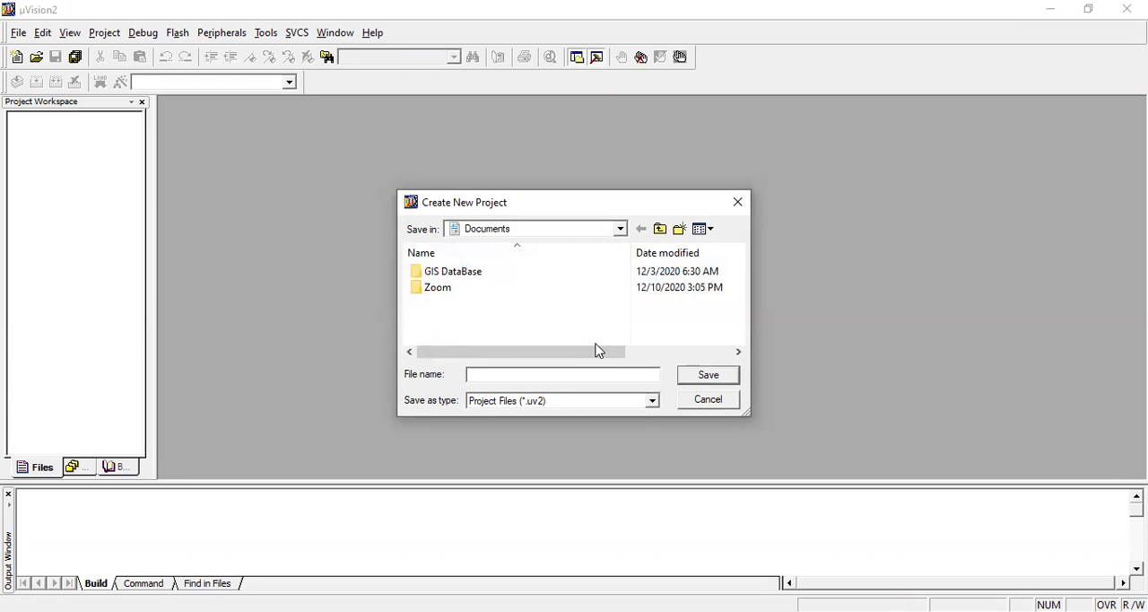
pyautogui.click(563, 374)
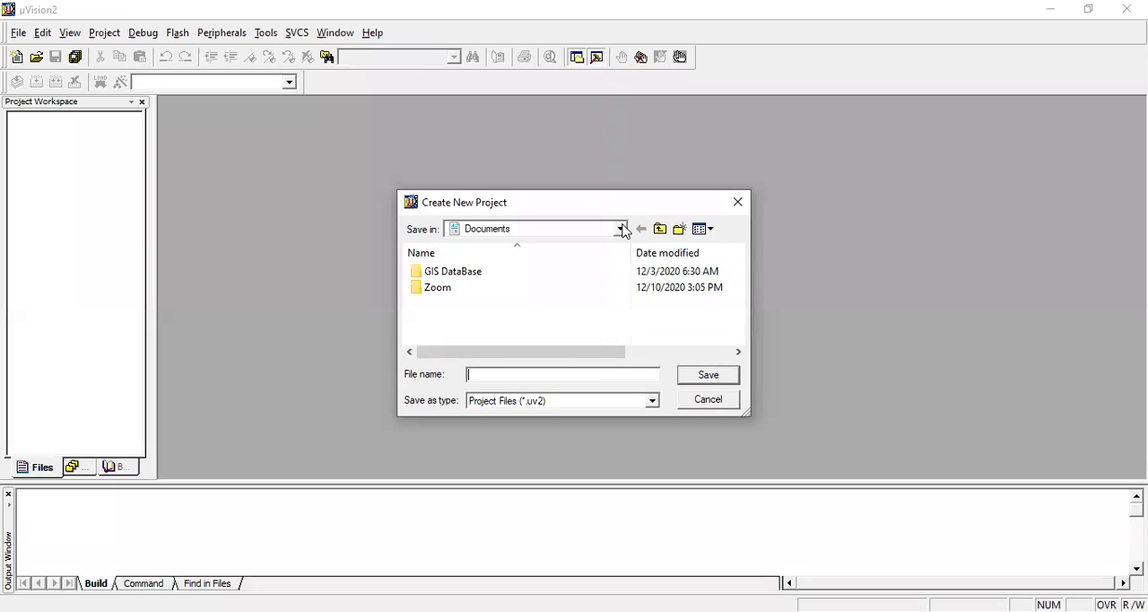
pyautogui.click(620, 229)
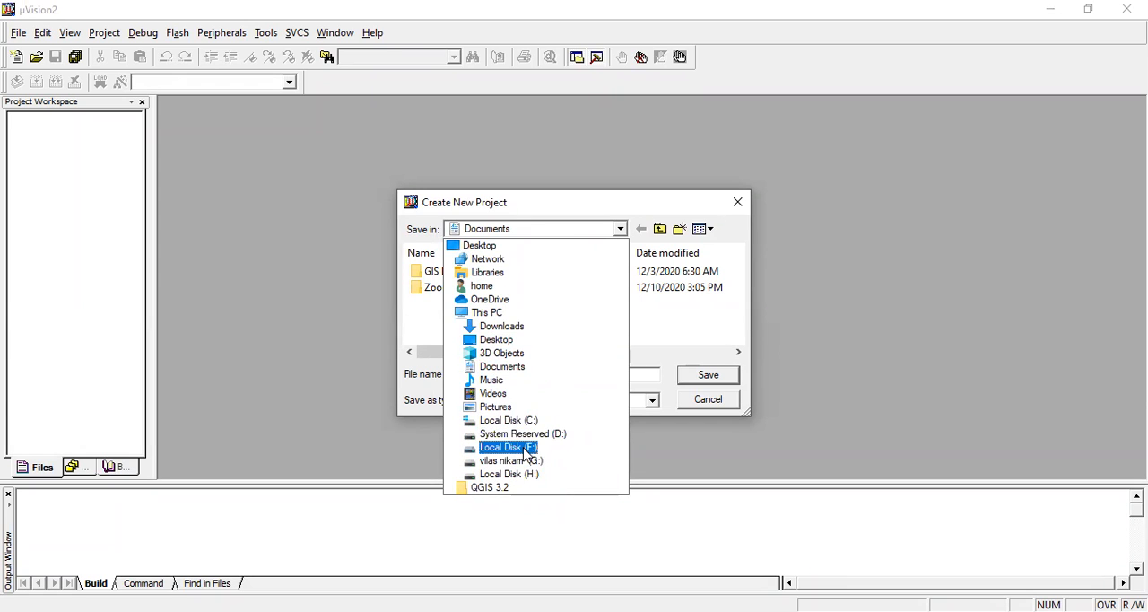
pyautogui.click(508, 447)
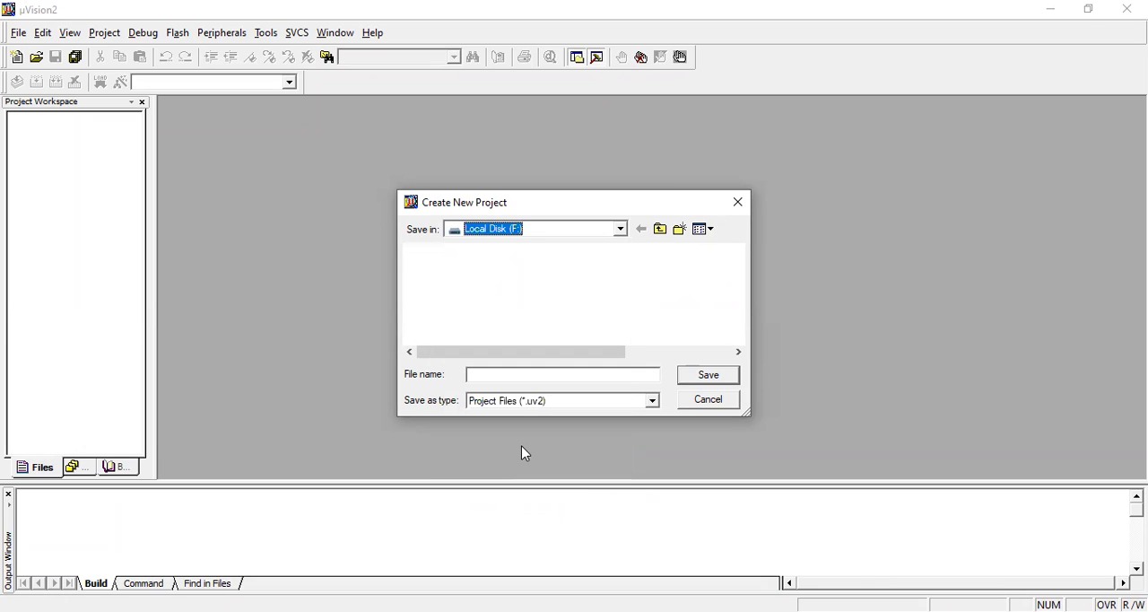
pyautogui.moveTo(537, 383)
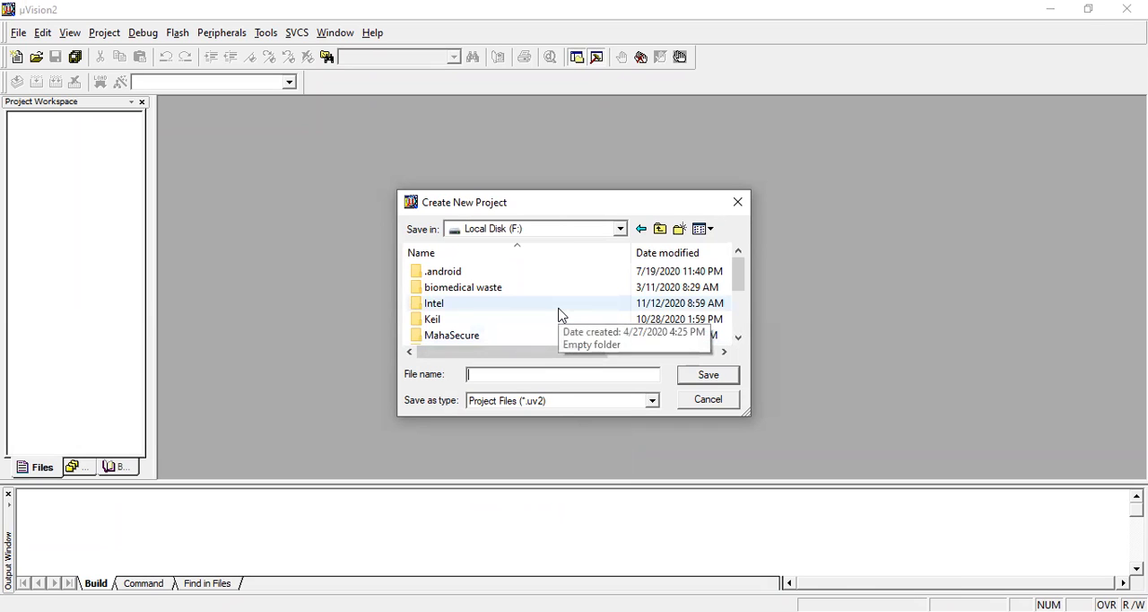
# Create and open a folder 'ESY PRACTICALS', then save the project as EXP1
pyautogui.rightClick(561, 319)
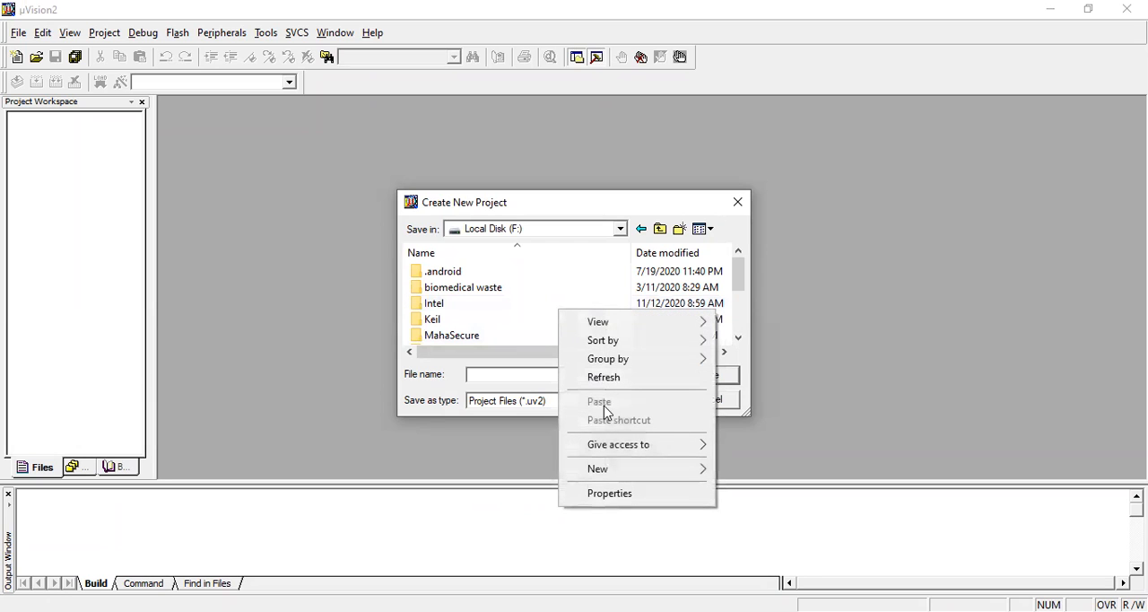
pyautogui.moveTo(596, 468)
pyautogui.write('E')
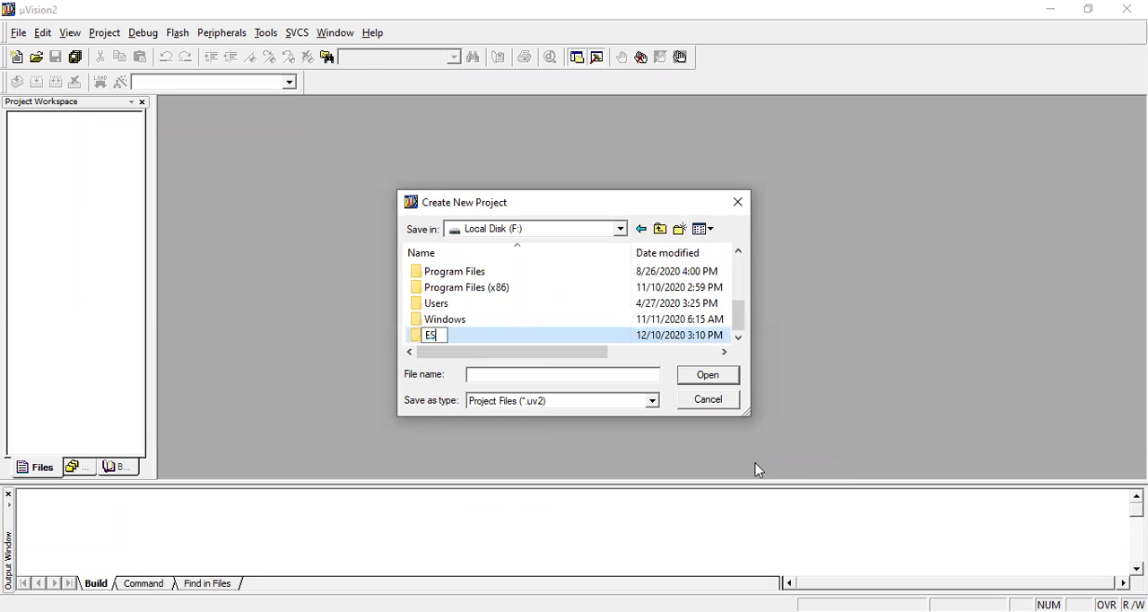
pyautogui.write('SY P')
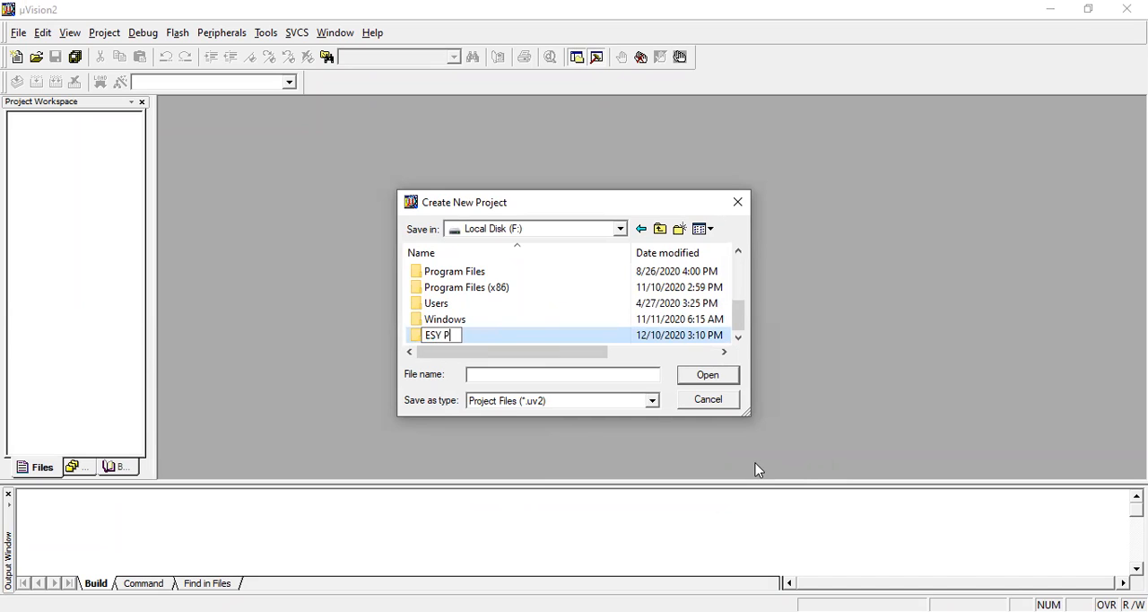
pyautogui.write('RACTICALS')
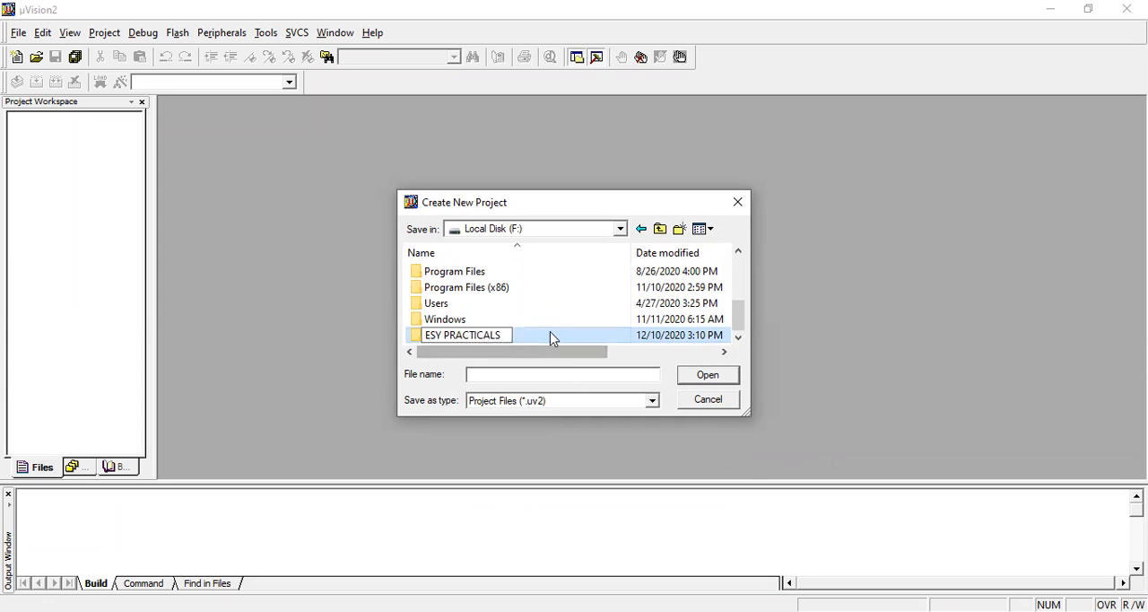
pyautogui.doubleClick(462, 334)
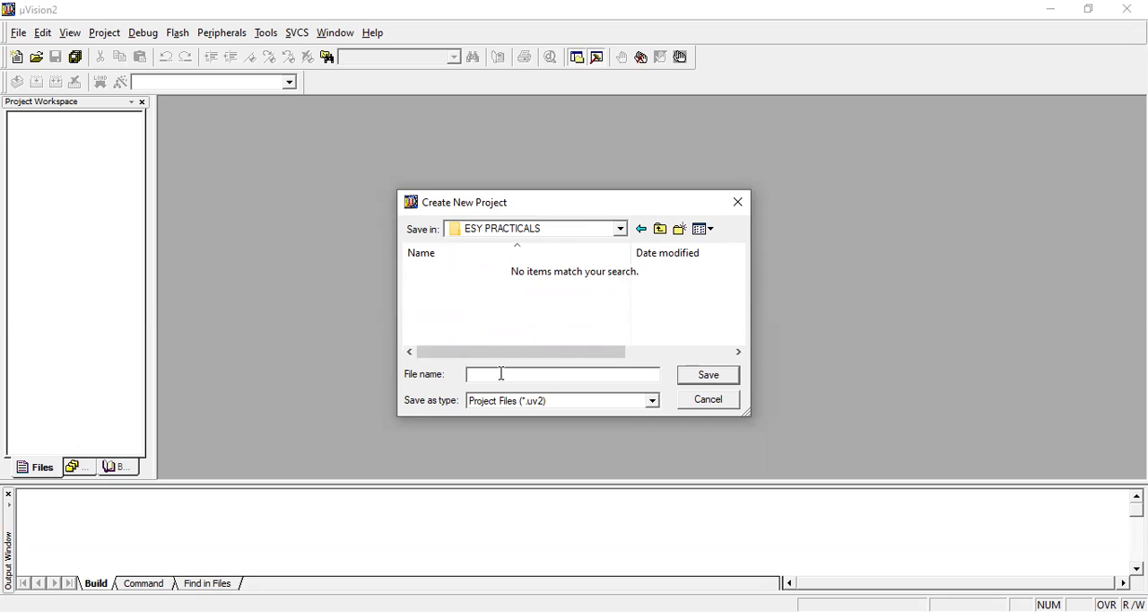
pyautogui.write('EXP1')
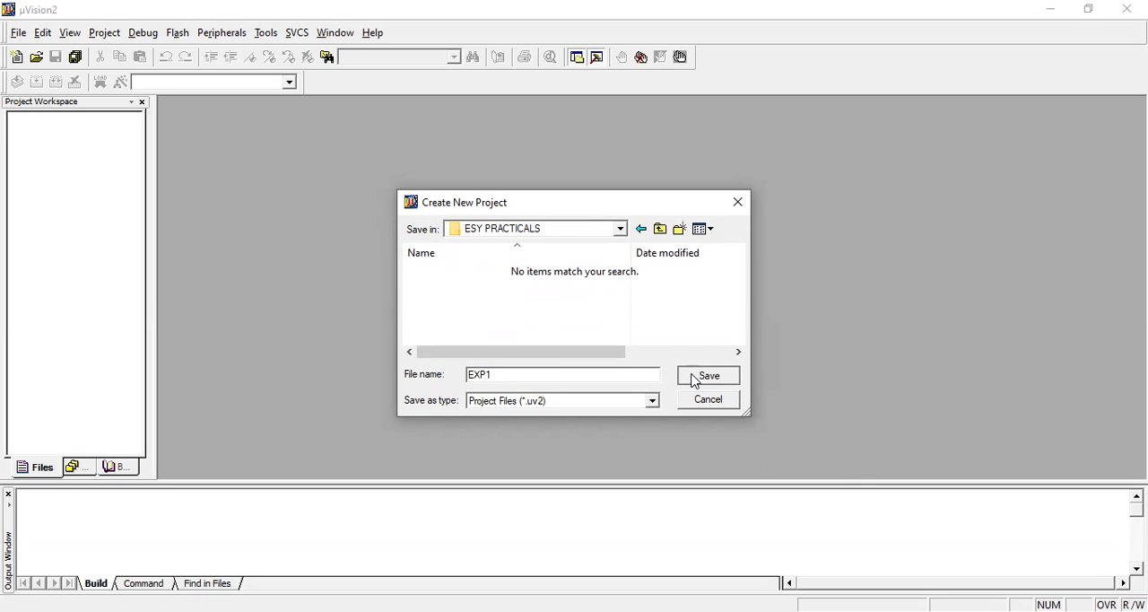
pyautogui.click(708, 376)
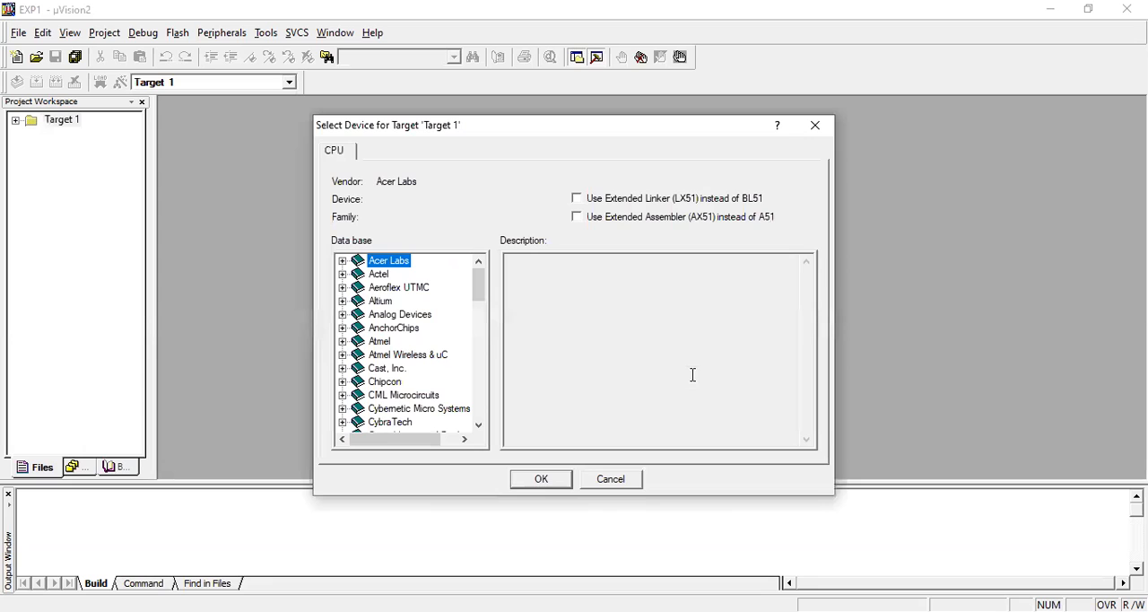
pyautogui.moveTo(583, 121)
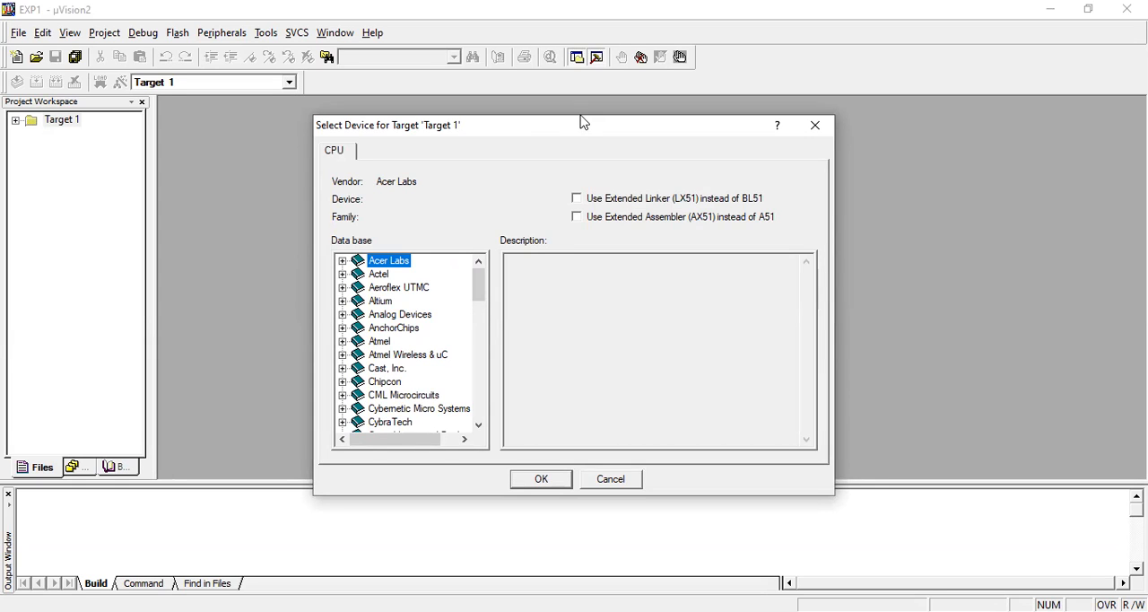
pyautogui.moveTo(323, 199)
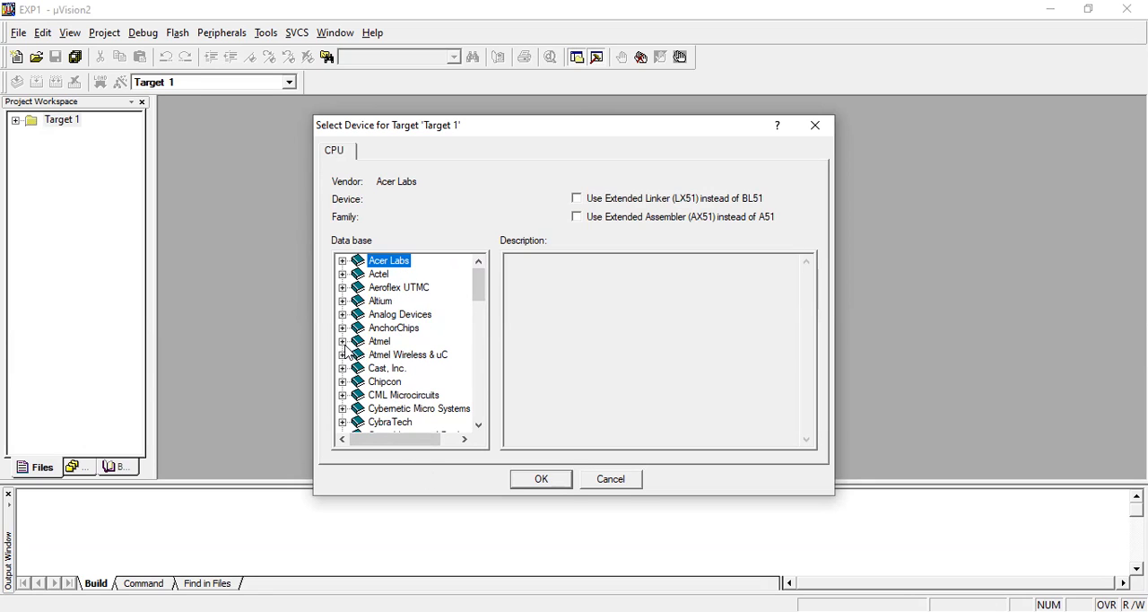
# Choose Atmel AT89C51RD2 from the device database for Target 1
pyautogui.click(342, 341)
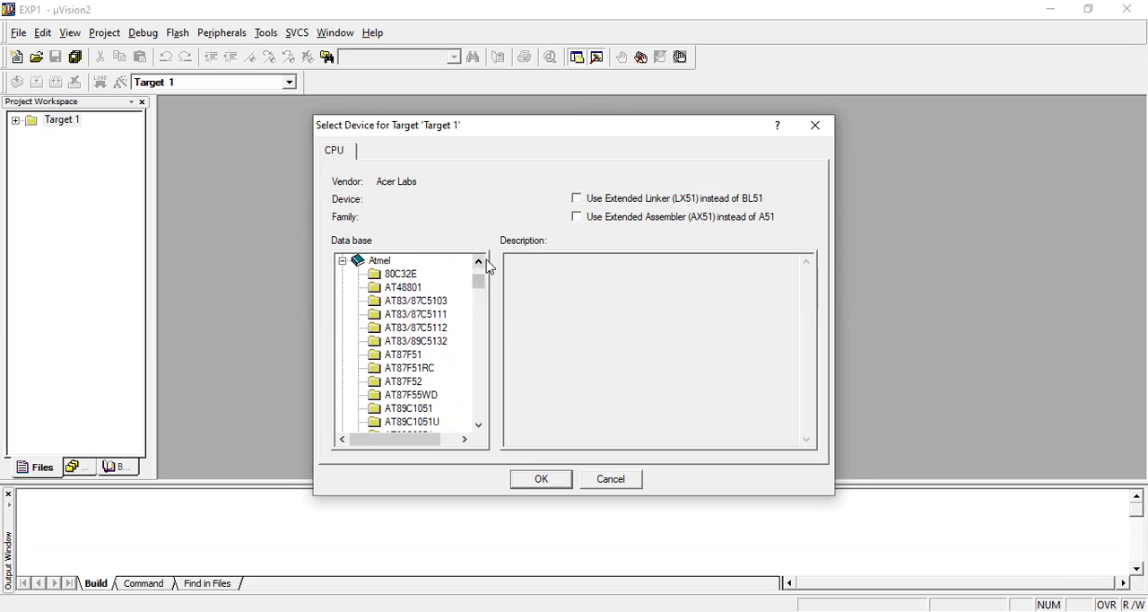
pyautogui.scroll(-3)
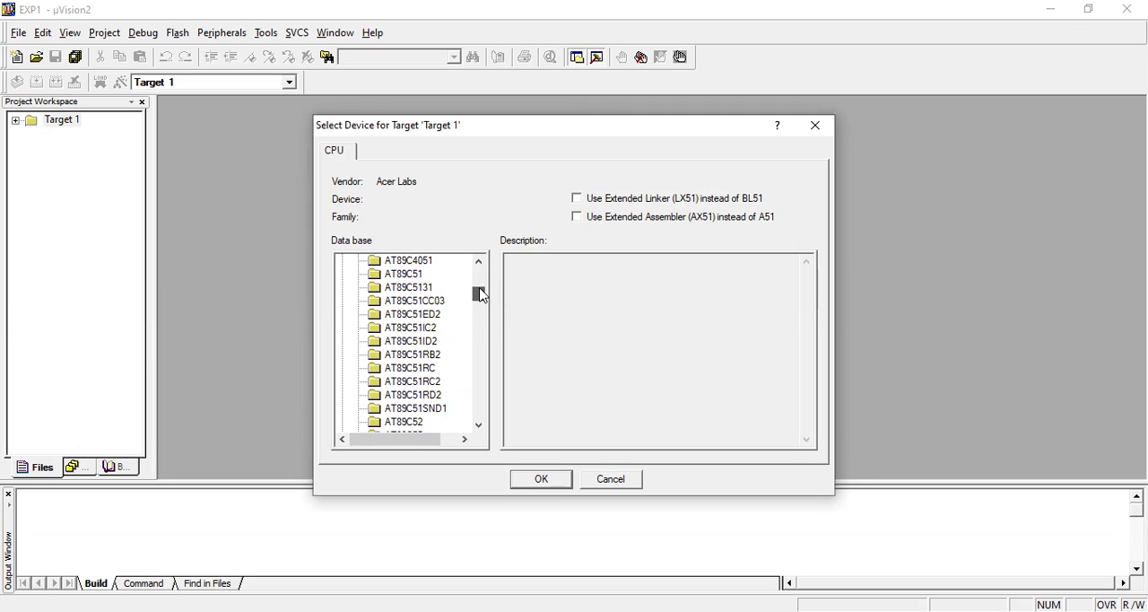
pyautogui.click(412, 395)
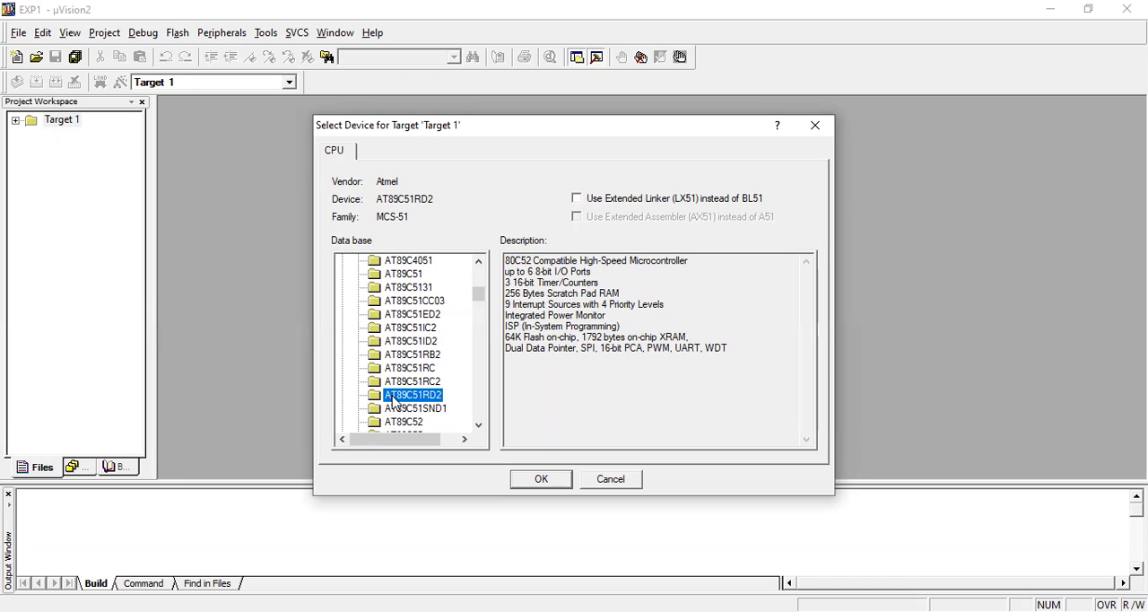
pyautogui.moveTo(574, 460)
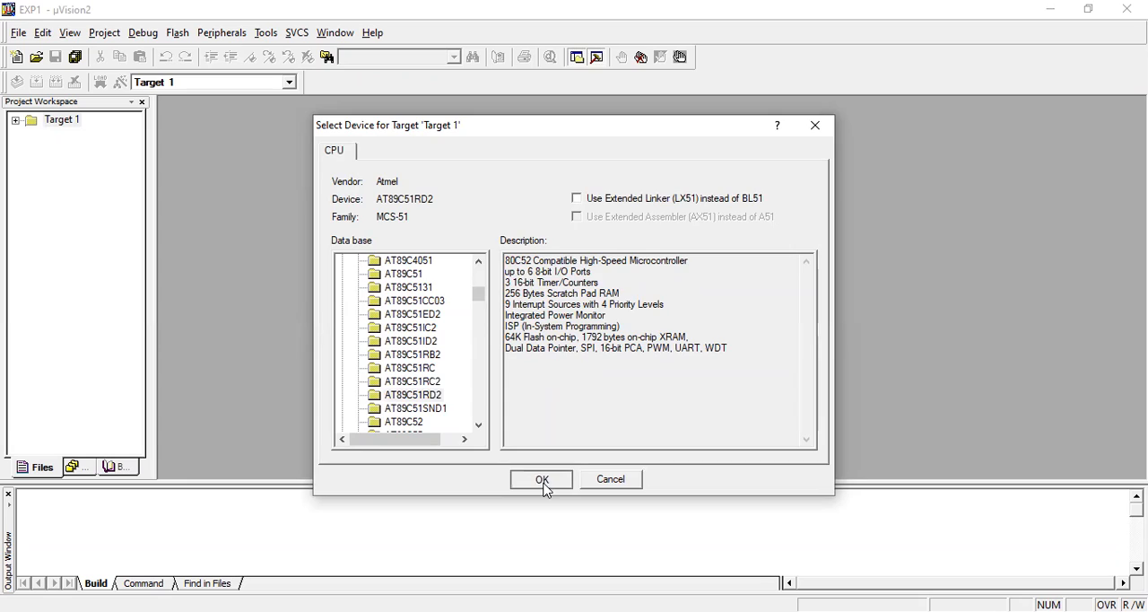
pyautogui.click(541, 478)
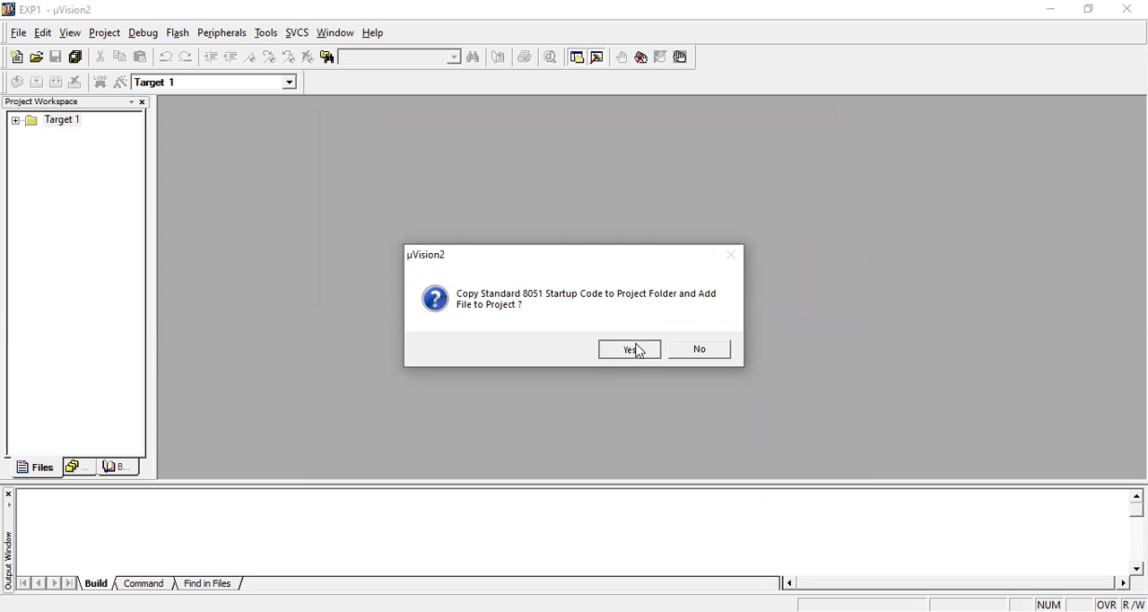
# Accept copying the standard 8051 startup code into the project folder
pyautogui.click(628, 349)
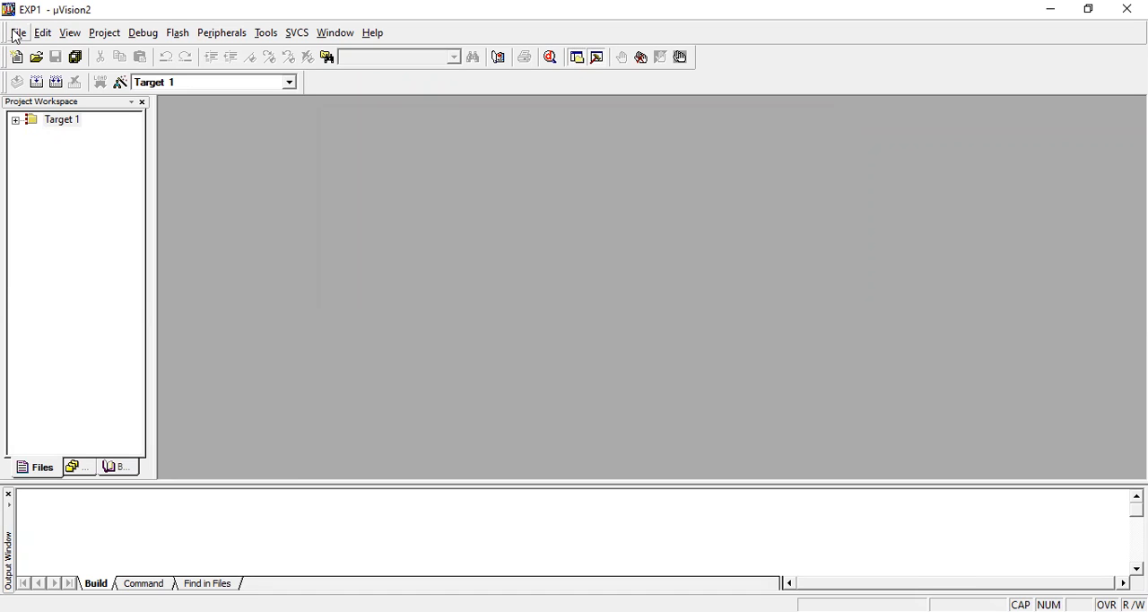
# Create a new blank source file and maximize its Text1 window
pyautogui.click(18, 32)
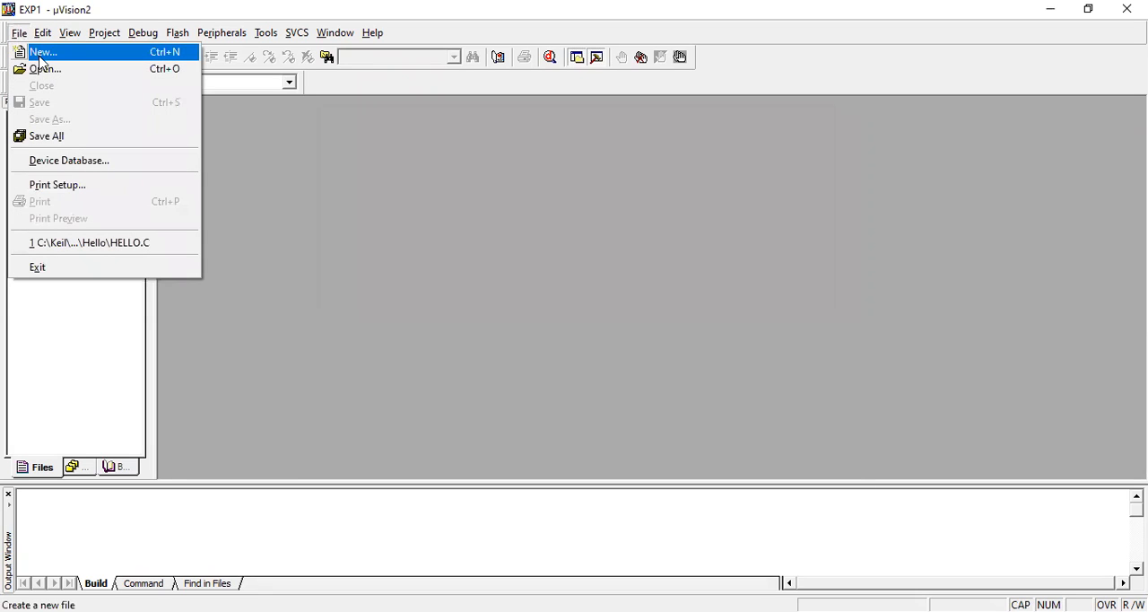
pyautogui.click(42, 51)
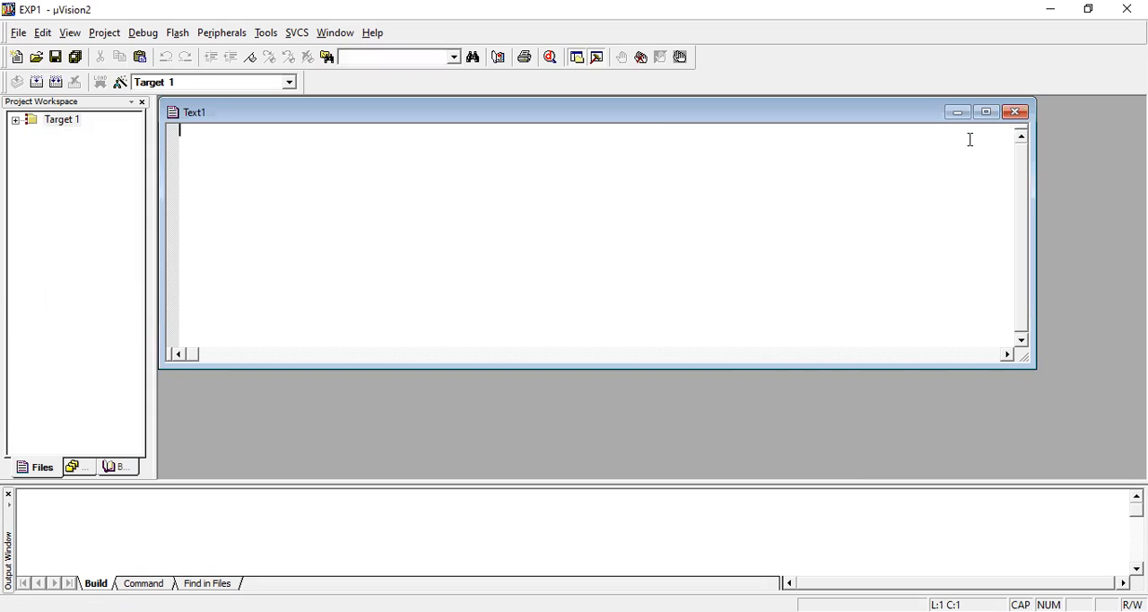
pyautogui.click(986, 111)
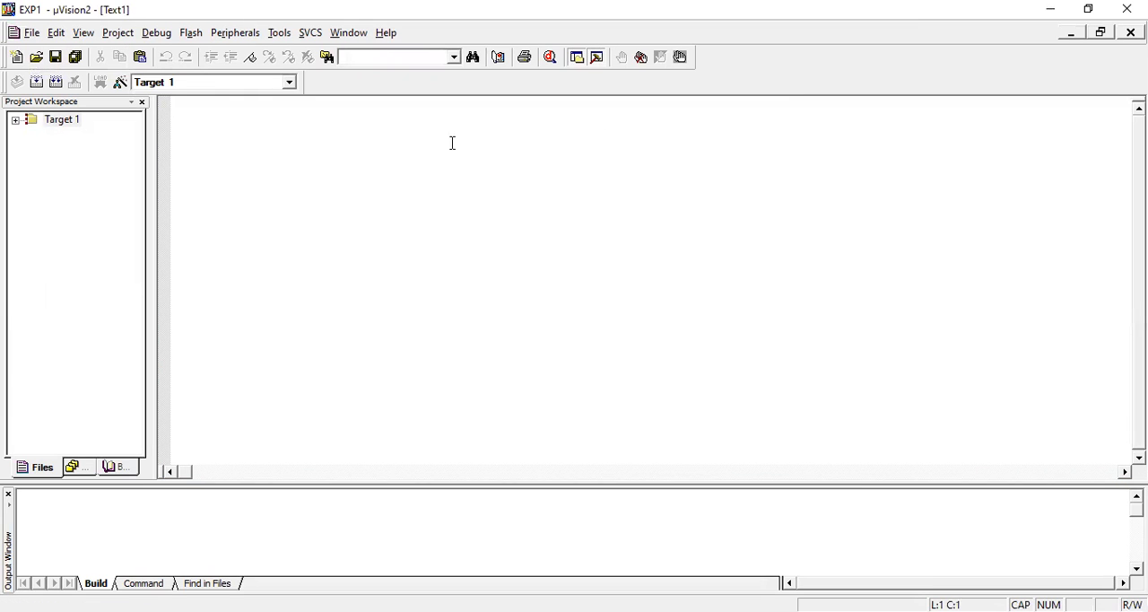
pyautogui.moveTo(291, 108)
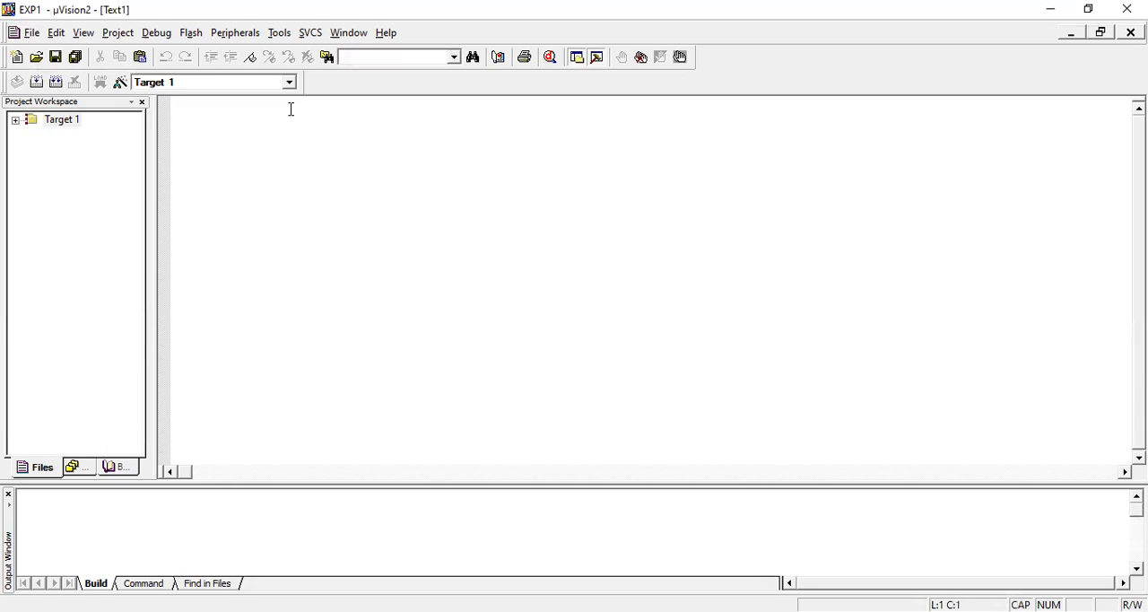
pyautogui.click(172, 103)
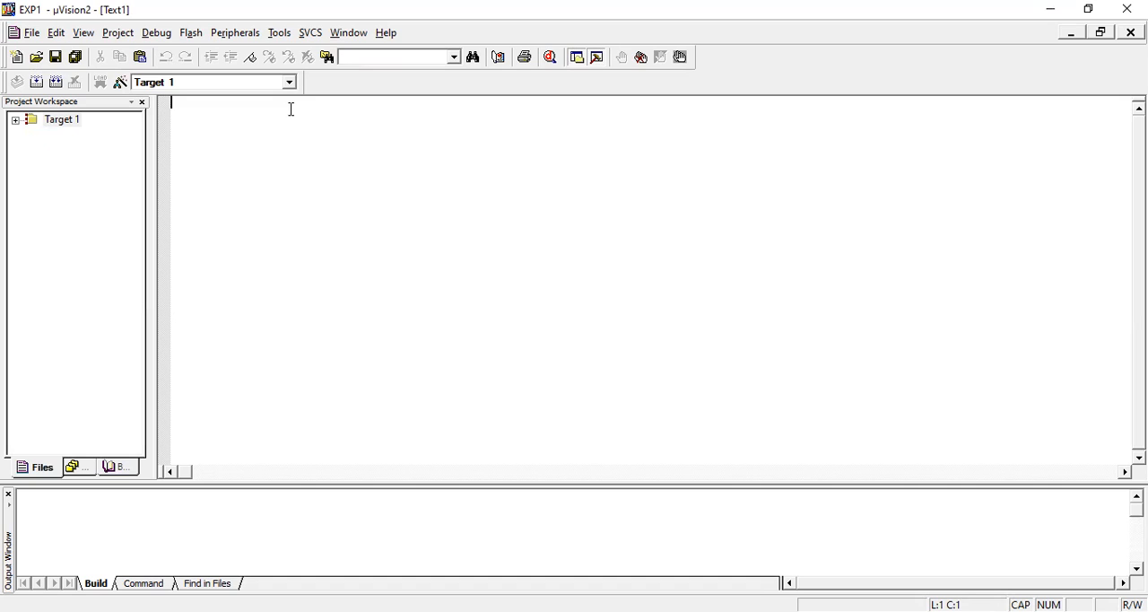
# Type #include <reg51.h>, the void main(void) header and an opening brace
pyautogui.write('#IN')
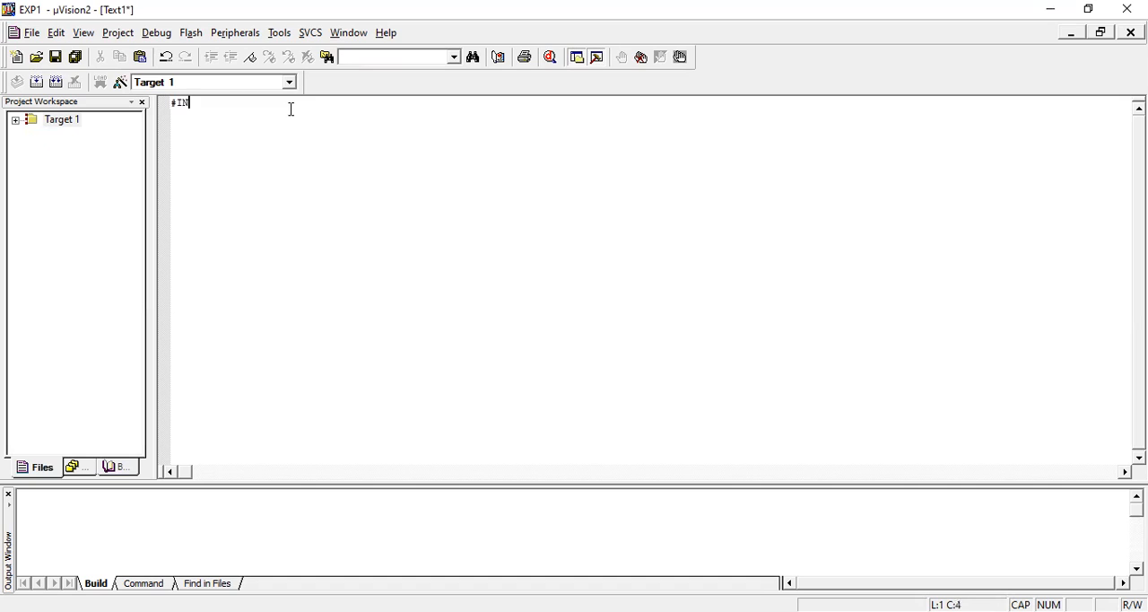
pyautogui.write('CLUD')
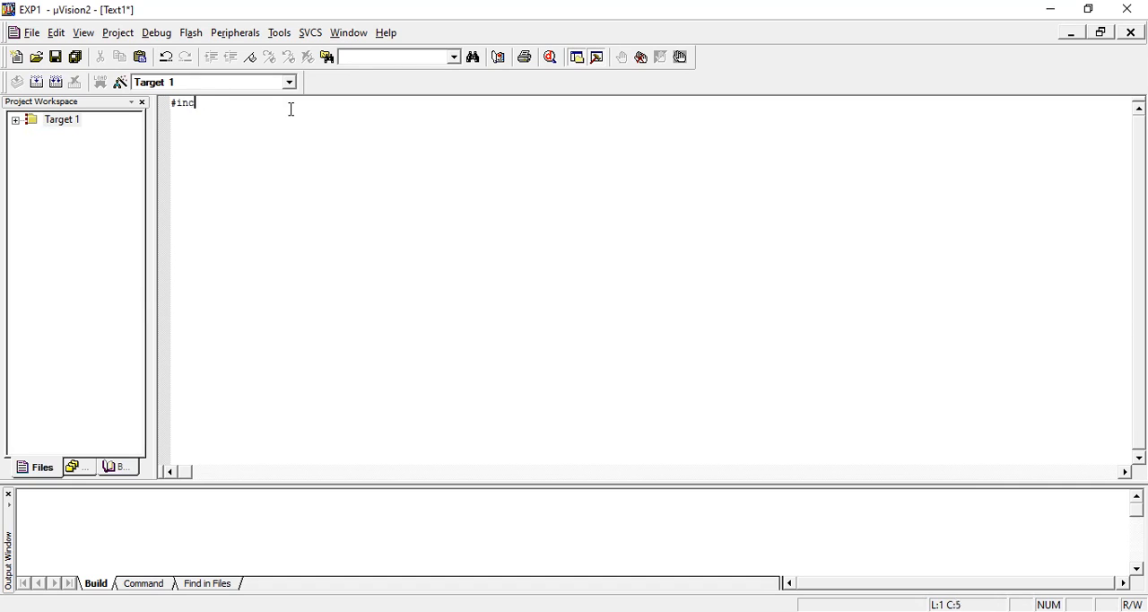
pyautogui.write('lude')
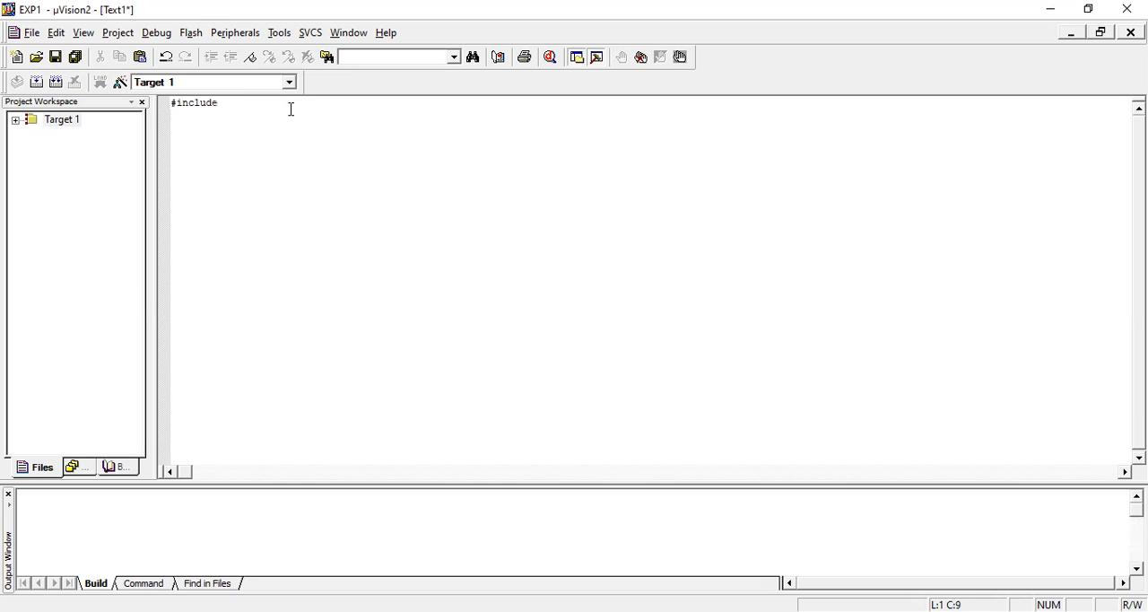
pyautogui.write('K')
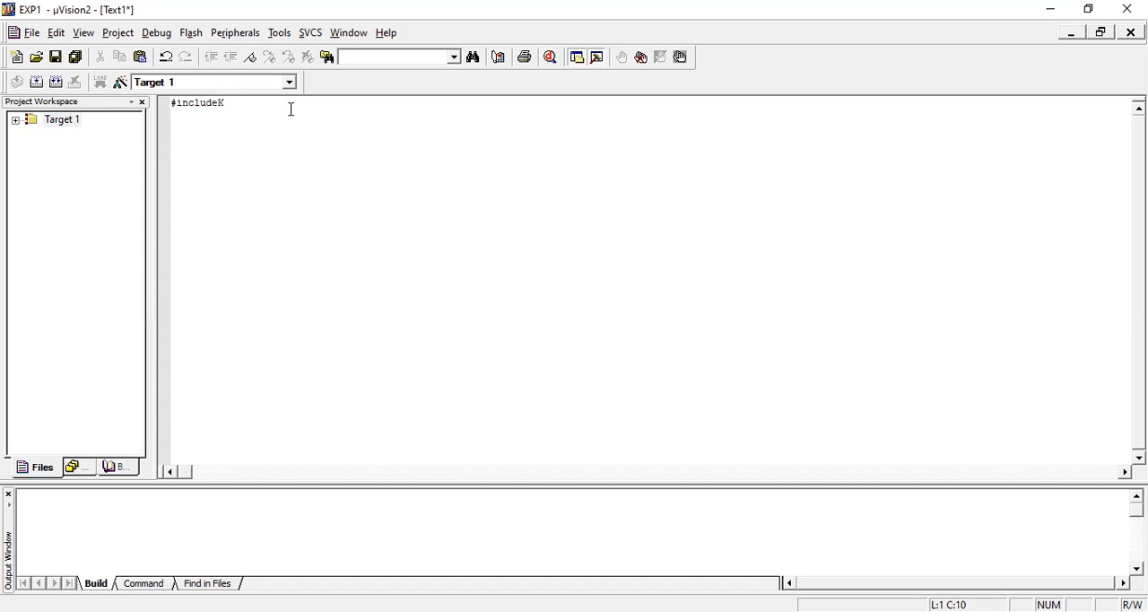
pyautogui.write('<')
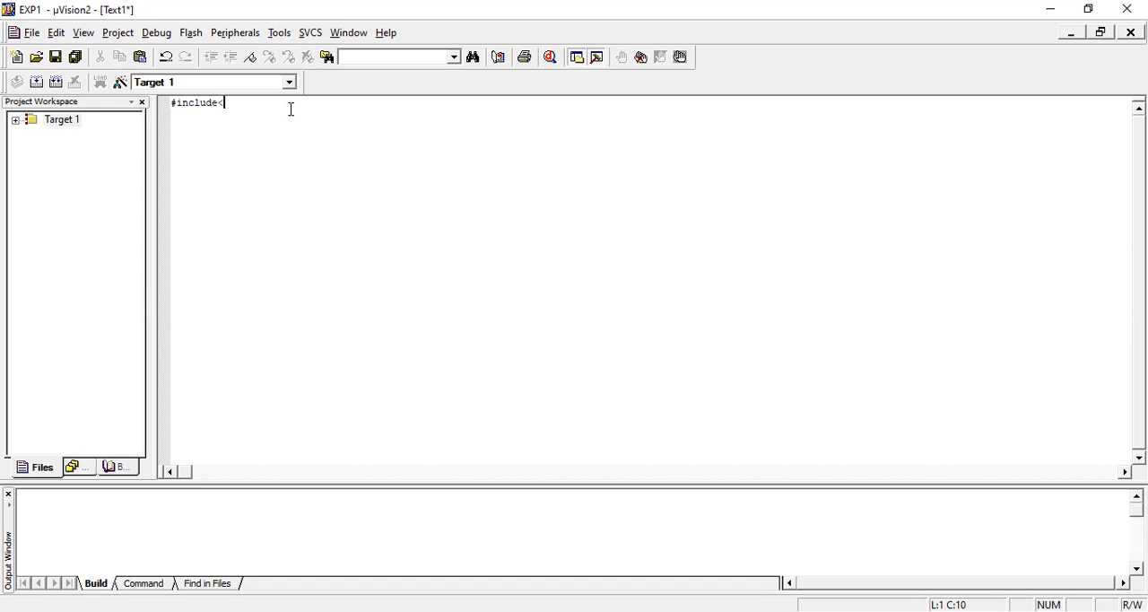
pyautogui.write('reg51.')
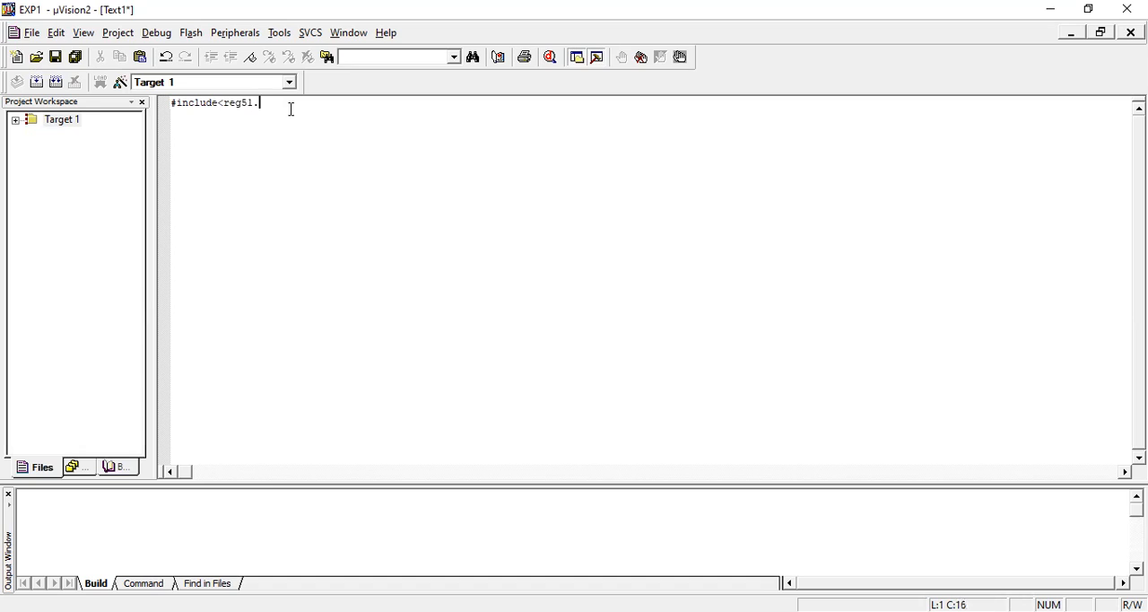
pyautogui.write('h>')
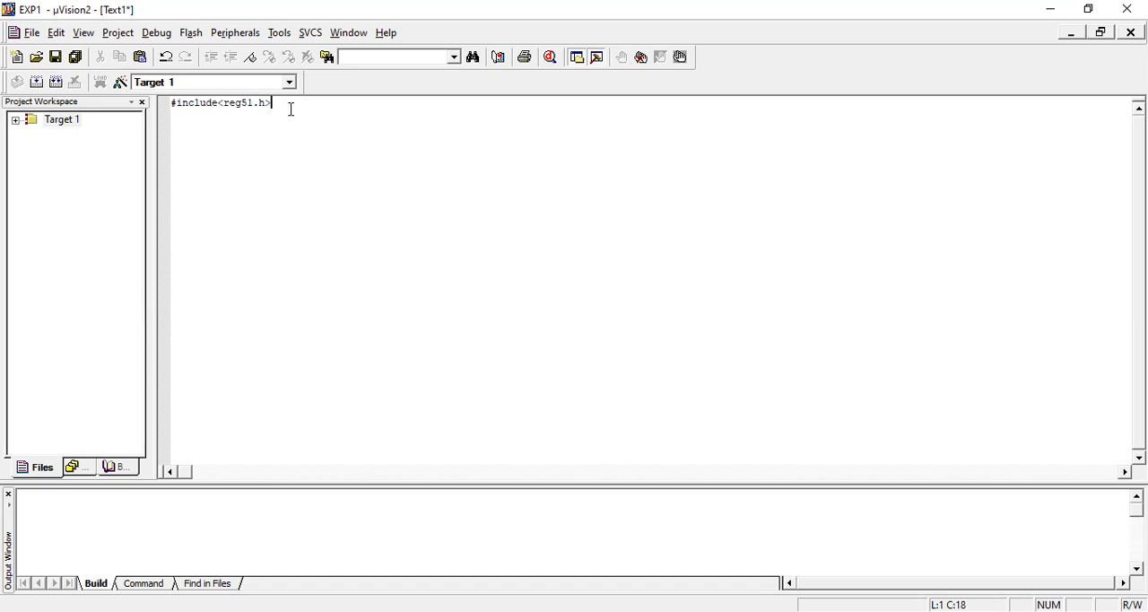
pyautogui.write('void')
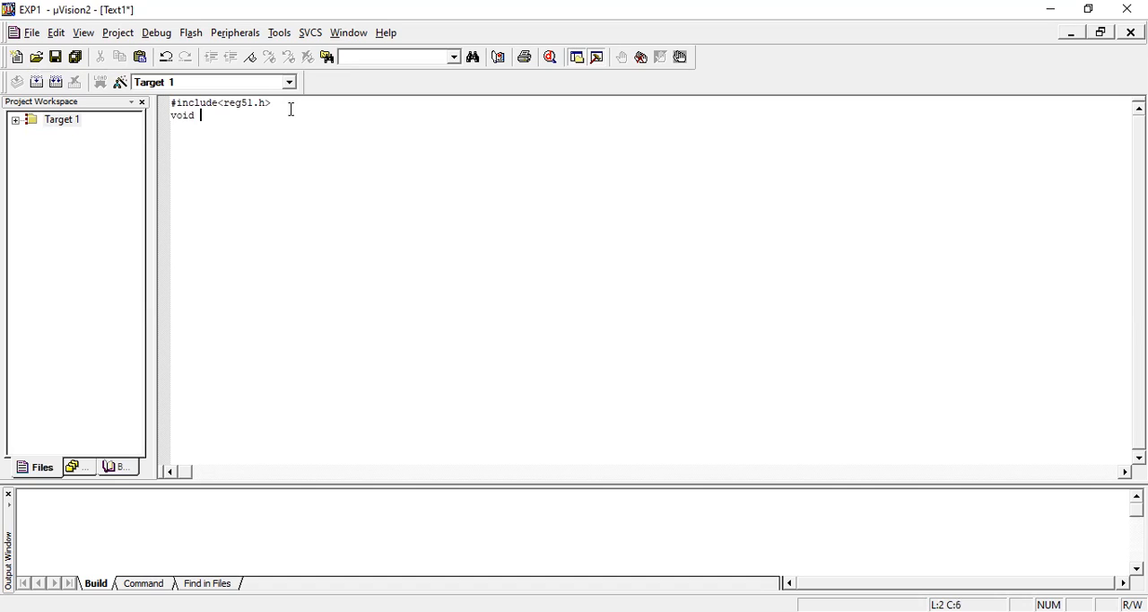
pyautogui.write('main(')
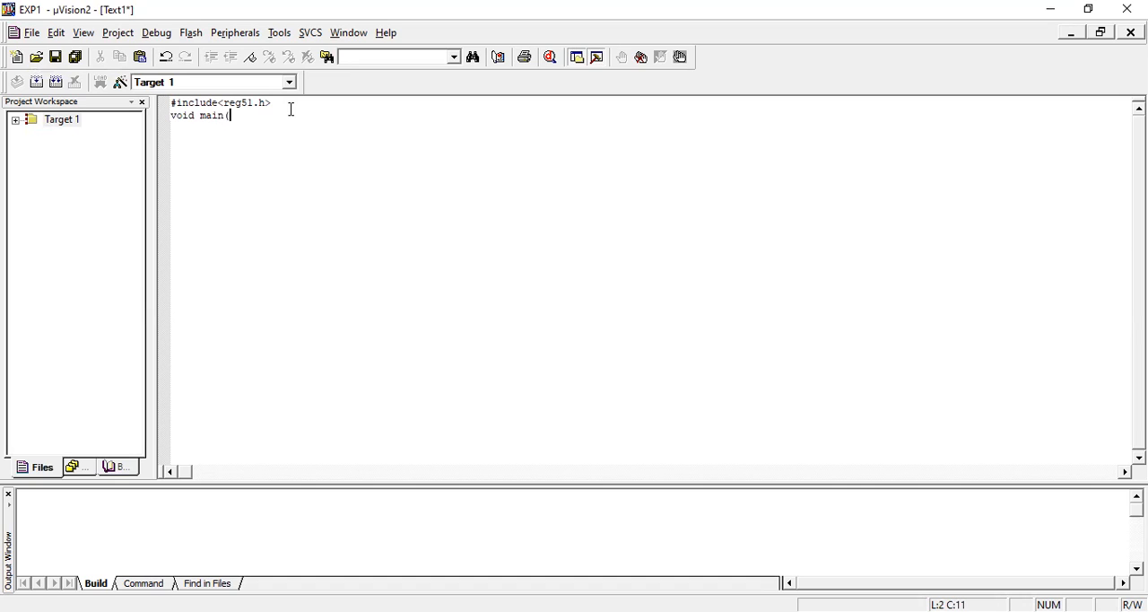
pyautogui.write('void)')
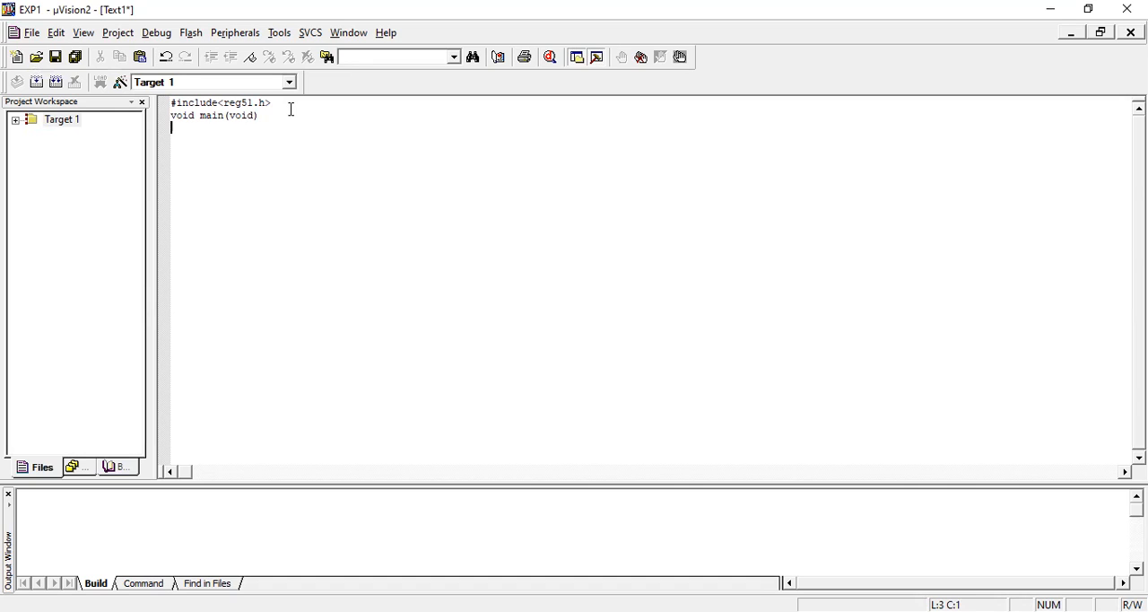
pyautogui.write('{')
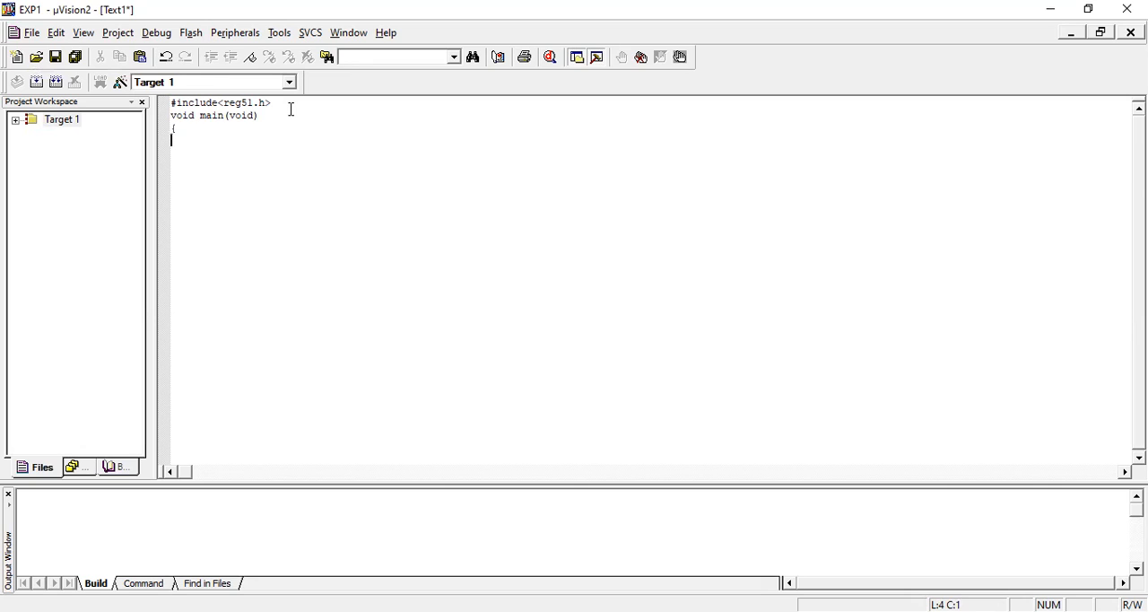
# Declare unsigned char variables a, b, c inside main
pyautogui.write('u')
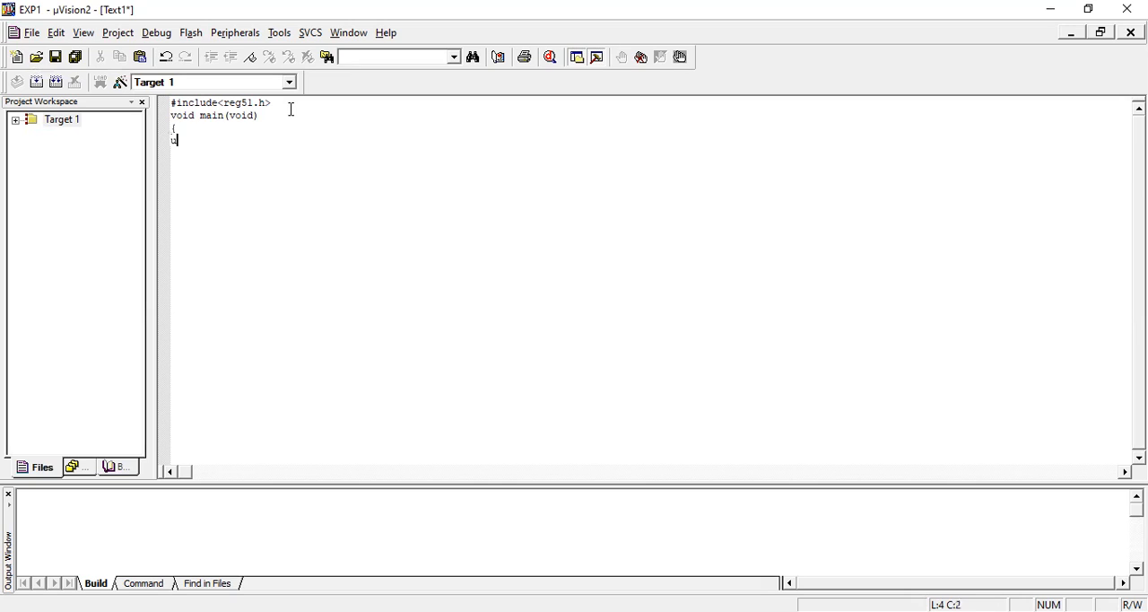
pyautogui.write('nsigned')
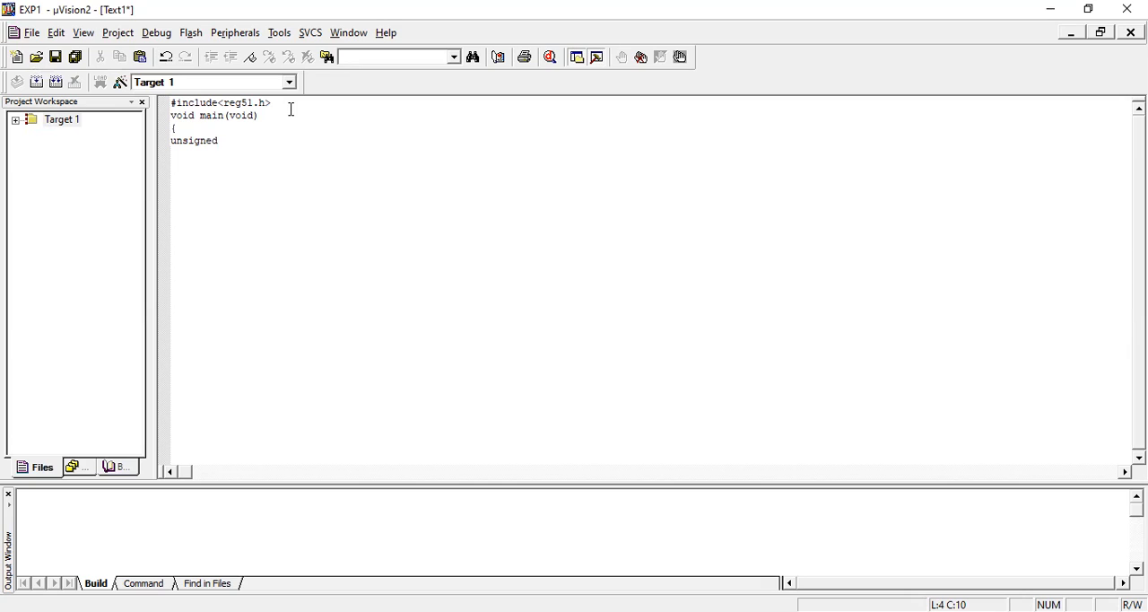
pyautogui.write('char a')
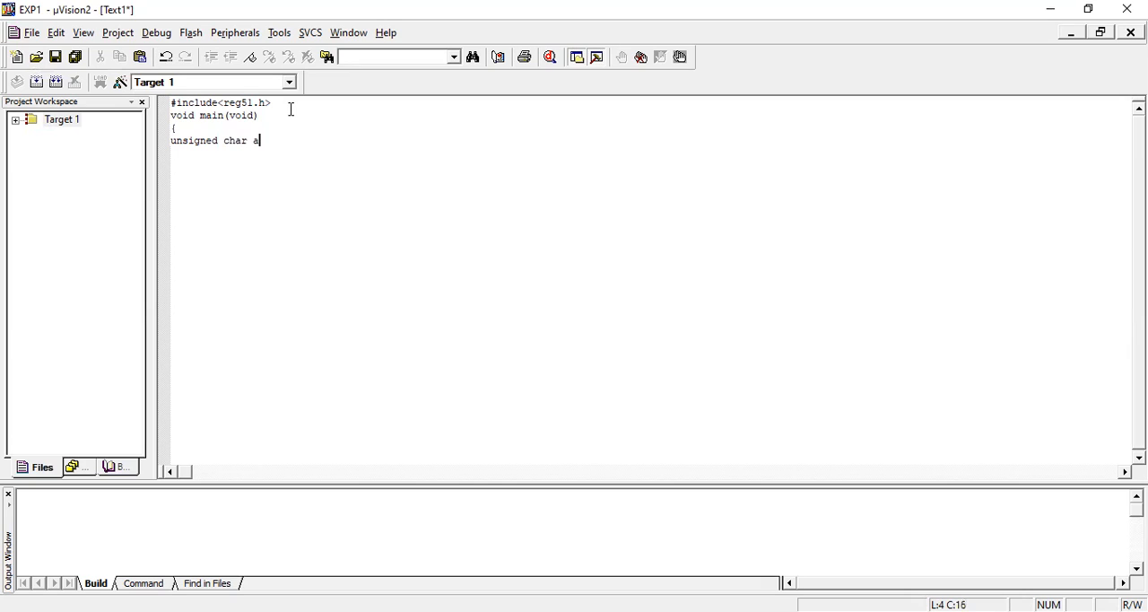
pyautogui.write(', b, c;')
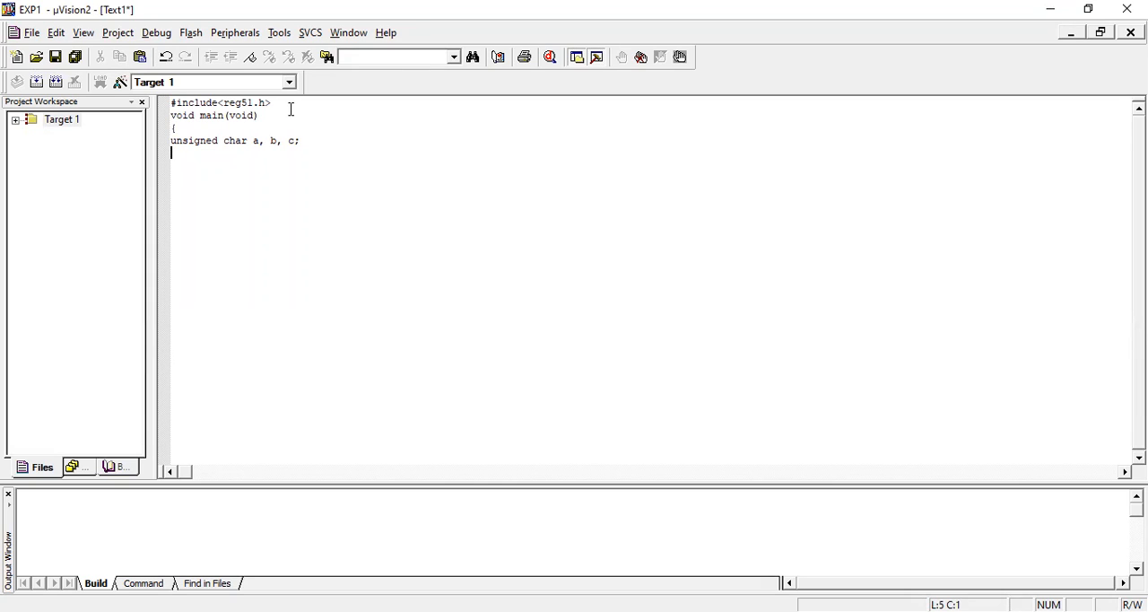
# Add the assignments a=0x34; and b=0xa9
pyautogui.write('a=')
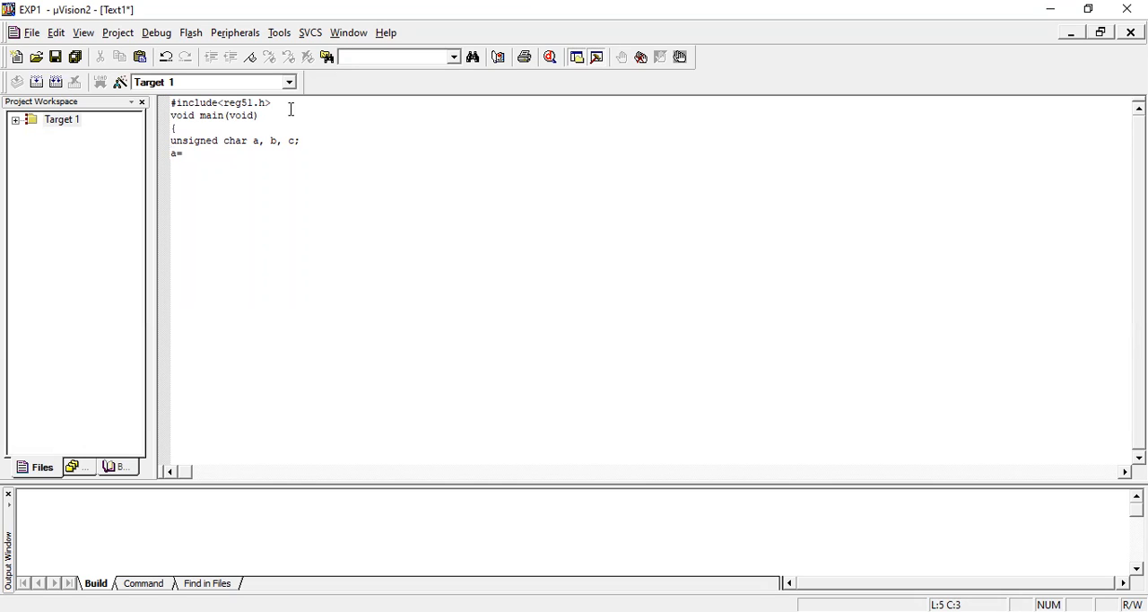
pyautogui.write('0x')
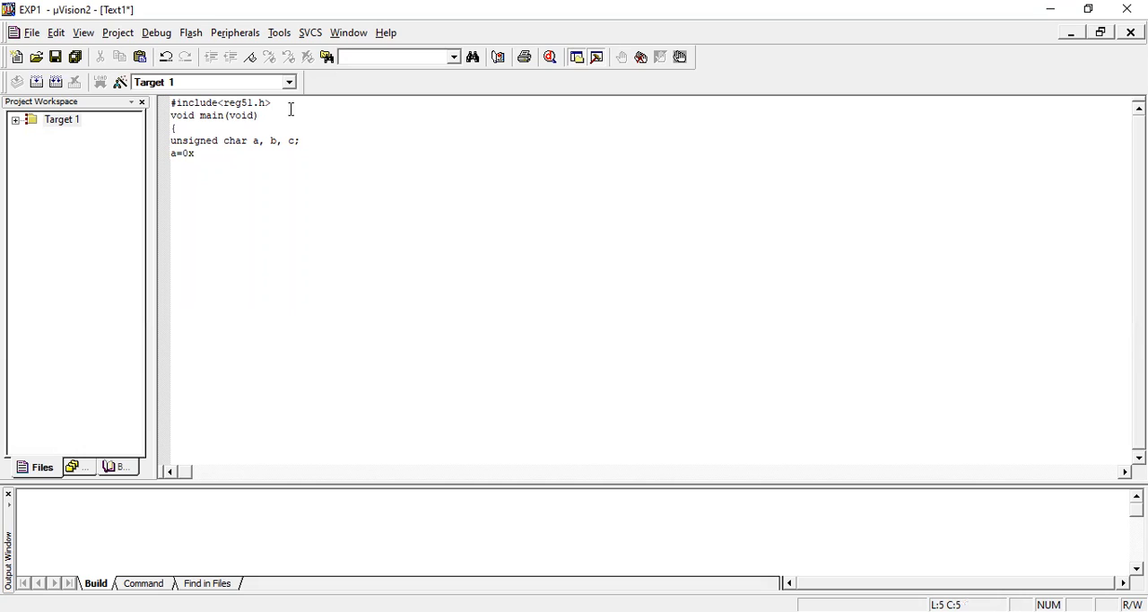
pyautogui.write('34;')
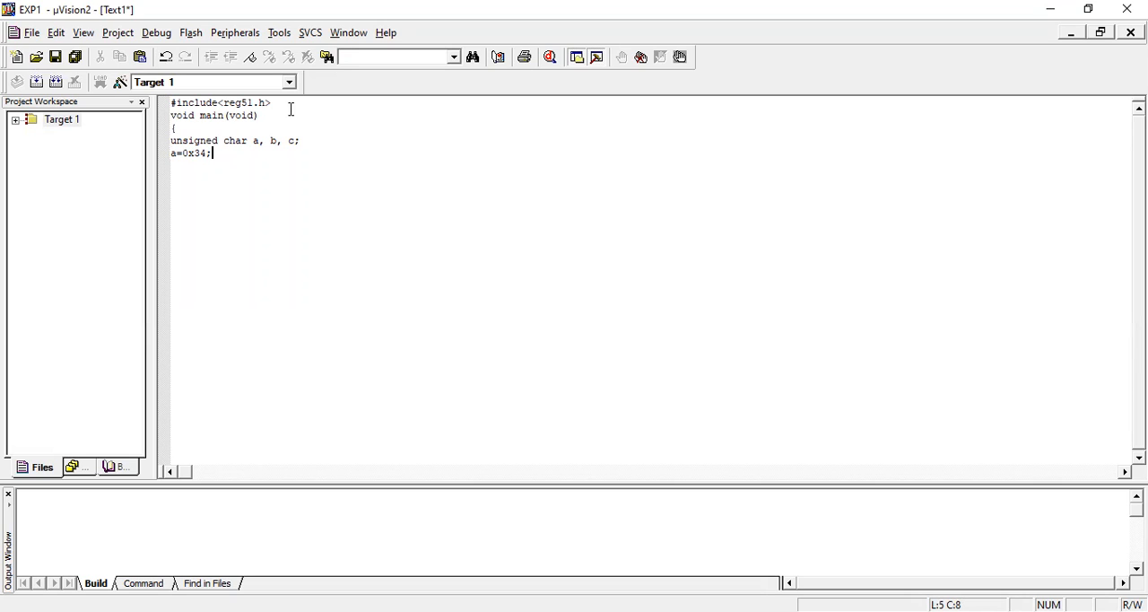
pyautogui.write('b')
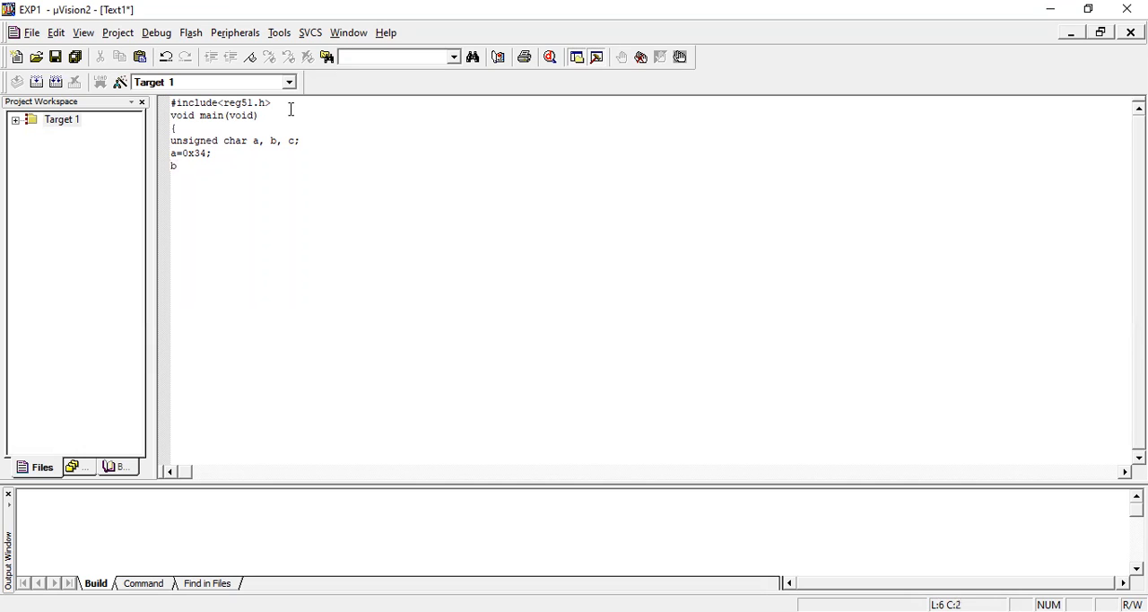
pyautogui.write('=')
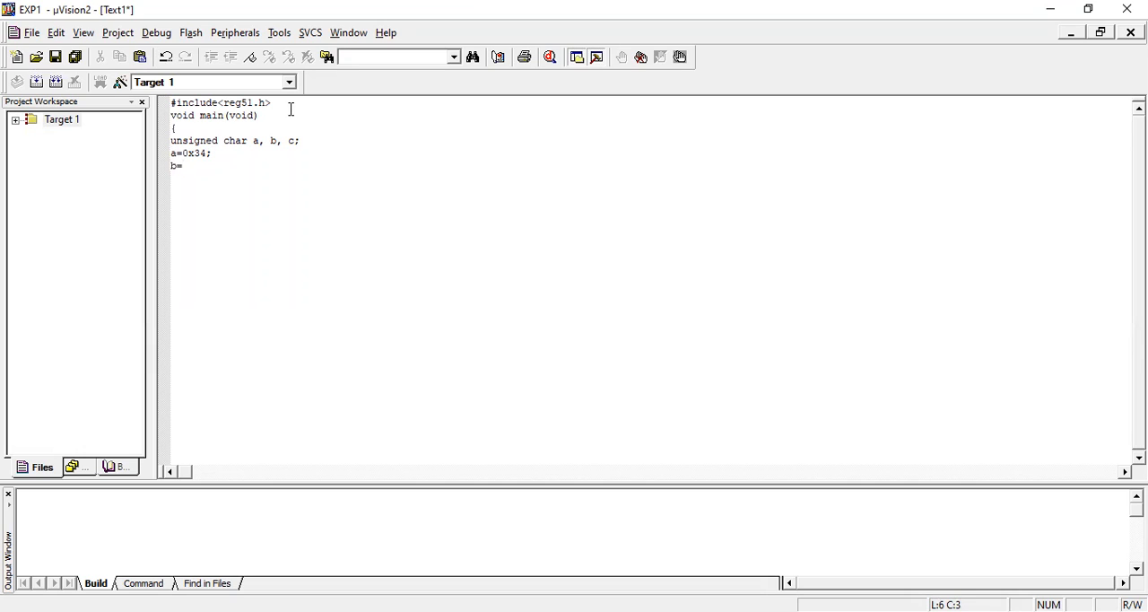
pyautogui.write('0x')
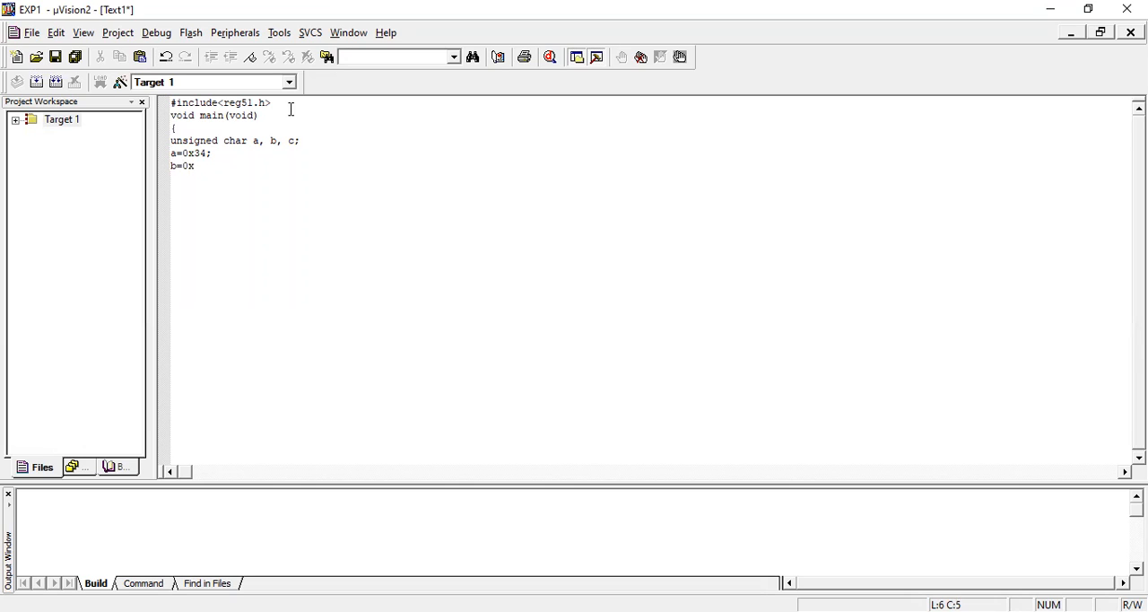
pyautogui.write('a9;')
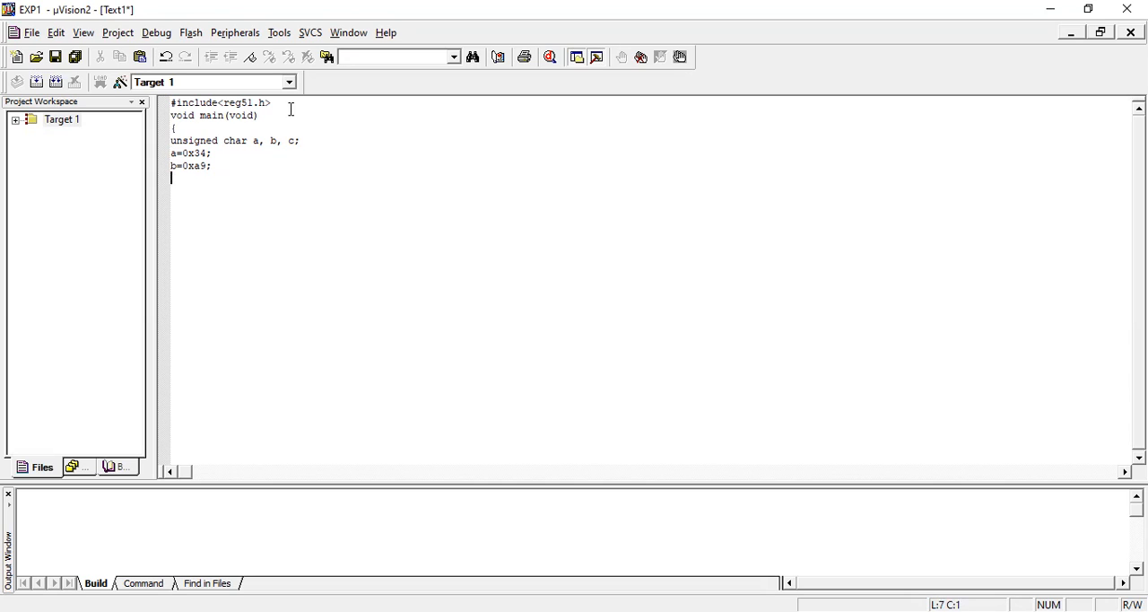
# Type the statement c=a+b; below the assignments
pyautogui.write('c=a')
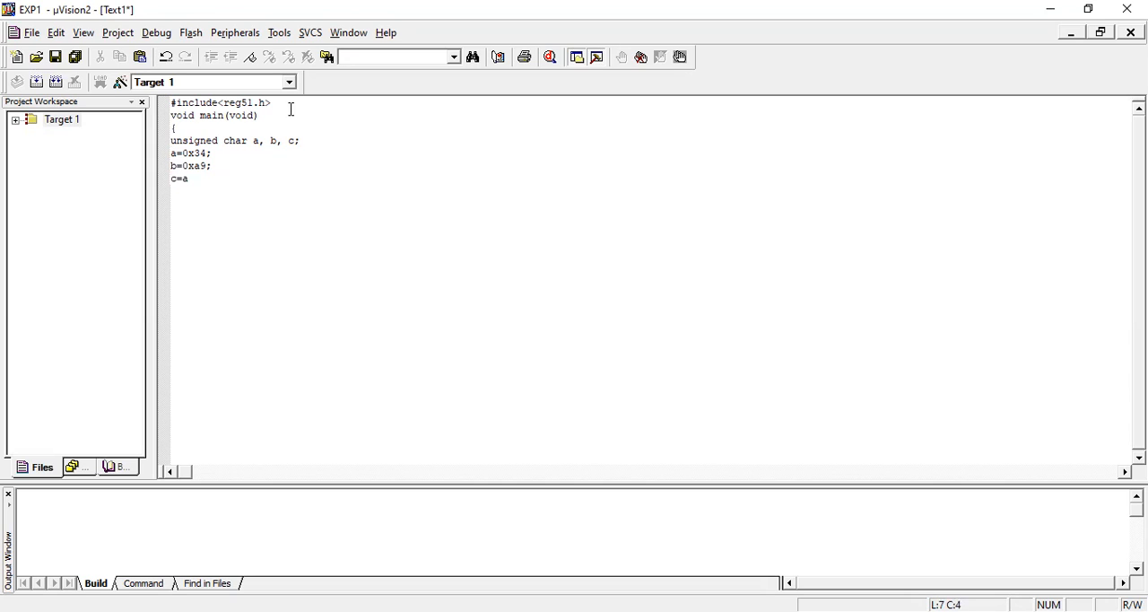
pyautogui.write('+b;')
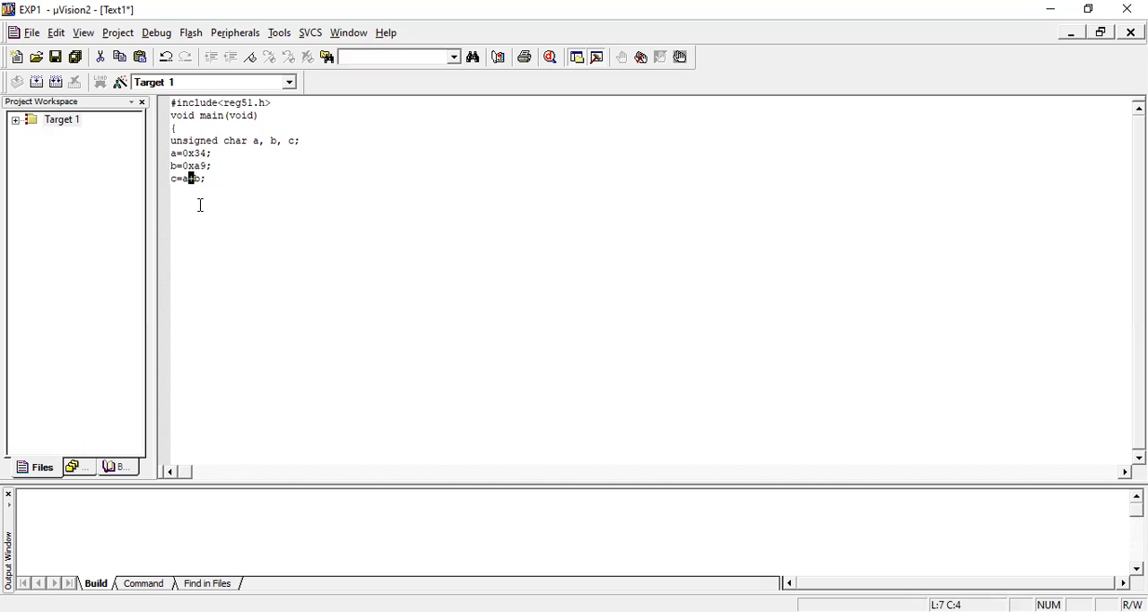
pyautogui.write('+')
pyautogui.click(648, 191)
pyautogui.write('P')
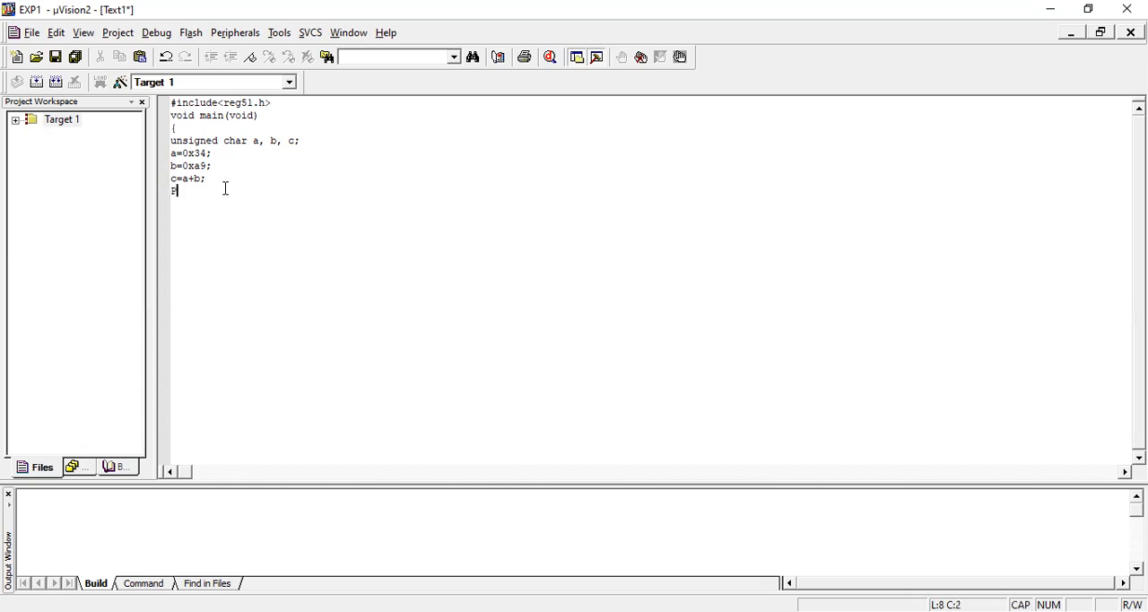
# Add P1=c; and while(1); to end the program before main's closing brace
pyautogui.write('1')
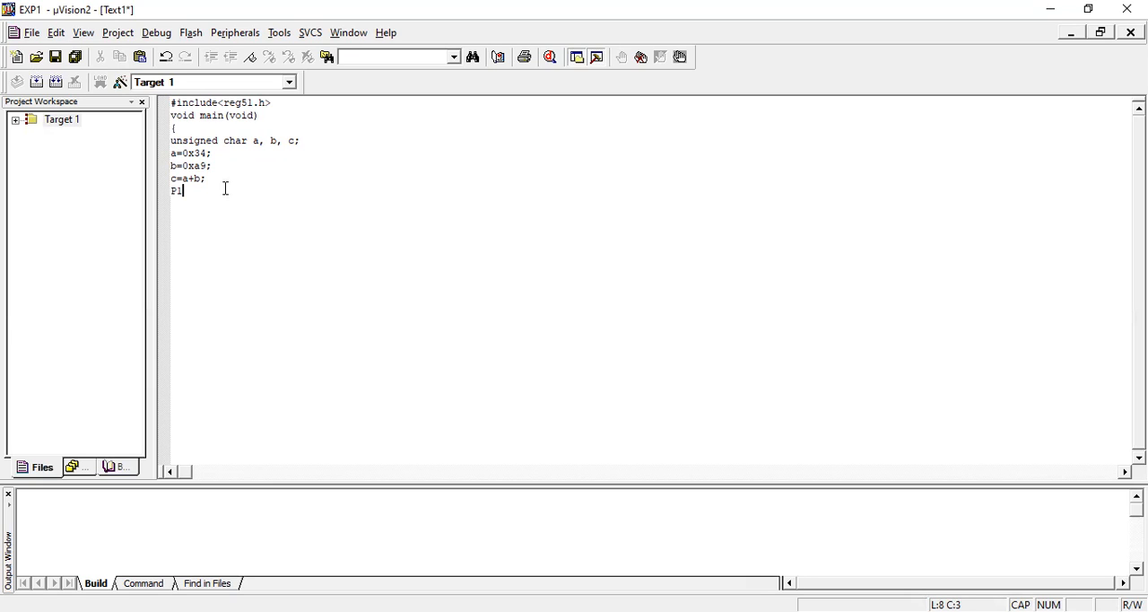
pyautogui.write('=')
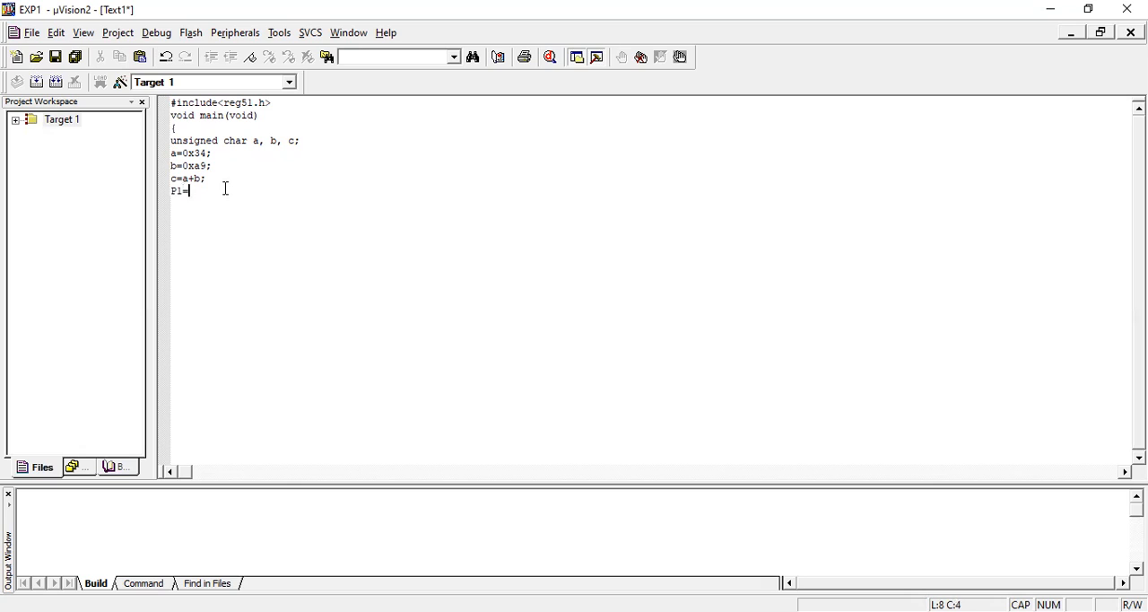
pyautogui.write('c;')
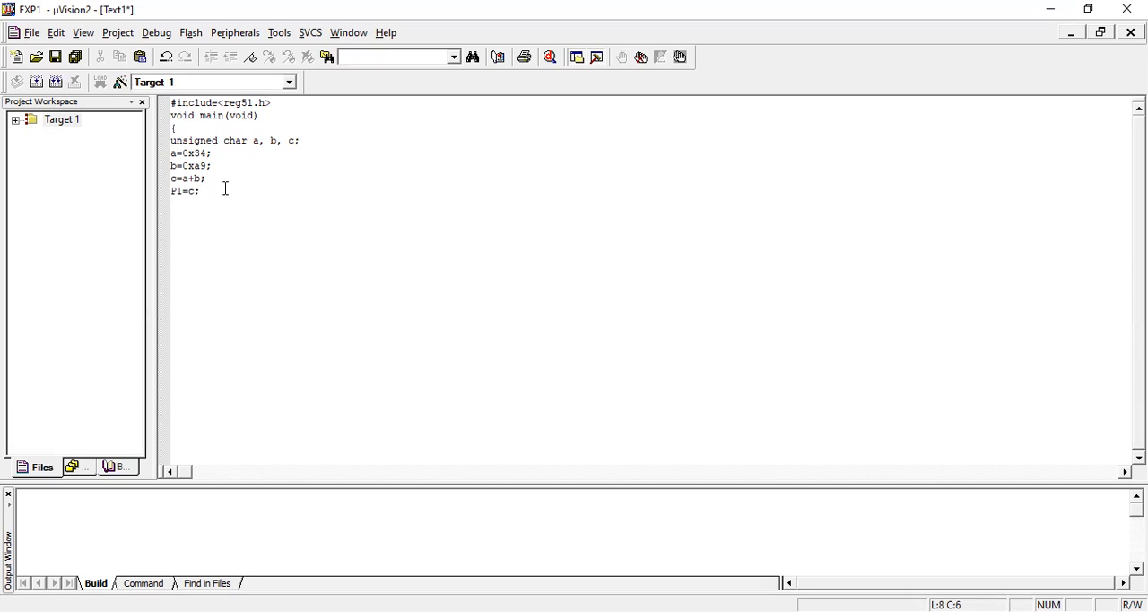
pyautogui.click(199, 190)
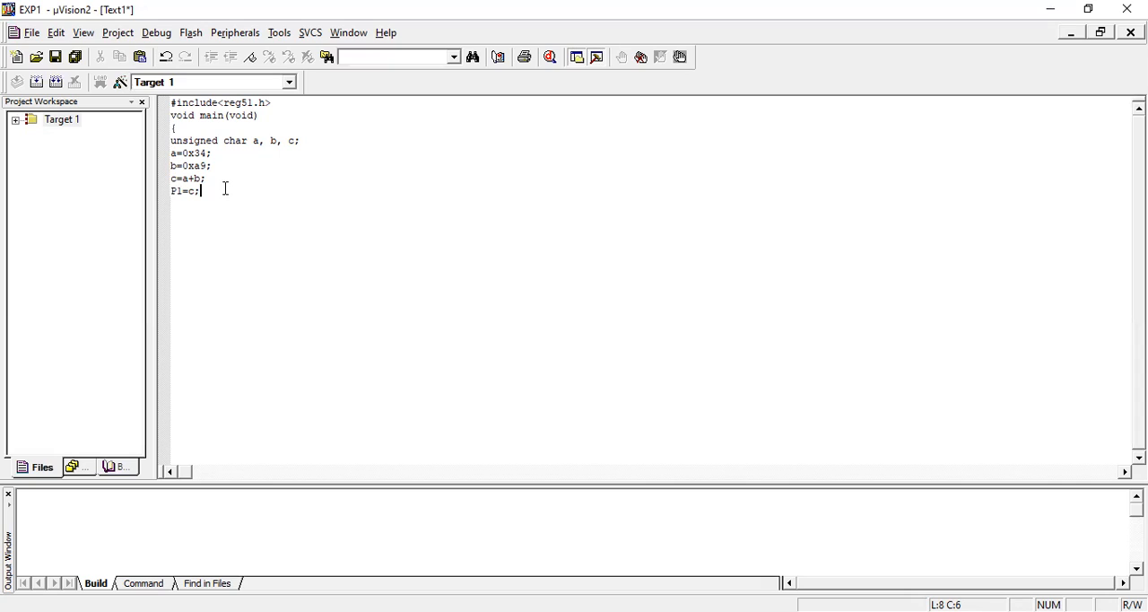
pyautogui.moveTo(251, 236)
pyautogui.write('}')
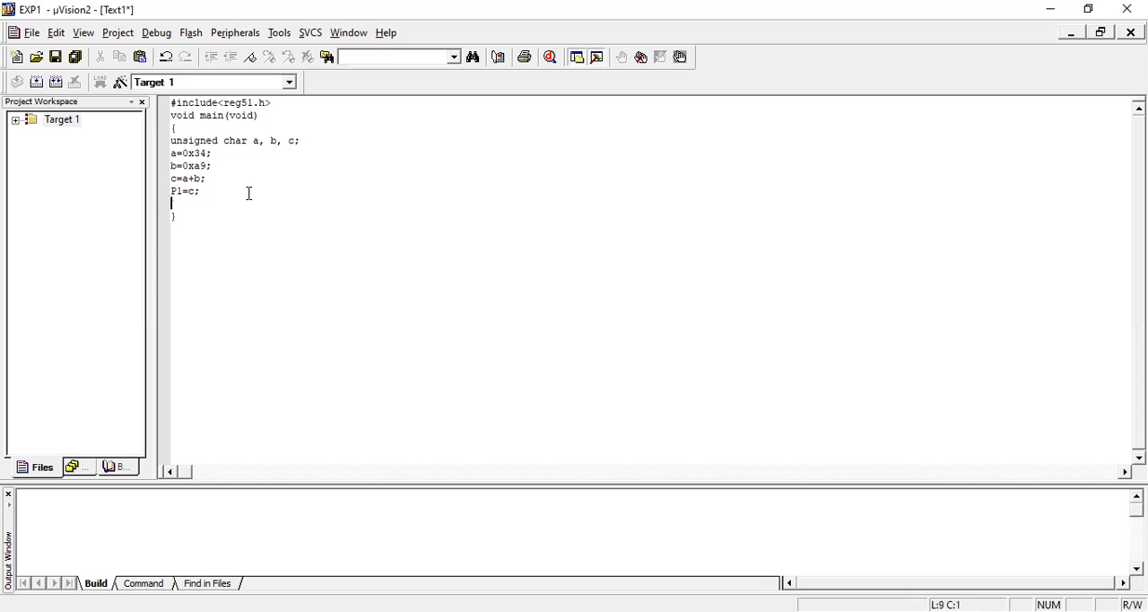
pyautogui.write('while')
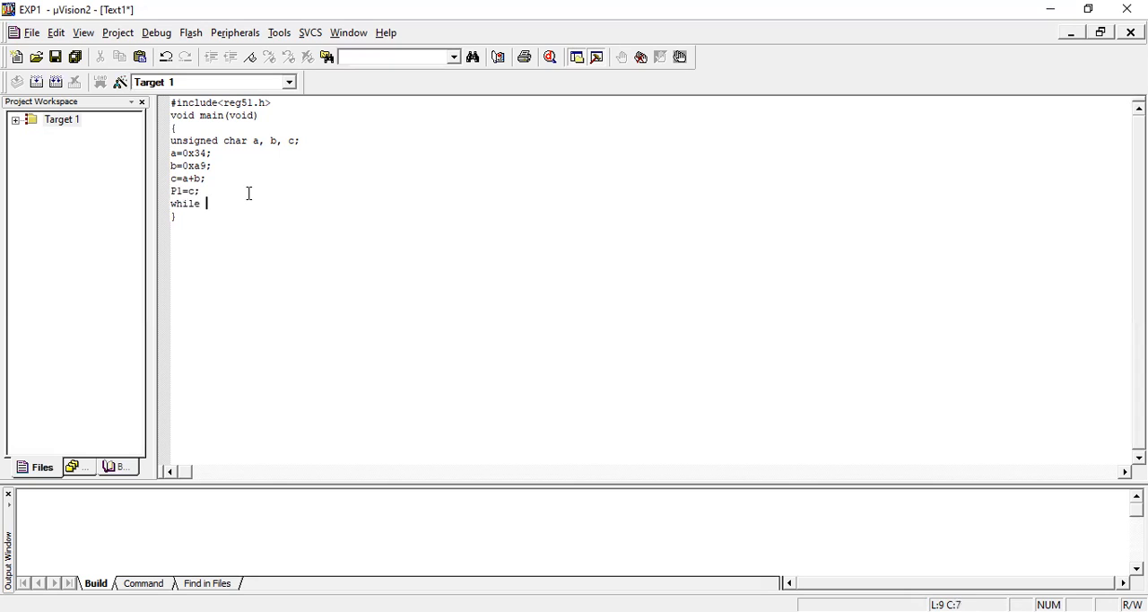
pyautogui.write('(1)')
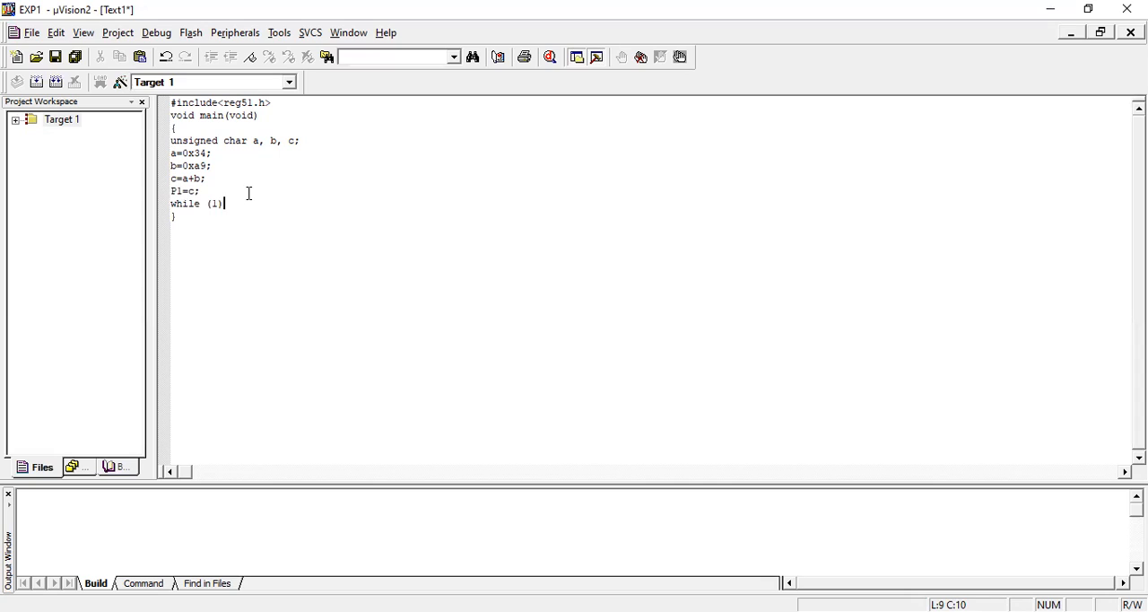
pyautogui.write(';')
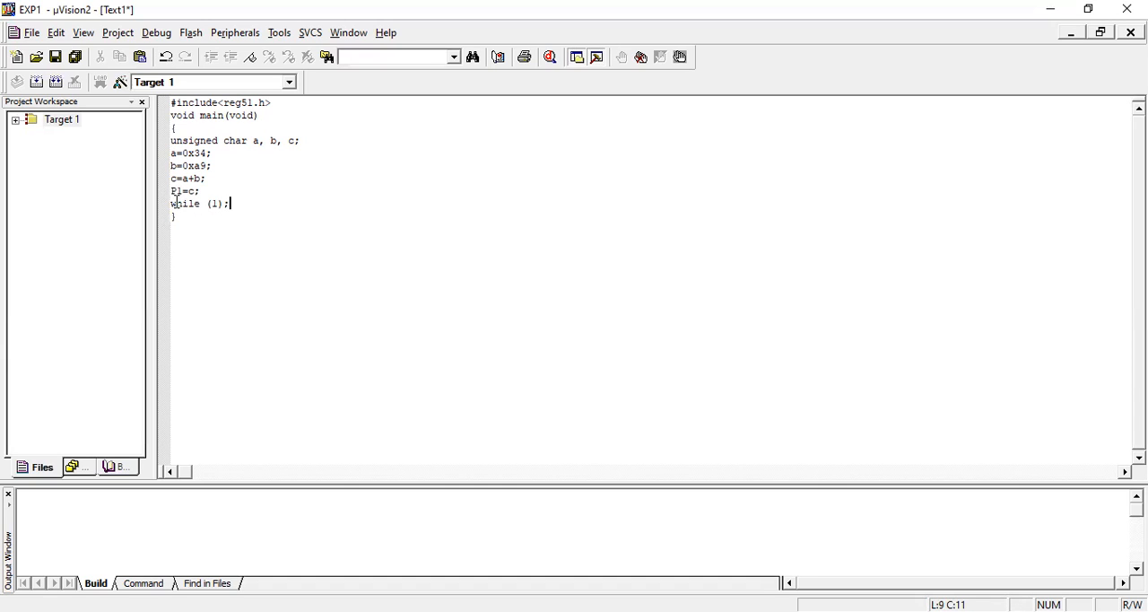
pyautogui.moveTo(293, 279)
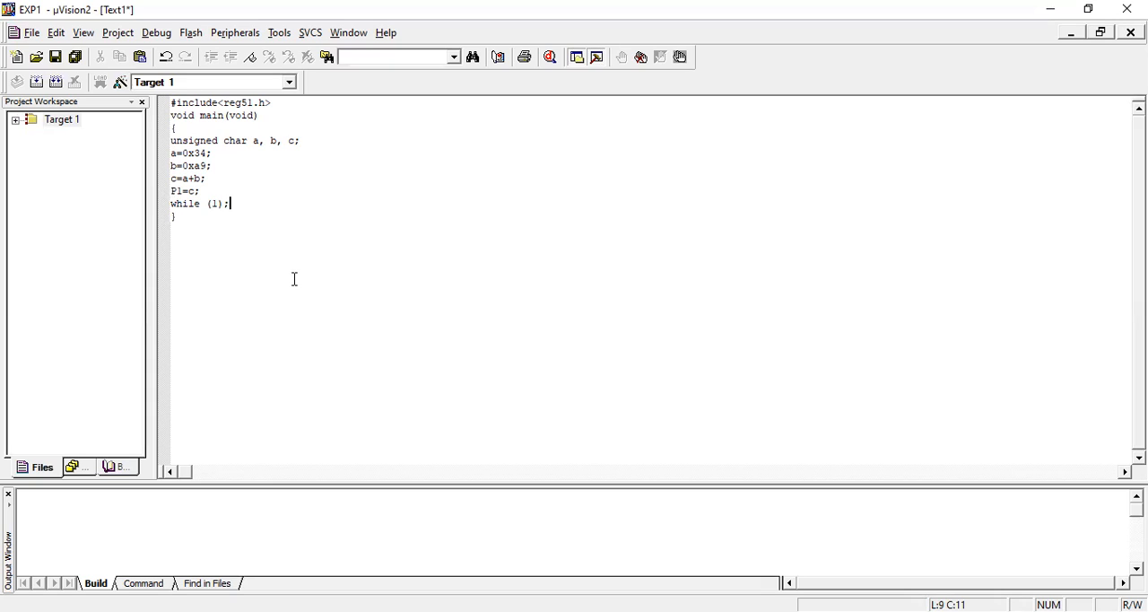
pyautogui.moveTo(32, 32)
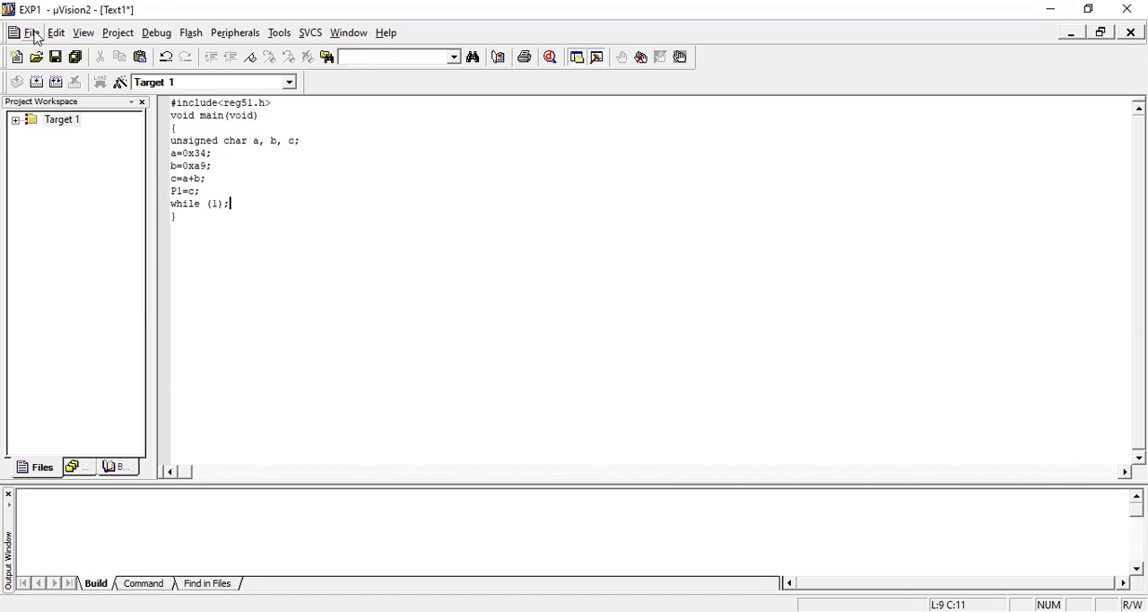
# Choose Save As from the File menu for the new source code
pyautogui.click(33, 32)
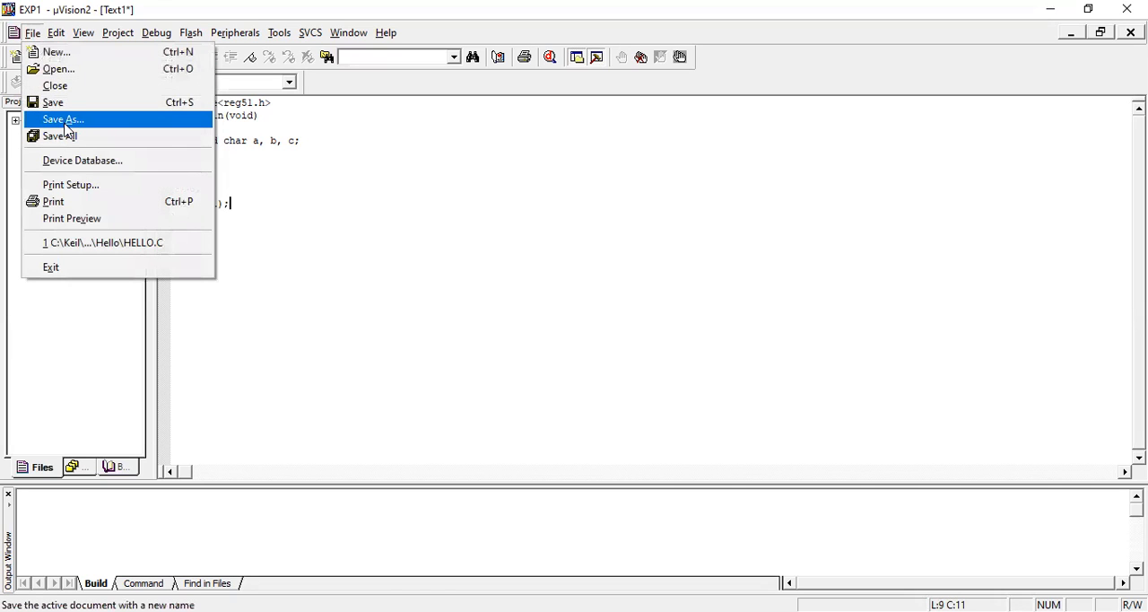
pyautogui.click(62, 119)
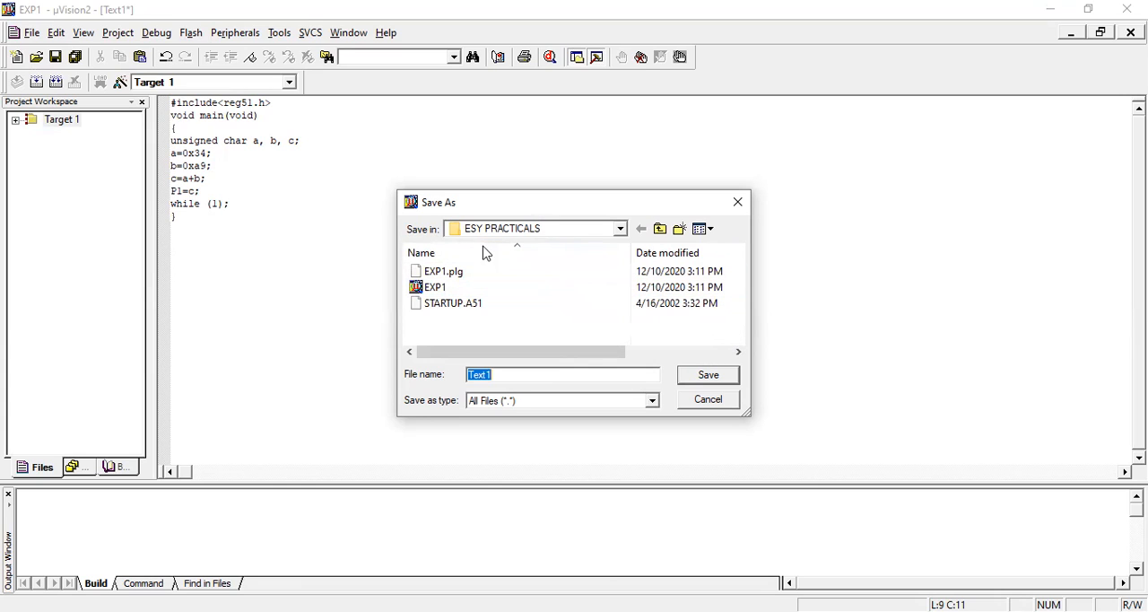
# Save the source as EXP1.c in the ESY PRACTICALS folder
pyautogui.click(435, 286)
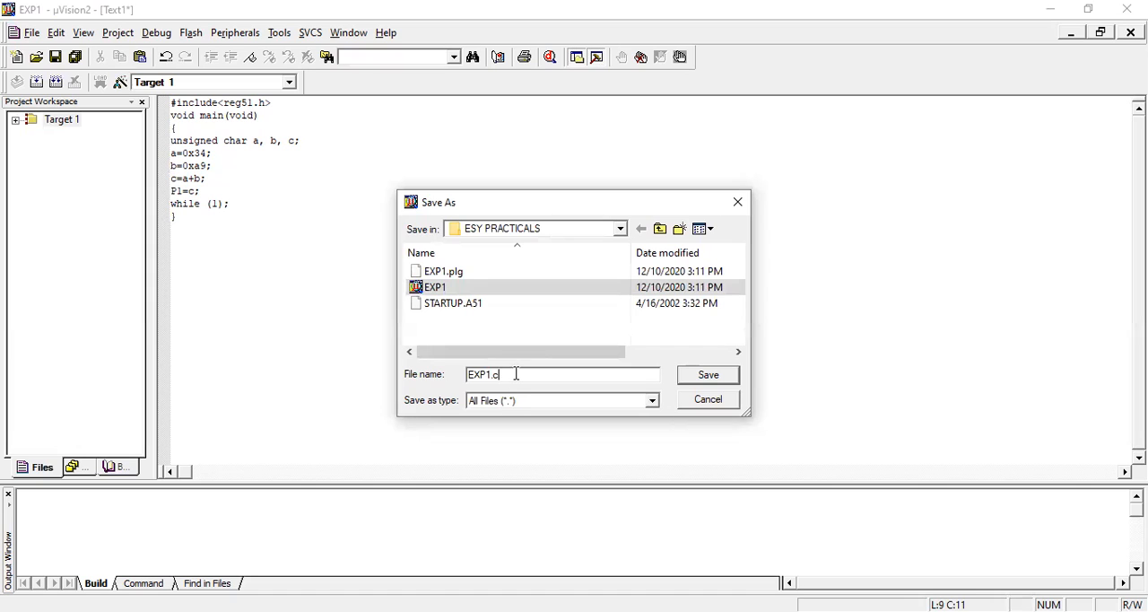
pyautogui.moveTo(616, 131)
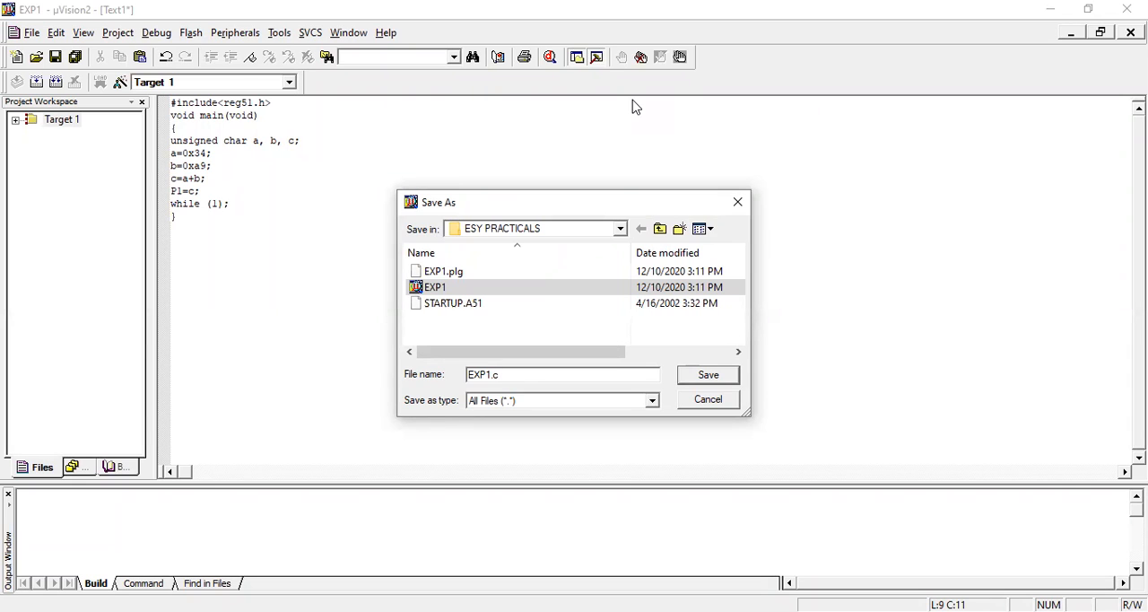
pyautogui.click(561, 374)
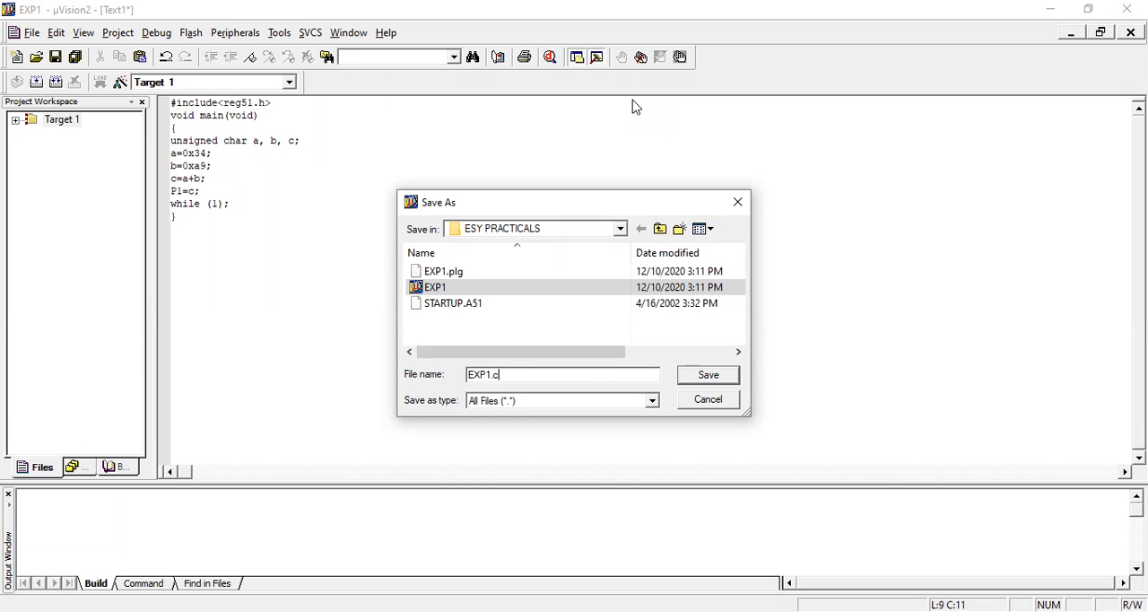
pyautogui.moveTo(765, 313)
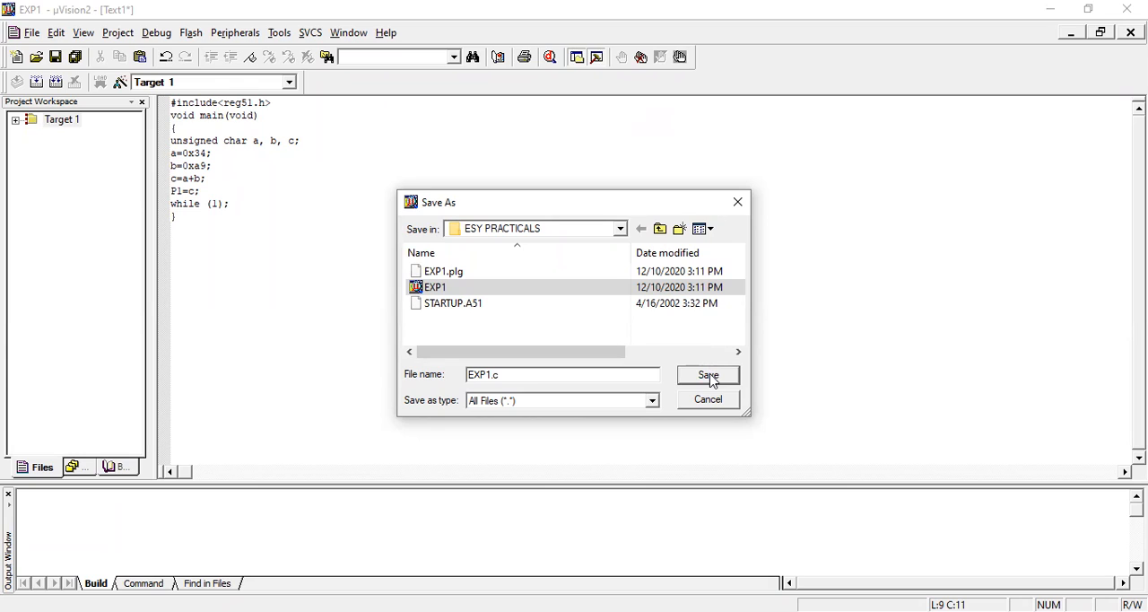
pyautogui.click(708, 375)
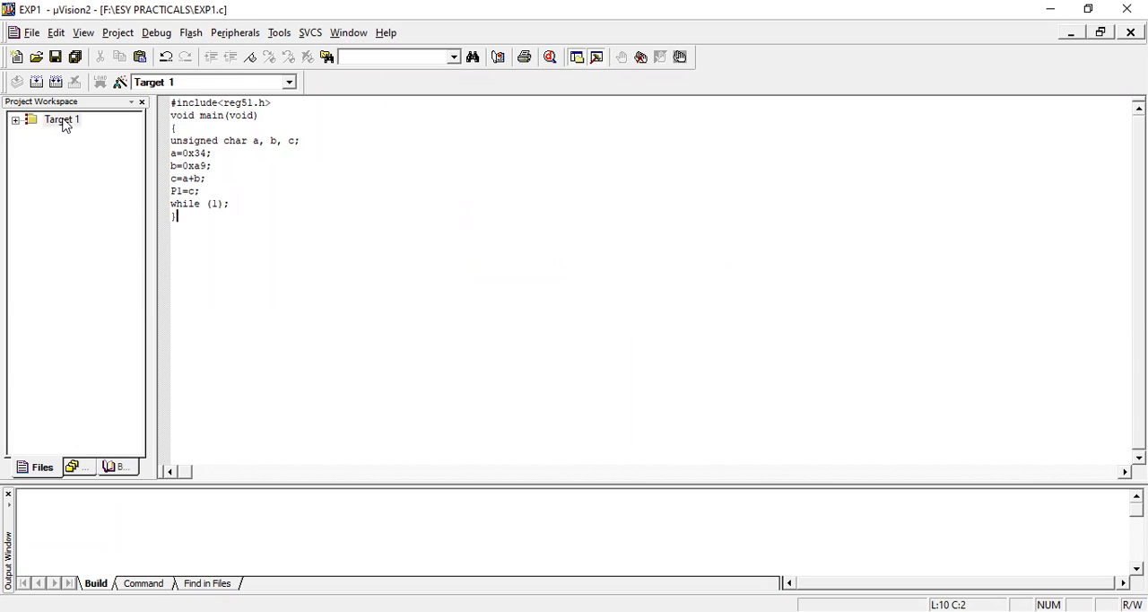
# Remove STARTUP.A51 from Source Group 1 of the EXP1 project and confirm
pyautogui.click(16, 119)
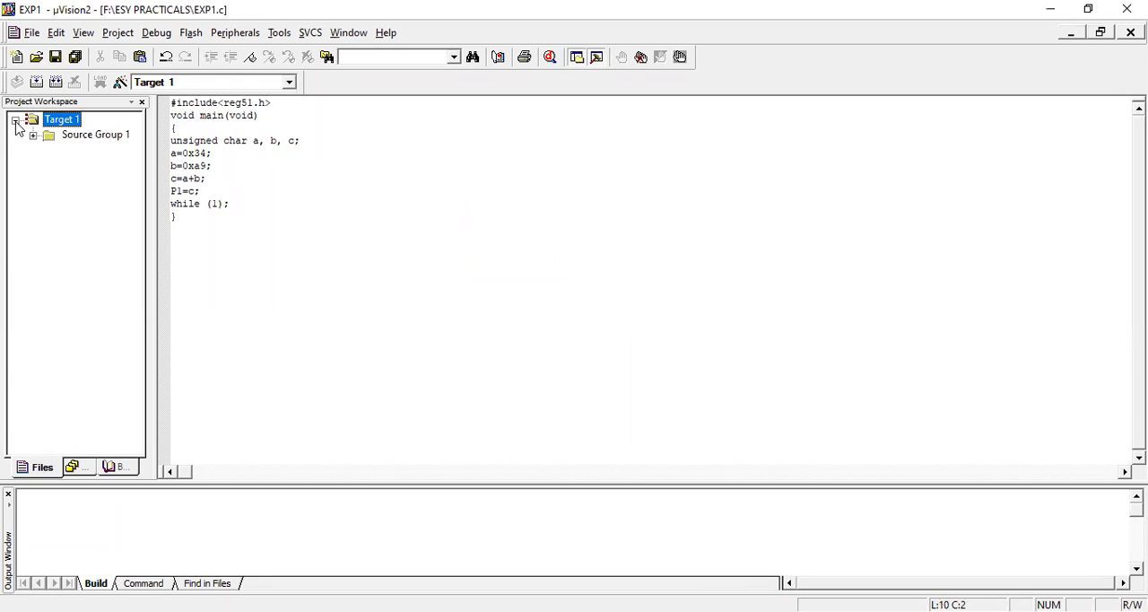
pyautogui.click(32, 134)
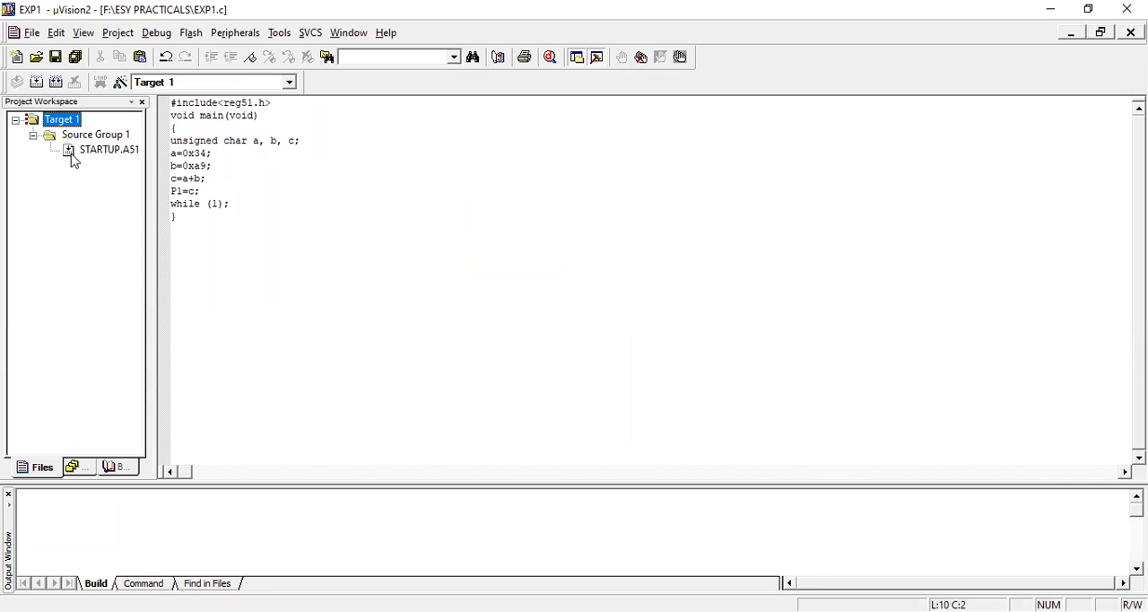
pyautogui.rightClick(107, 149)
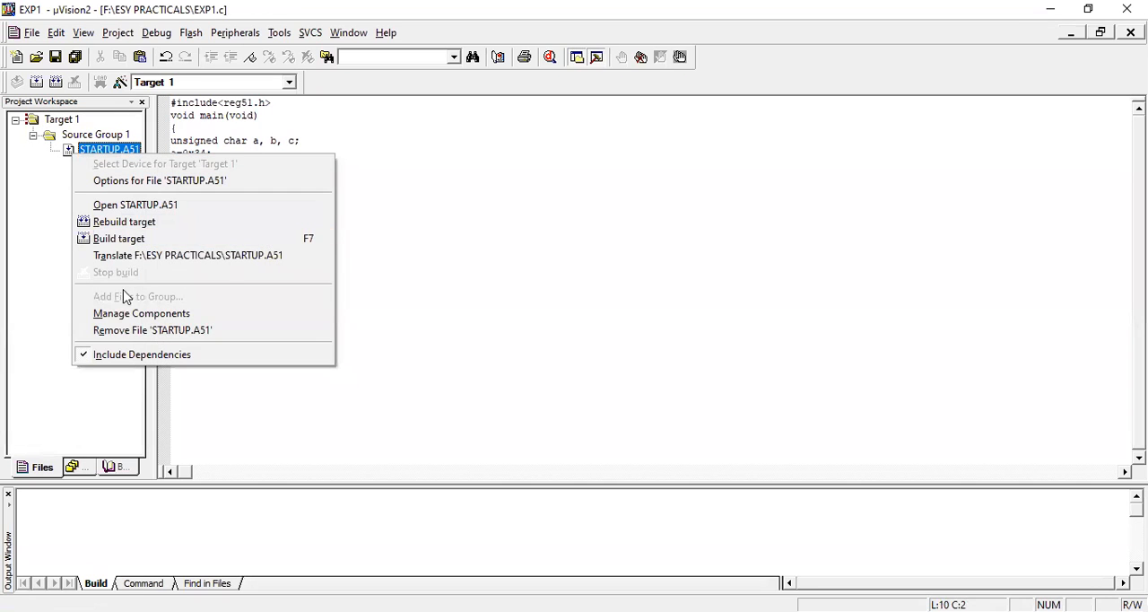
pyautogui.click(152, 330)
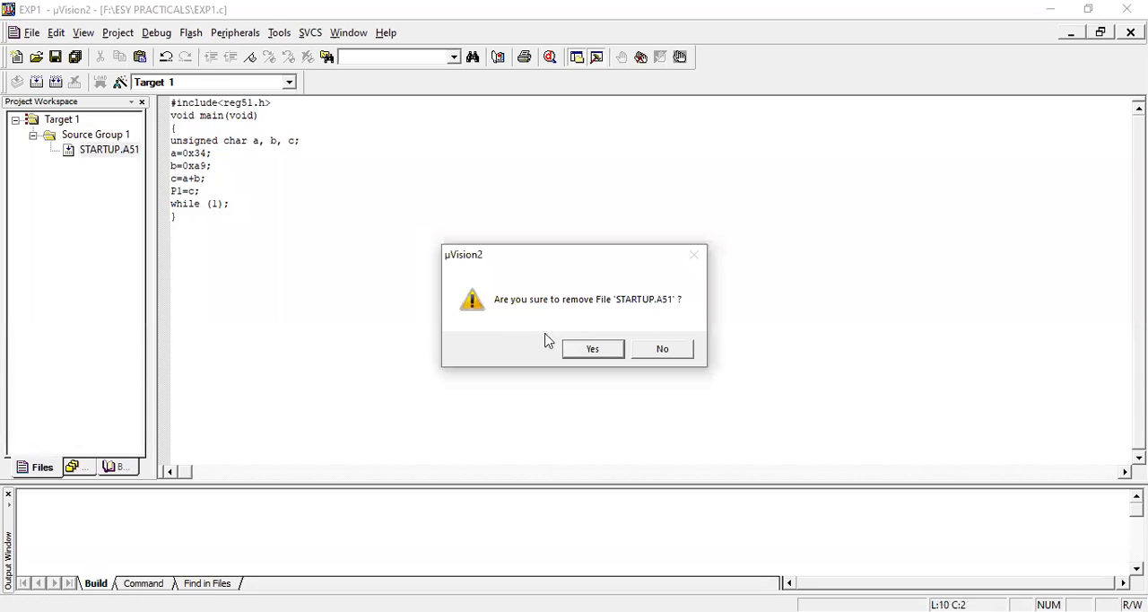
pyautogui.click(592, 348)
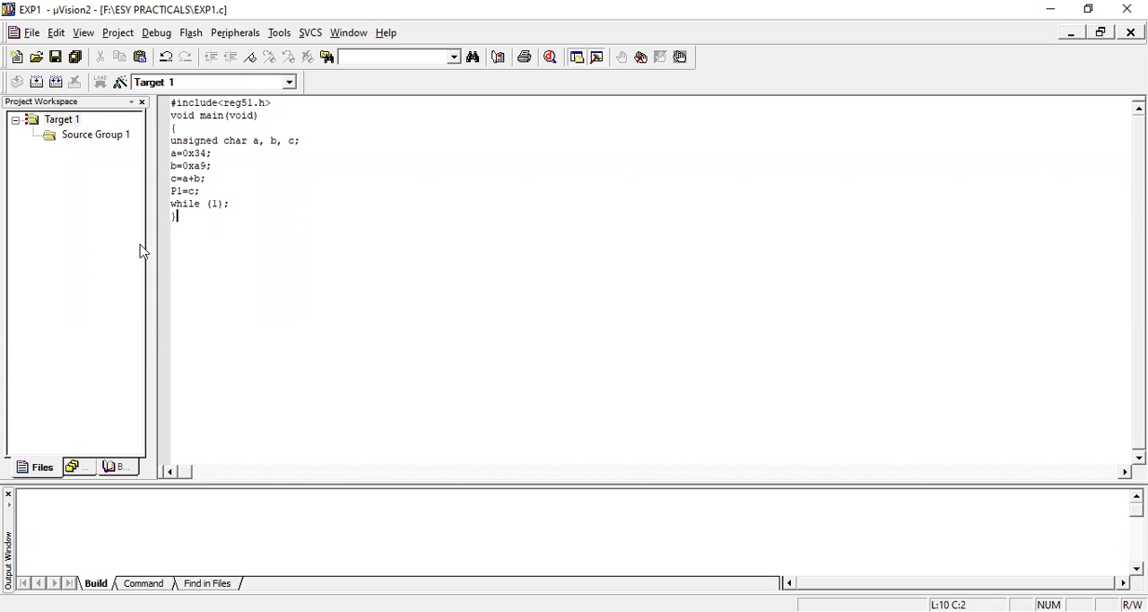
pyautogui.click(95, 134)
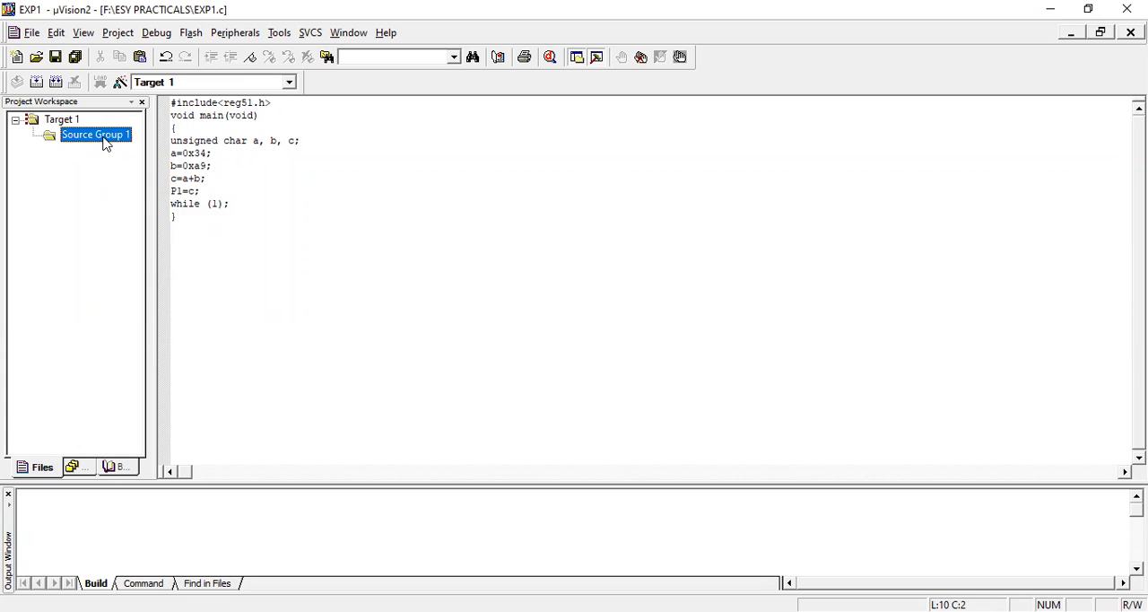
pyautogui.rightClick(94, 134)
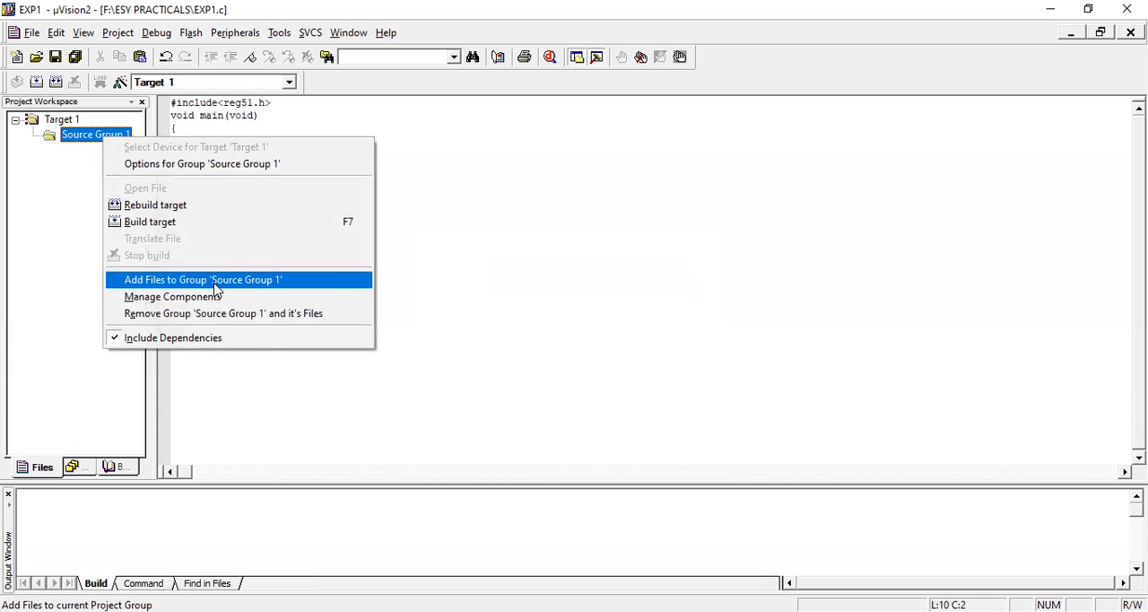
pyautogui.click(202, 279)
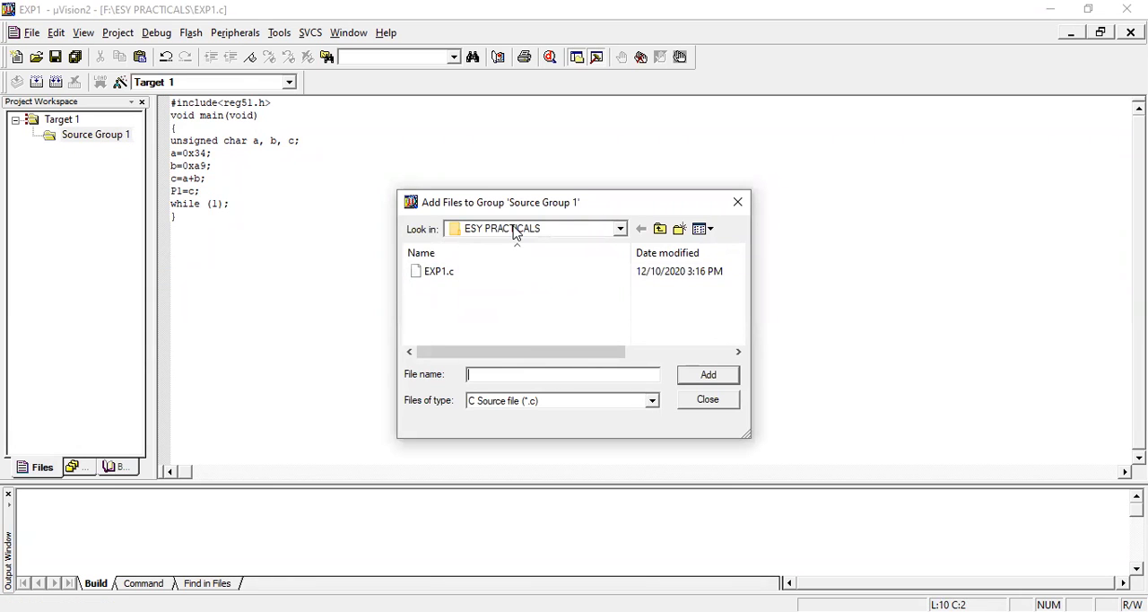
pyautogui.click(438, 271)
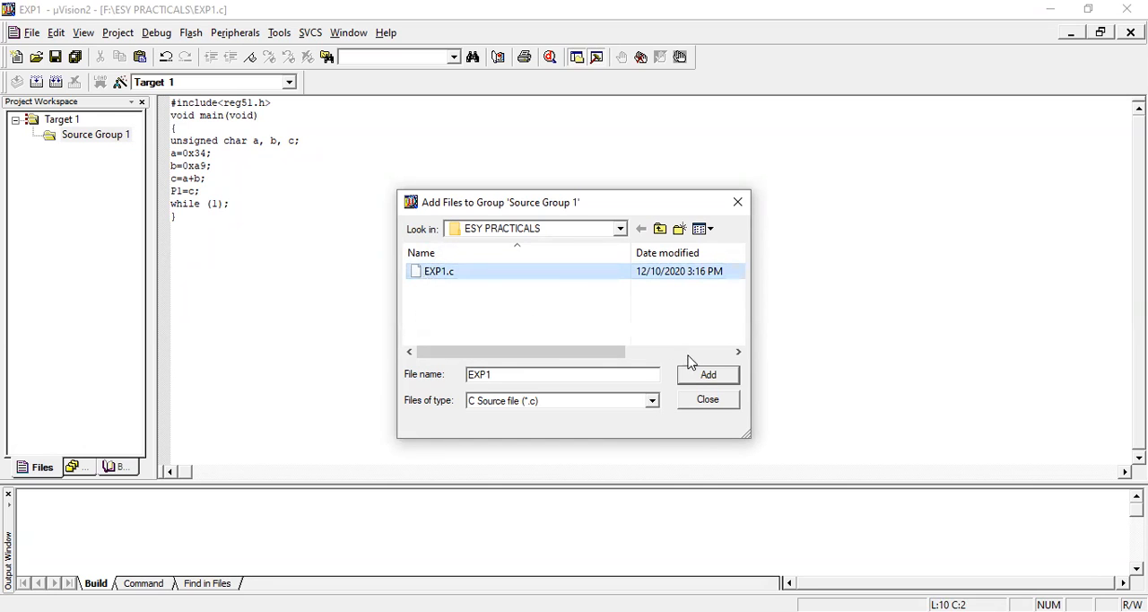
pyautogui.click(707, 374)
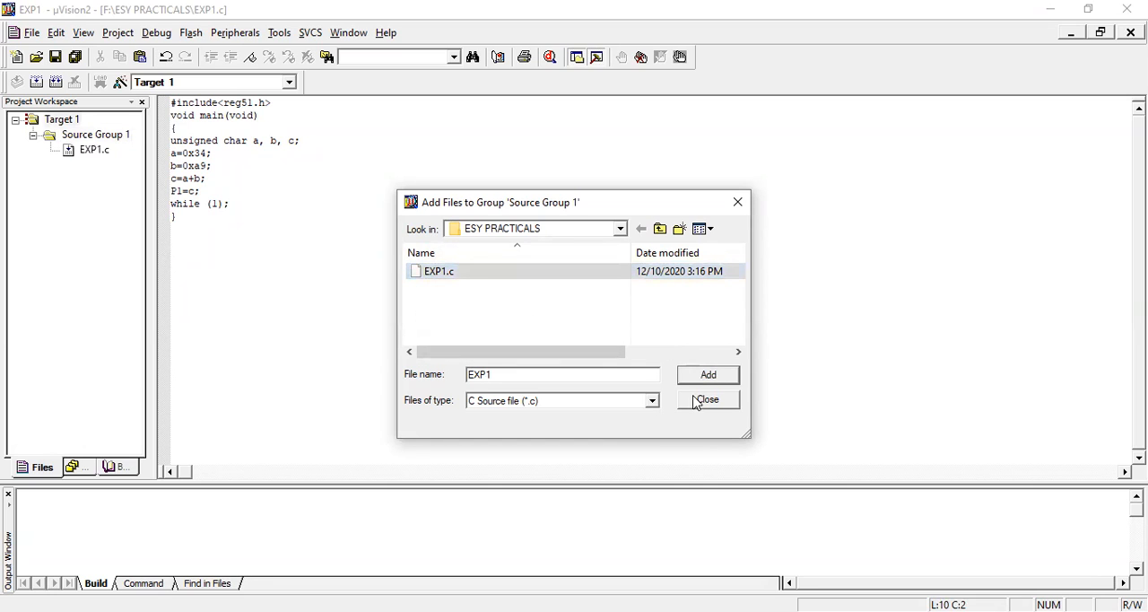
pyautogui.click(708, 399)
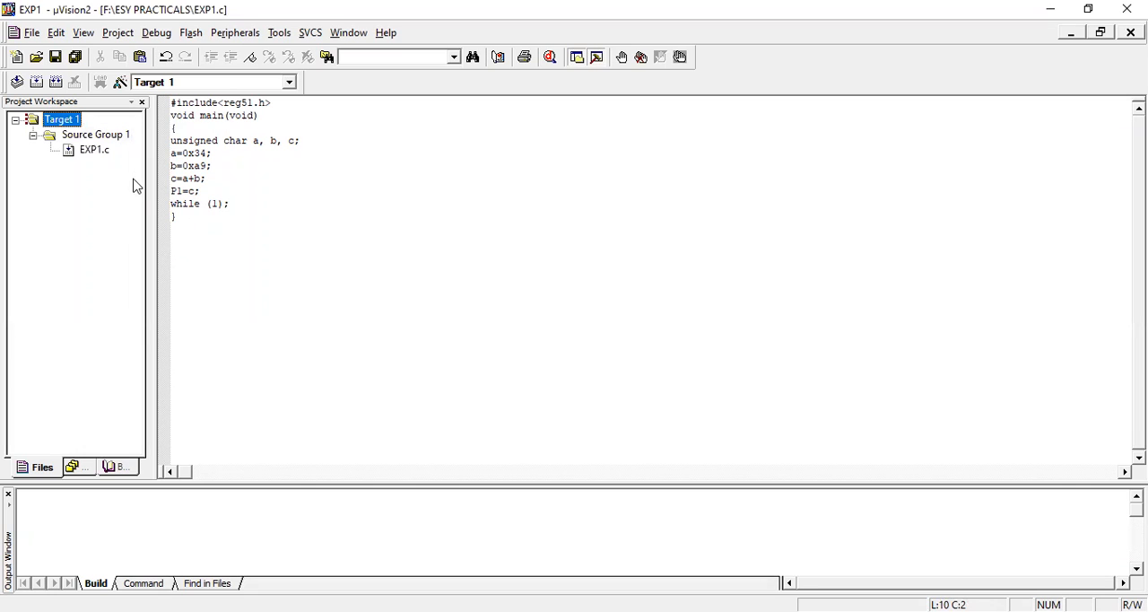
pyautogui.moveTo(106, 160)
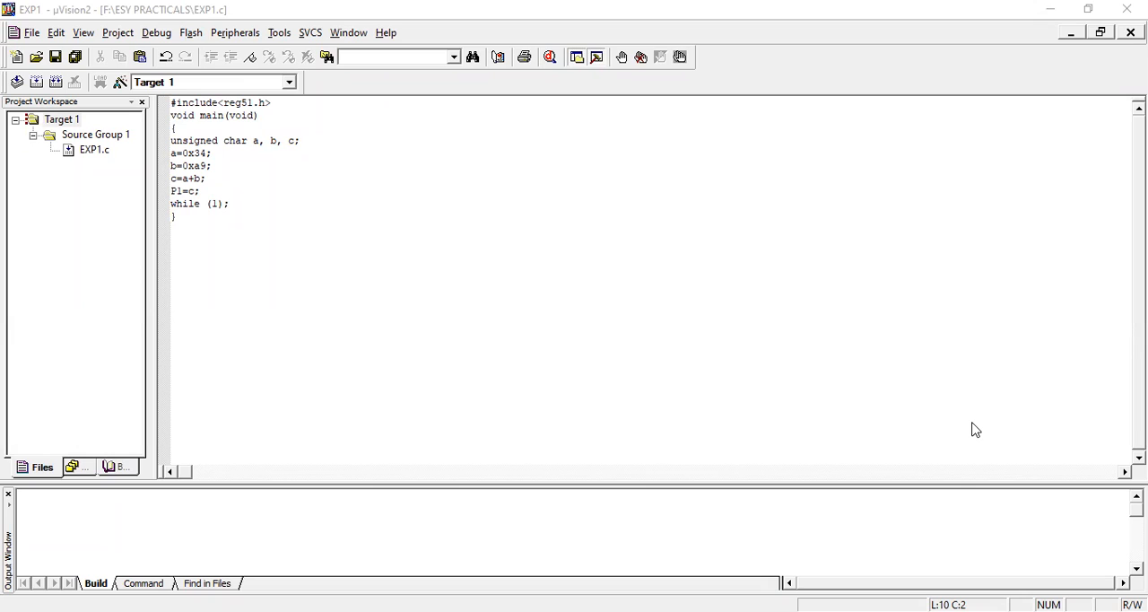
pyautogui.moveTo(368, 259)
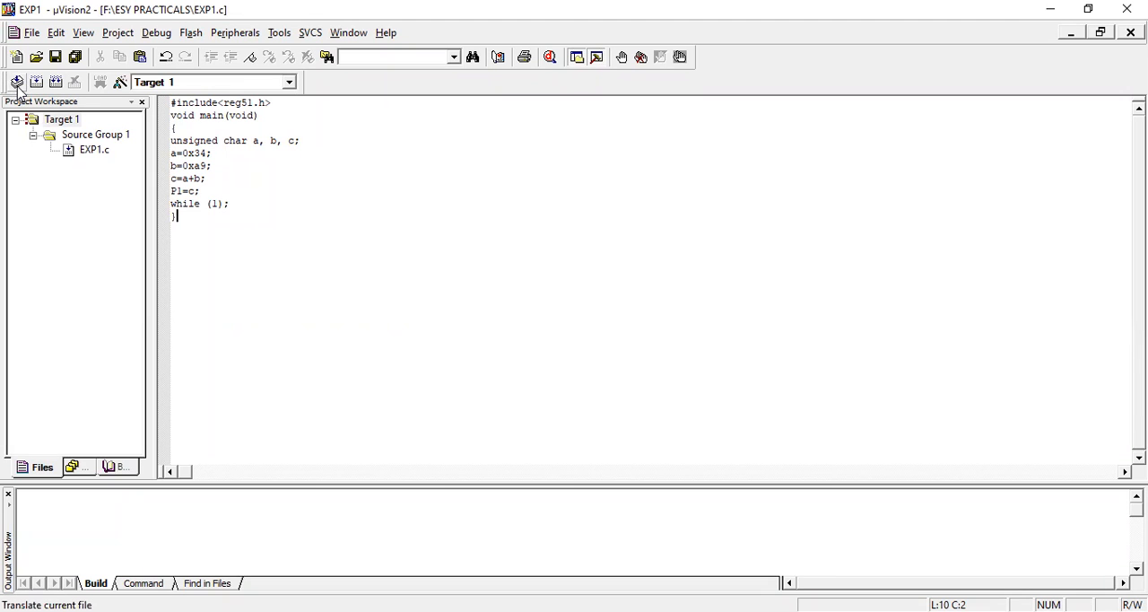
pyautogui.moveTo(16, 82)
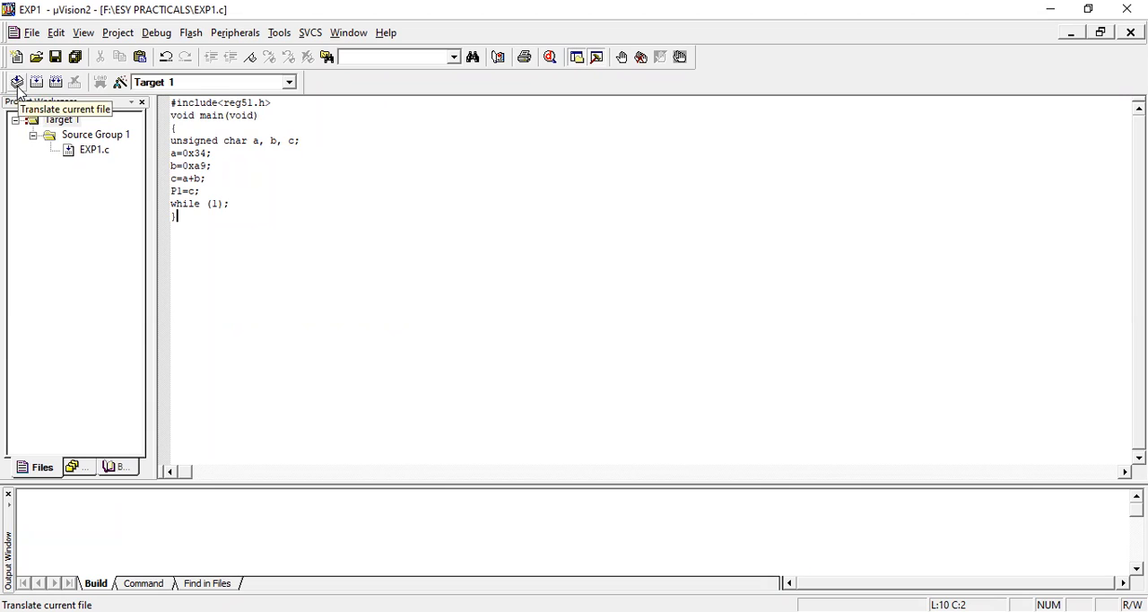
# Translate EXP1.c, build Target 1, then rebuild all files with 0 errors, 0 warnings
pyautogui.click(17, 82)
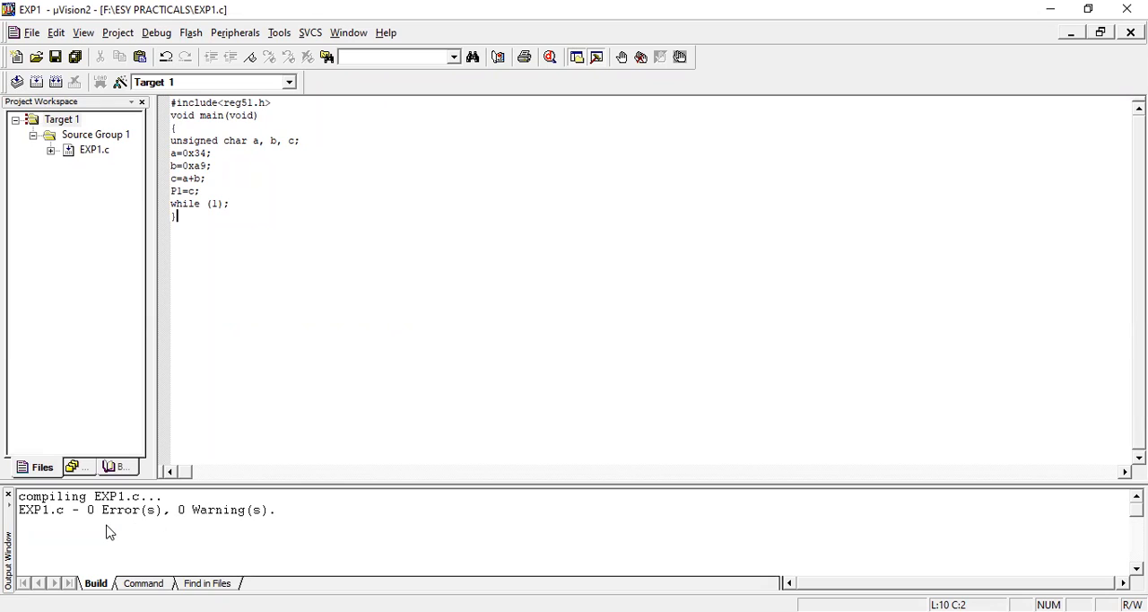
pyautogui.moveTo(258, 519)
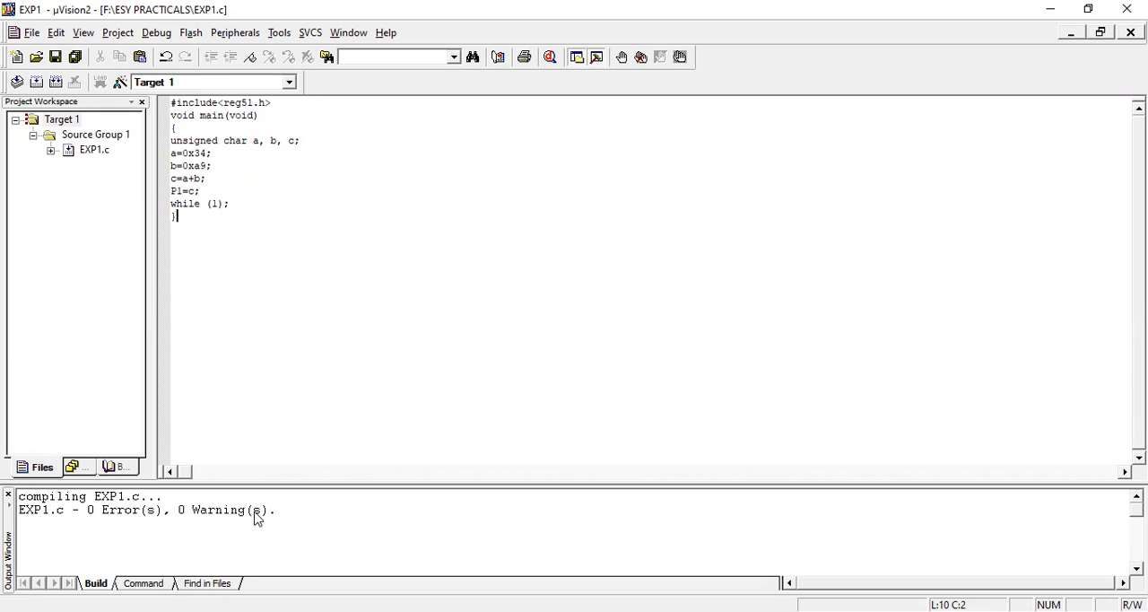
pyautogui.moveTo(269, 247)
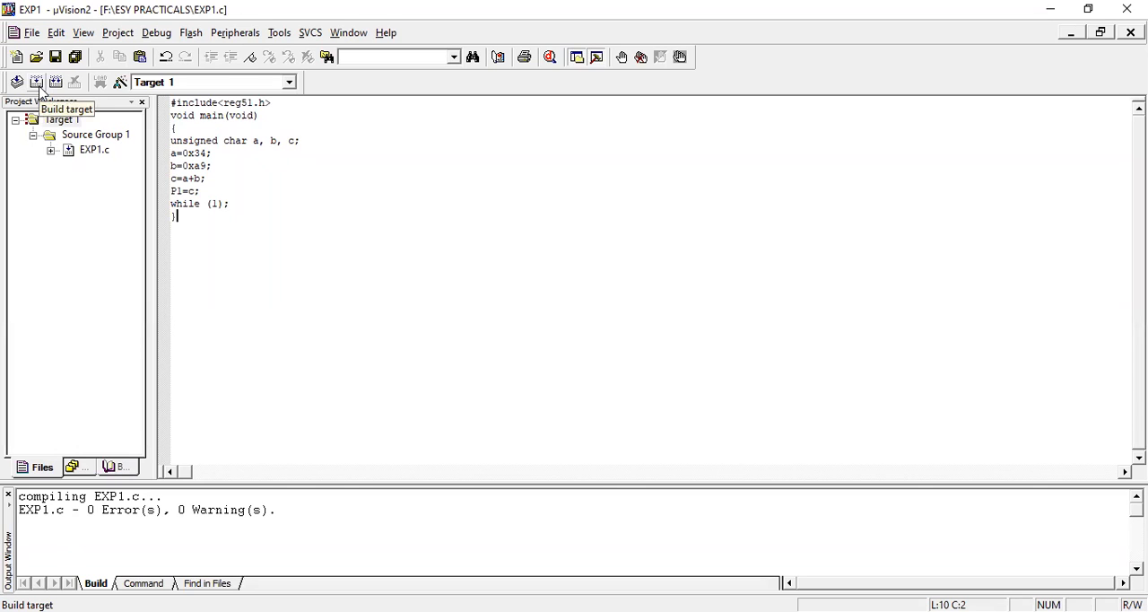
pyautogui.click(36, 81)
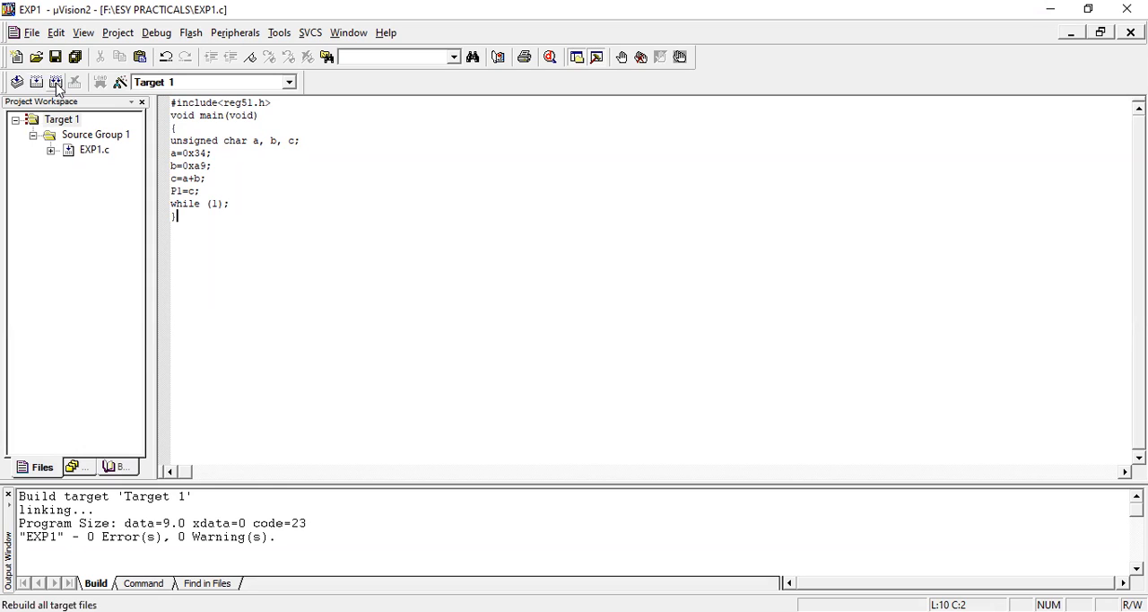
pyautogui.moveTo(56, 82)
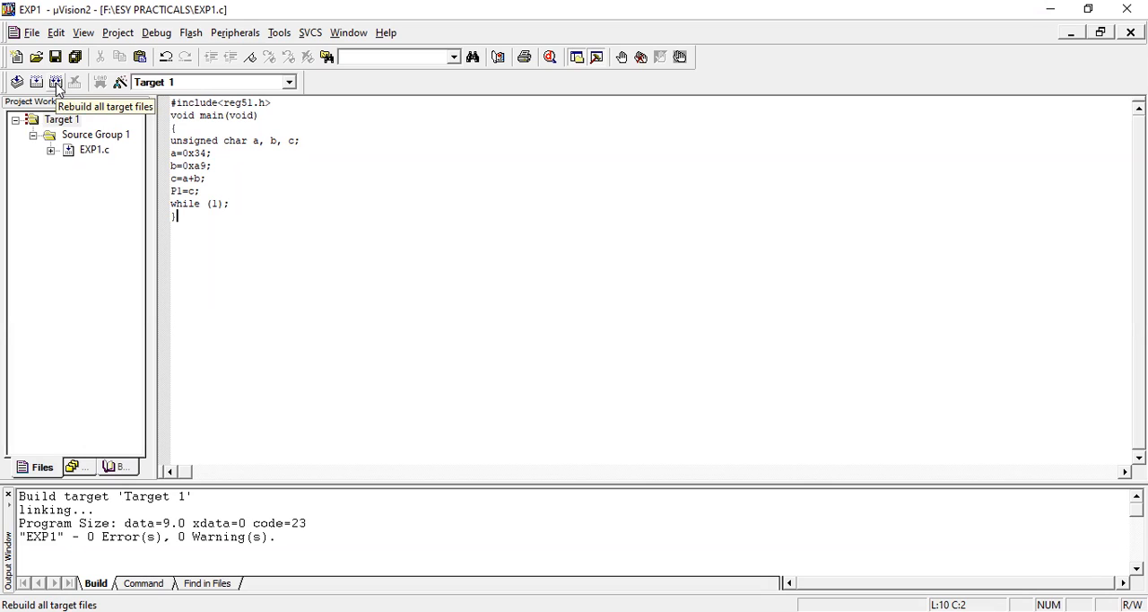
pyautogui.click(56, 81)
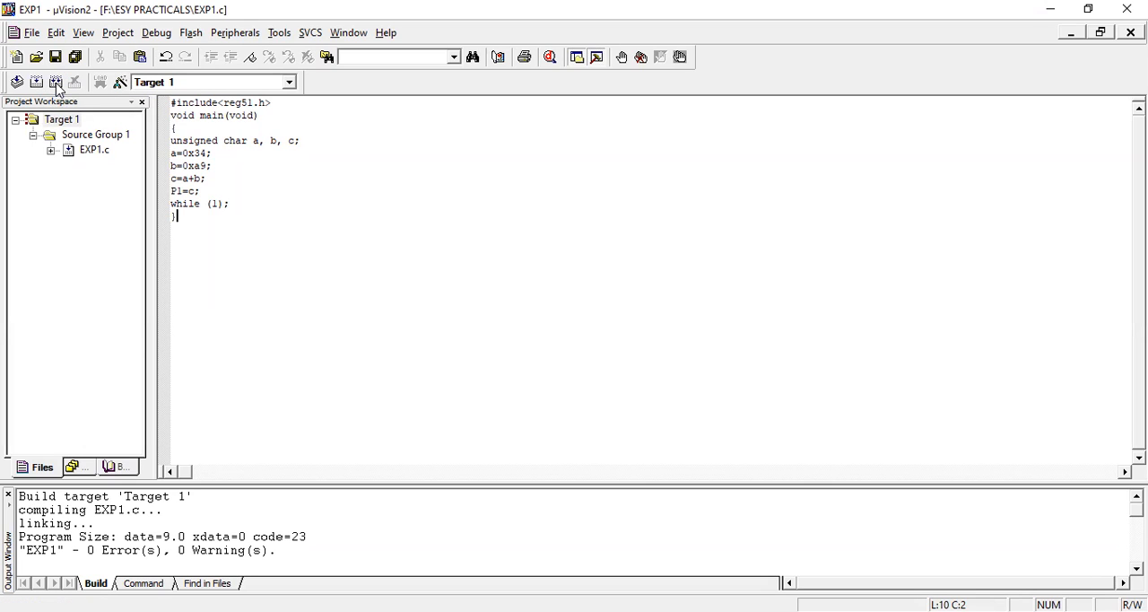
pyautogui.moveTo(556, 291)
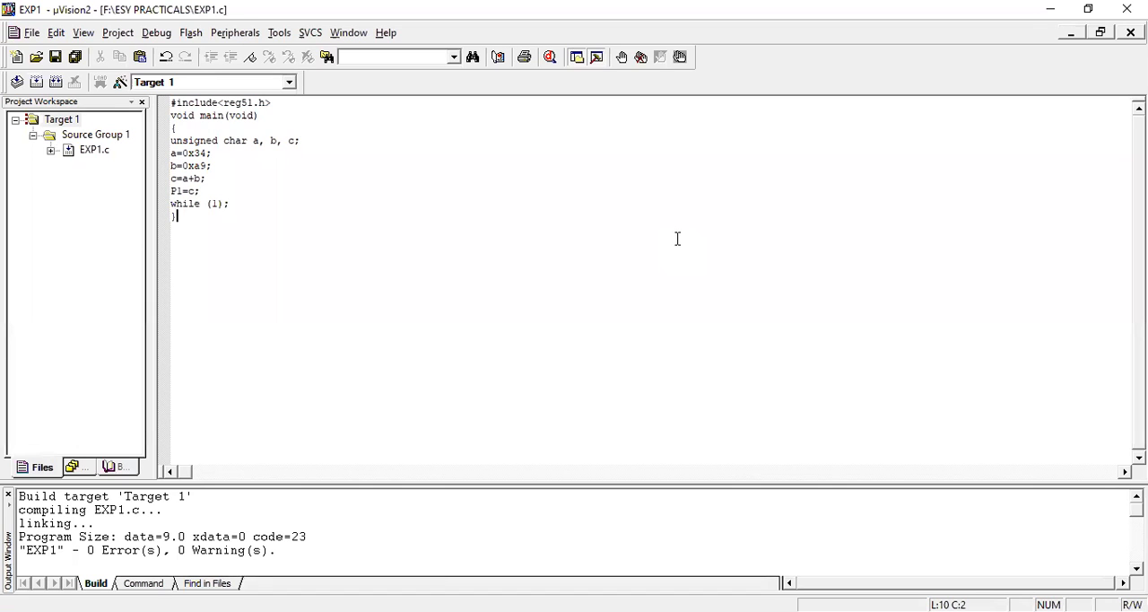
pyautogui.moveTo(206, 82)
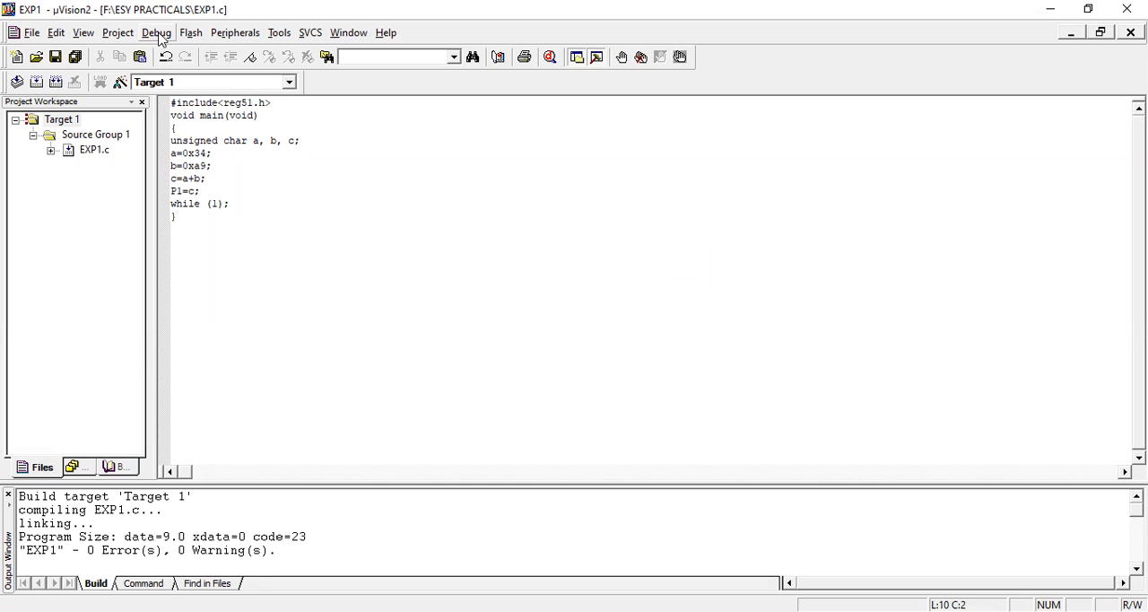
# Start a debug session for EXP1 and dismiss the evaluation version notice
pyautogui.click(176, 217)
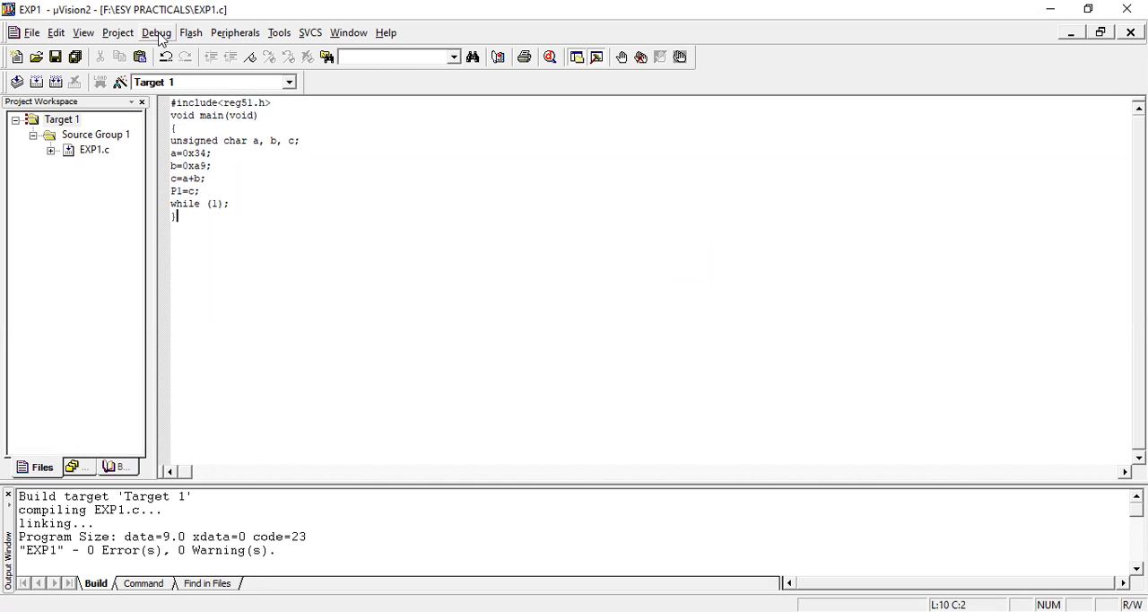
pyautogui.click(157, 32)
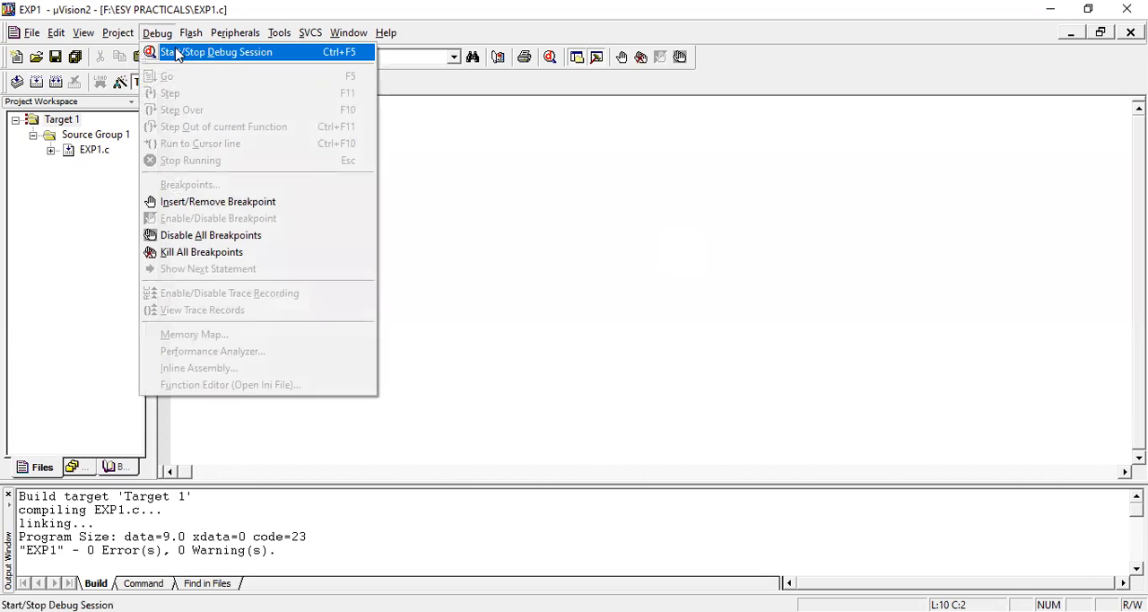
pyautogui.click(228, 51)
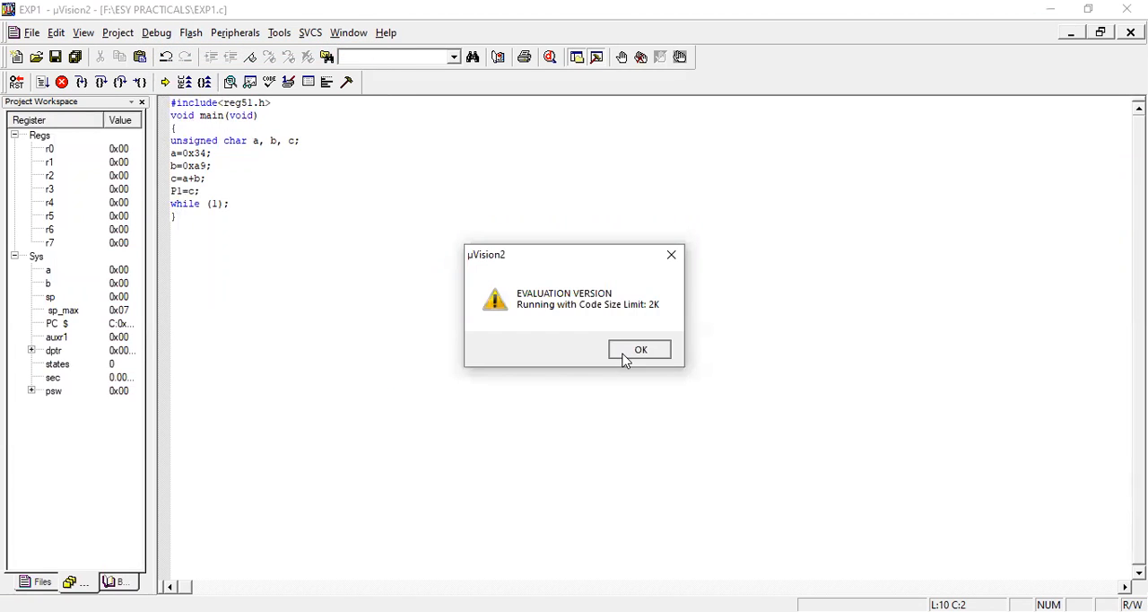
pyautogui.click(640, 349)
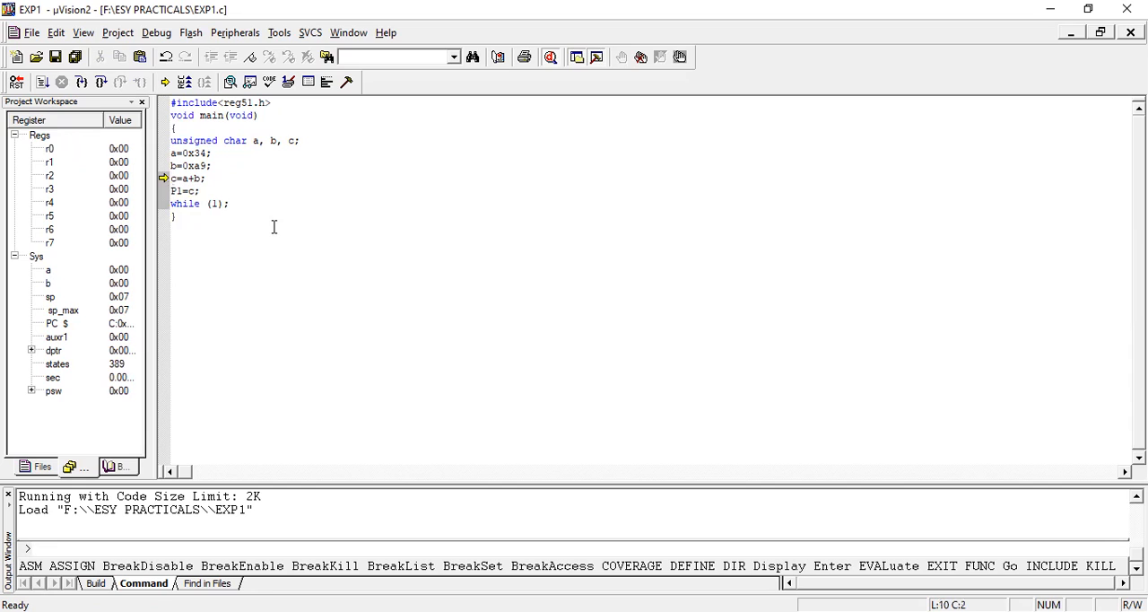
pyautogui.moveTo(206, 36)
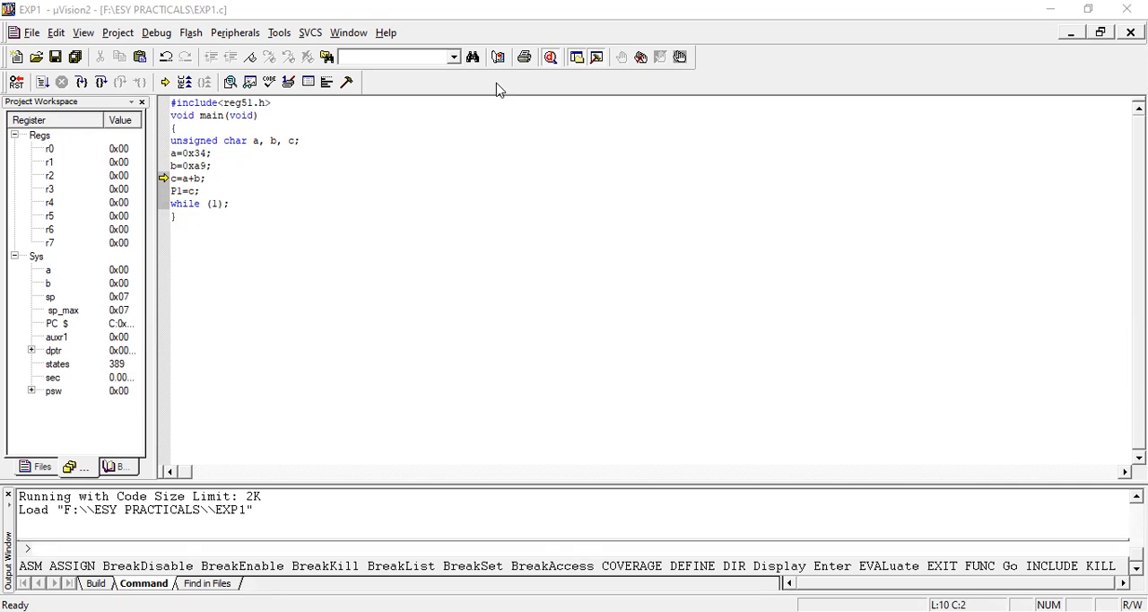
pyautogui.moveTo(384, 303)
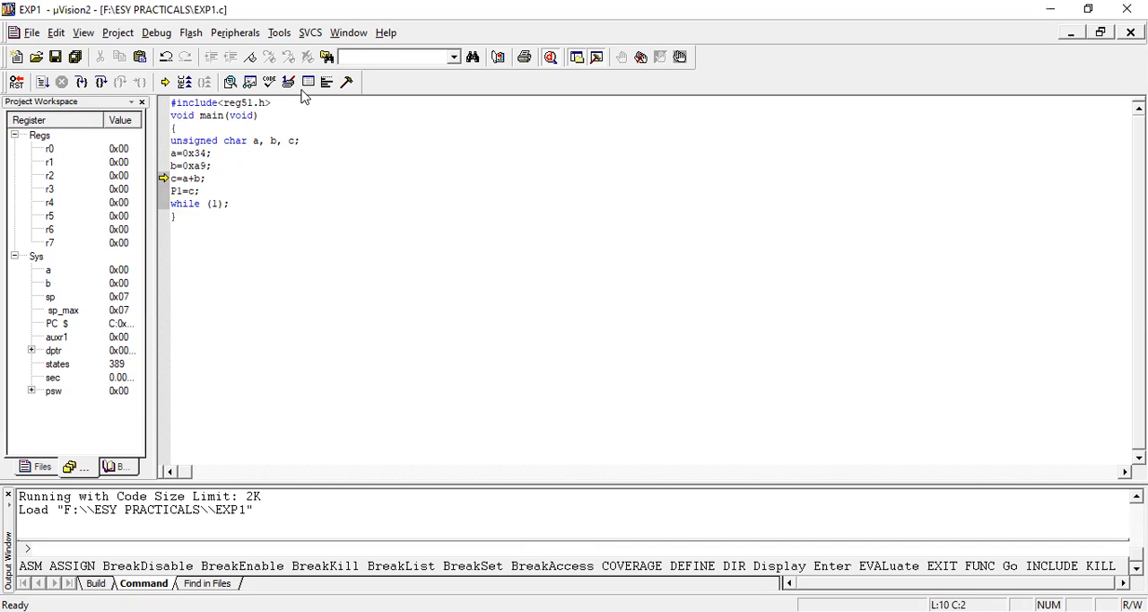
pyautogui.moveTo(803, 319)
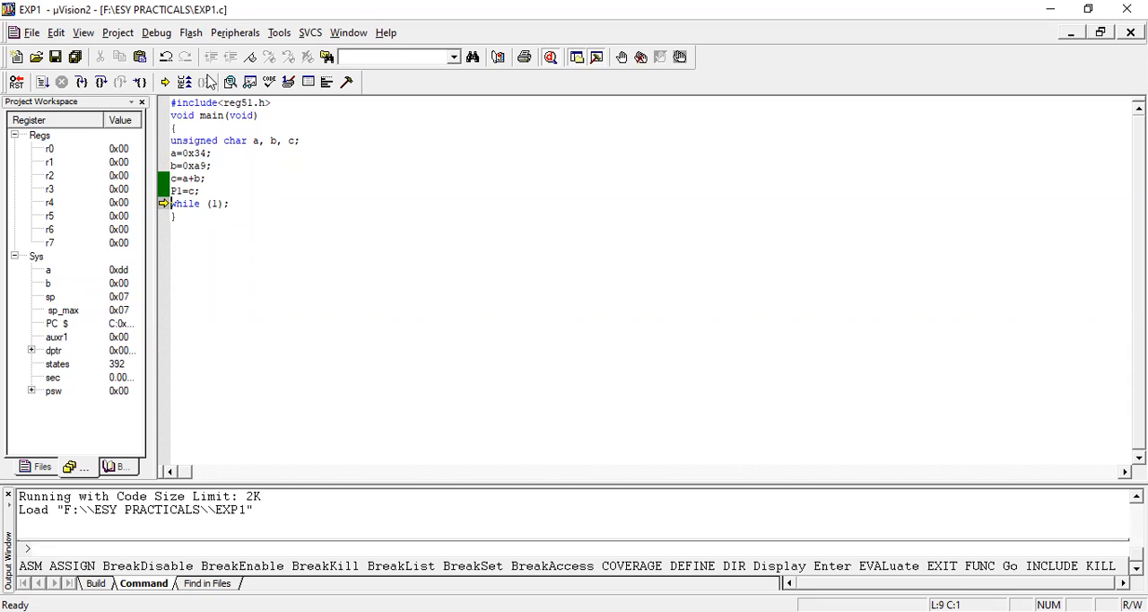
# Show the Parallel Port 1 window reading 0xDD and move it beside the code
pyautogui.click(236, 33)
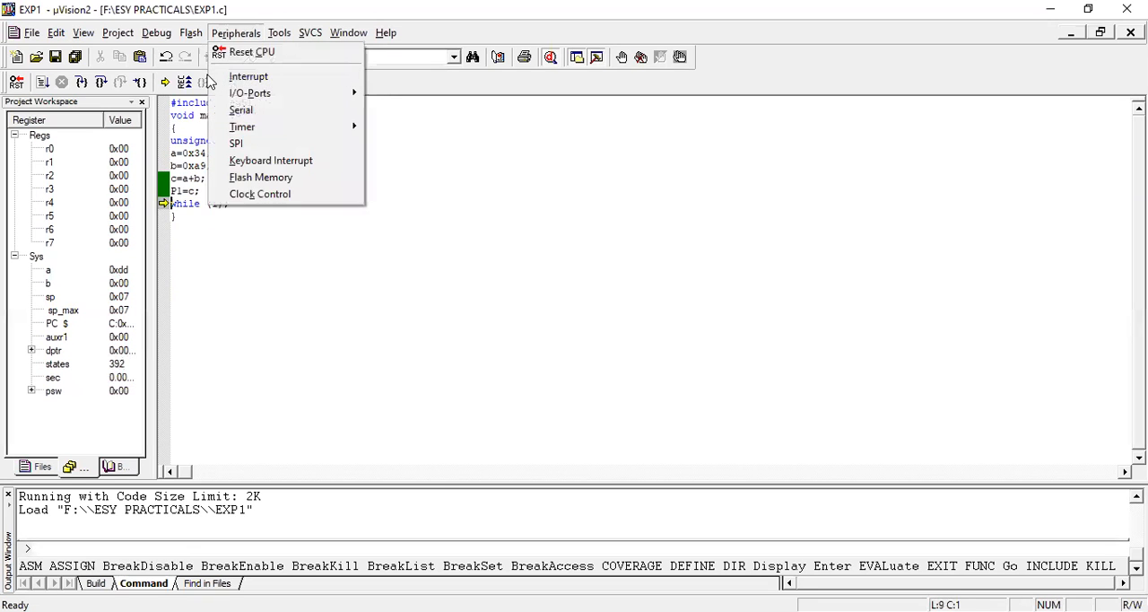
pyautogui.moveTo(250, 93)
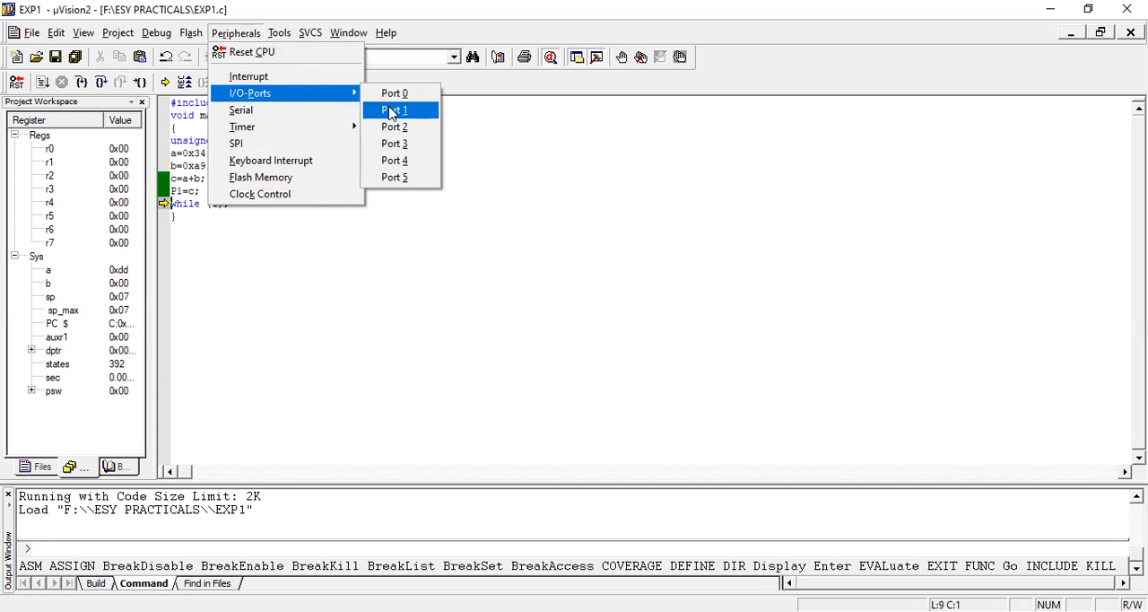
pyautogui.click(394, 109)
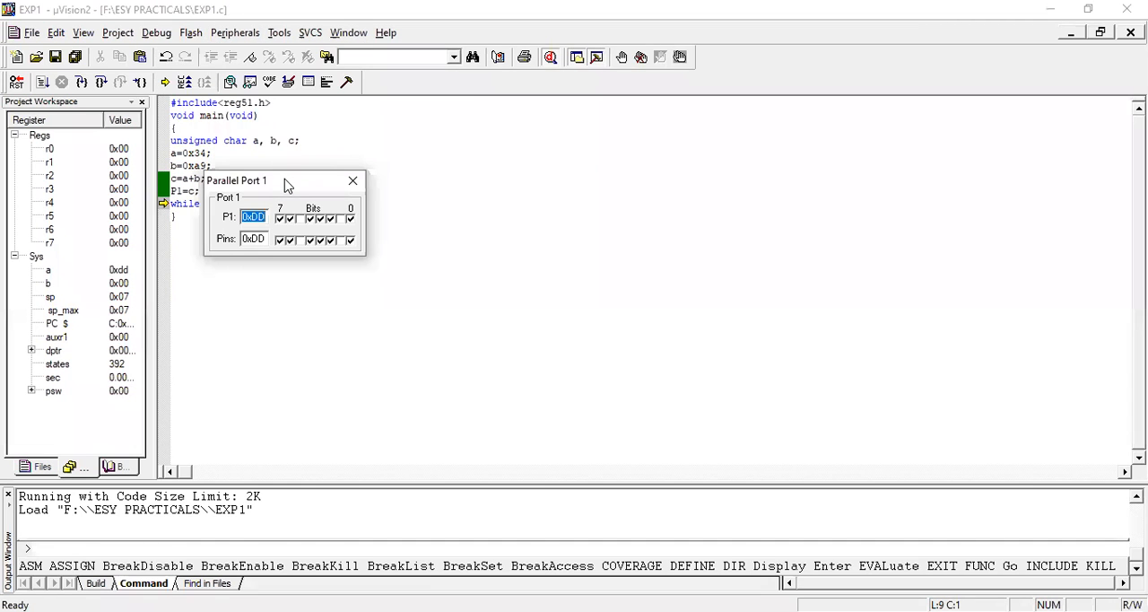
pyautogui.moveTo(238, 181); pyautogui.dragTo(479, 145)
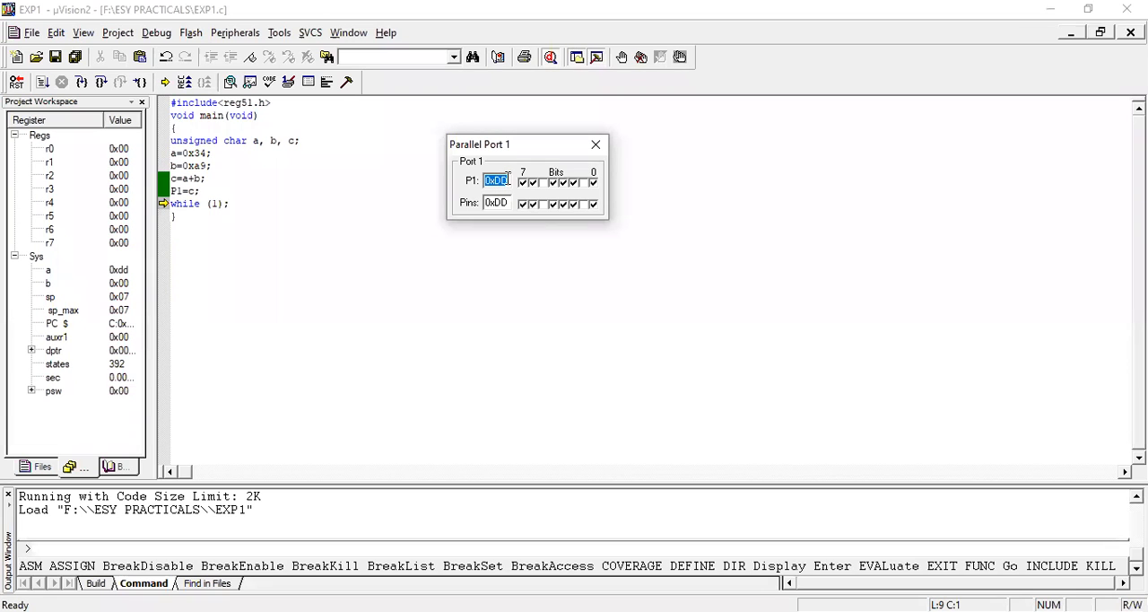
pyautogui.moveTo(530, 184)
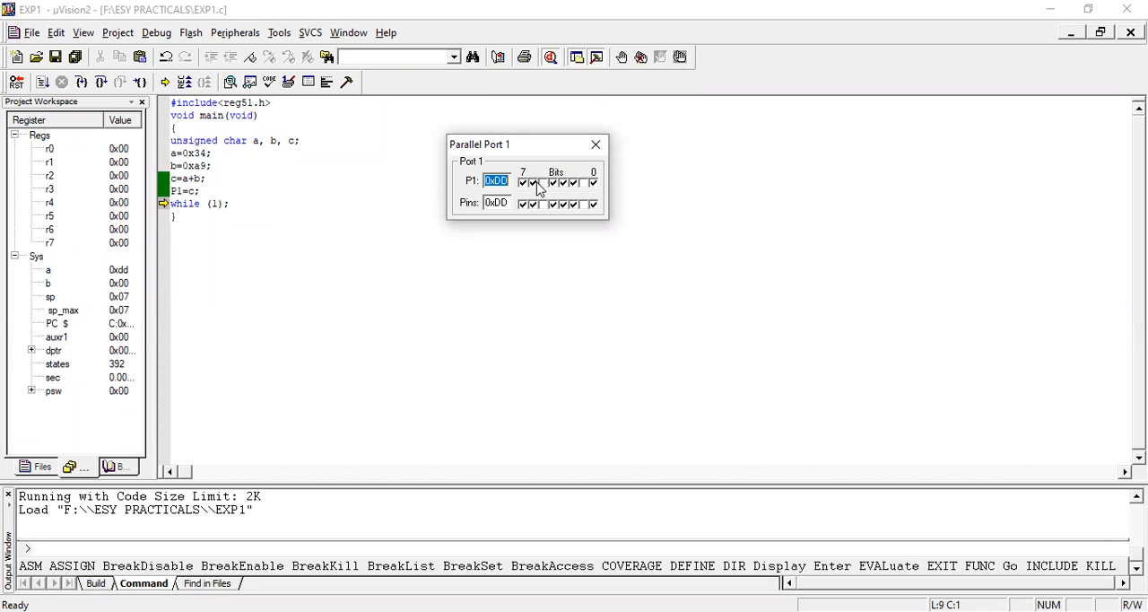
pyautogui.moveTo(564, 189)
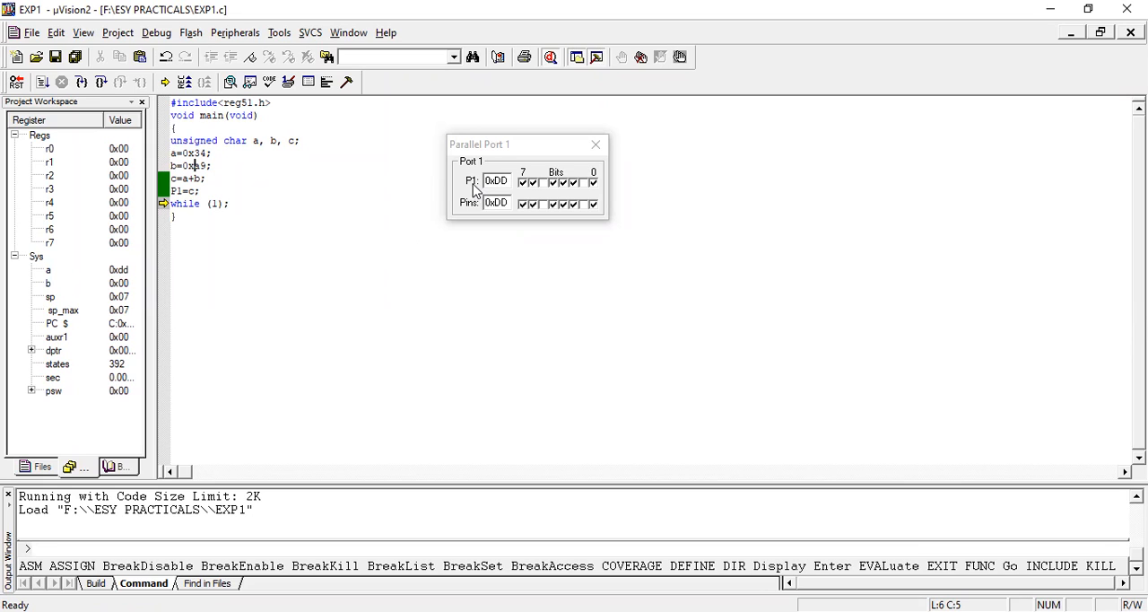
pyautogui.moveTo(516, 190)
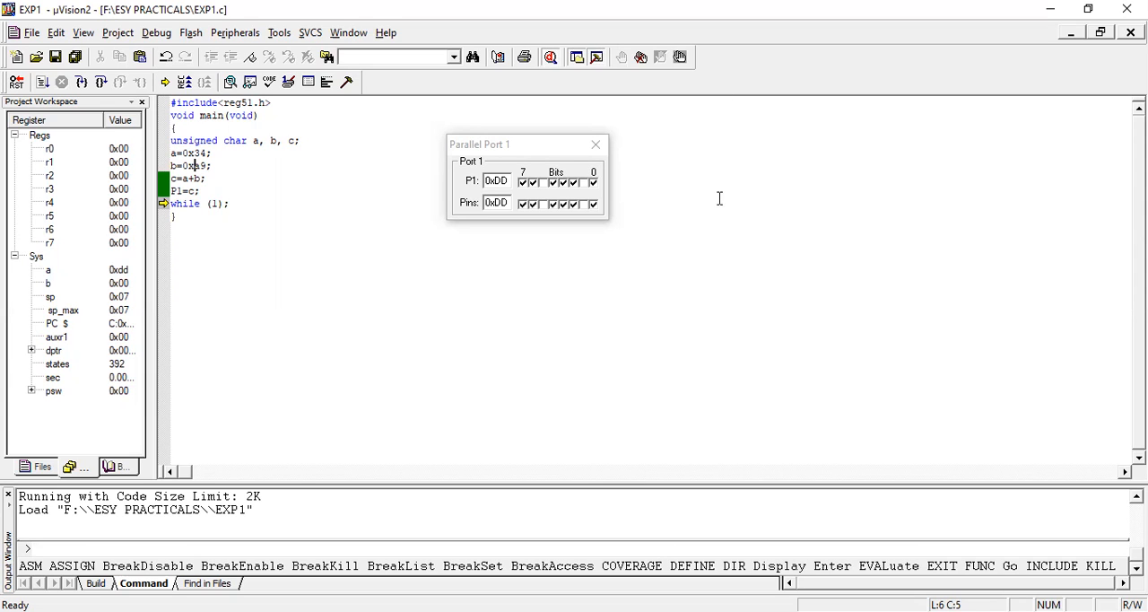
pyautogui.moveTo(645, 104)
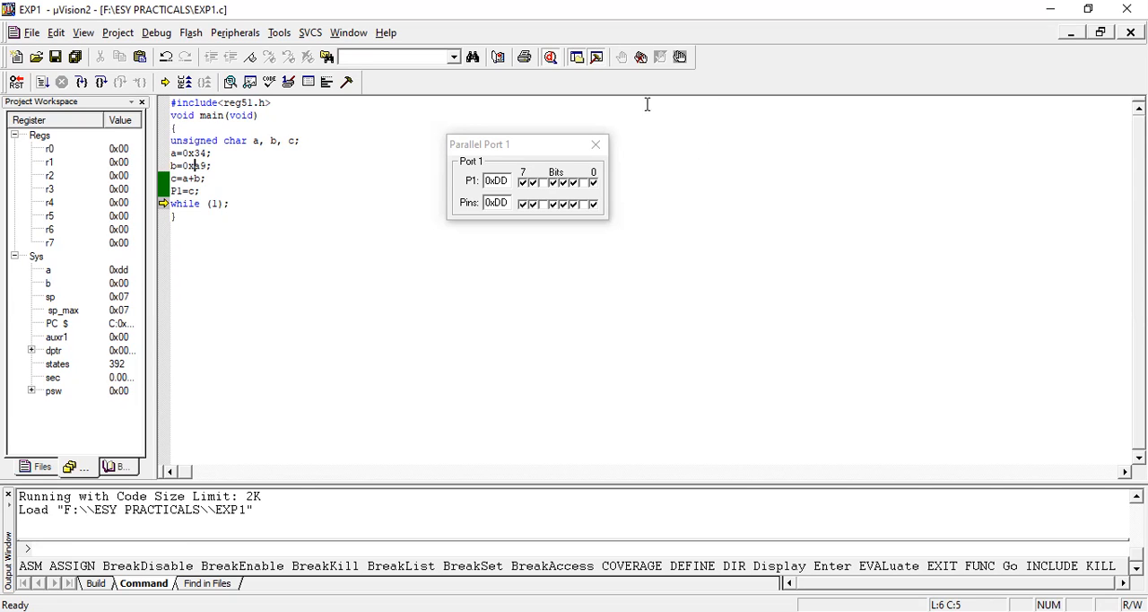
pyautogui.moveTo(631, 81)
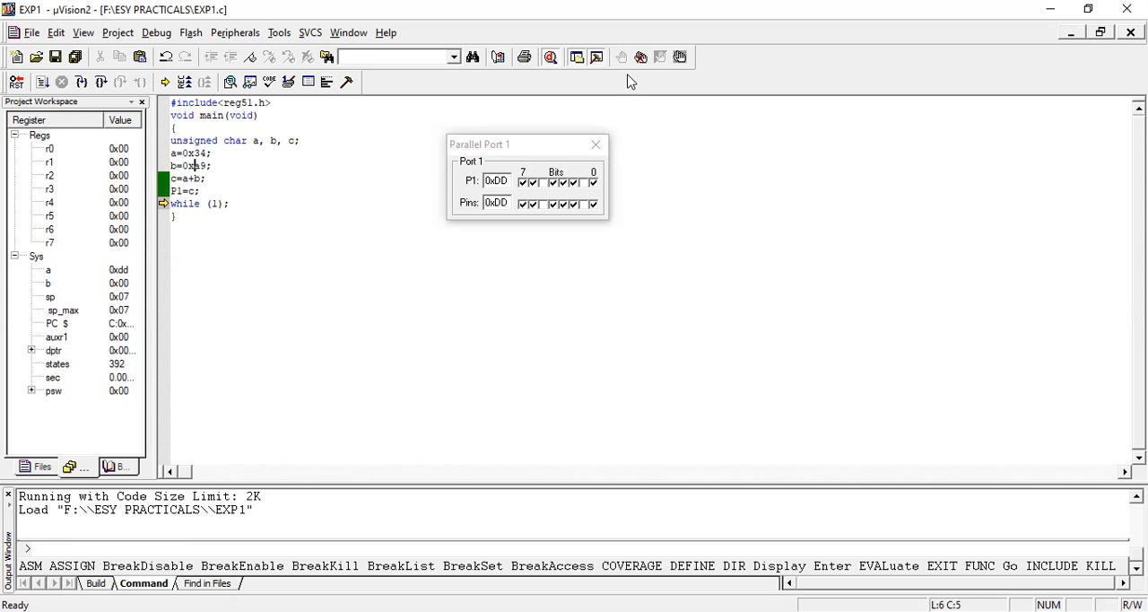
pyautogui.moveTo(703, 153)
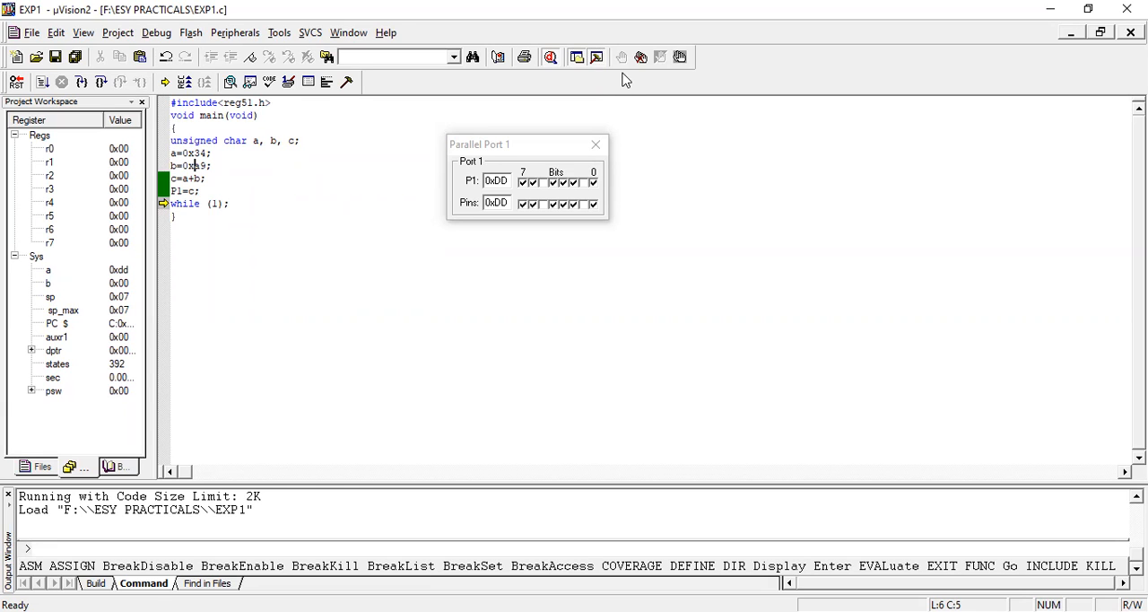
pyautogui.moveTo(704, 84)
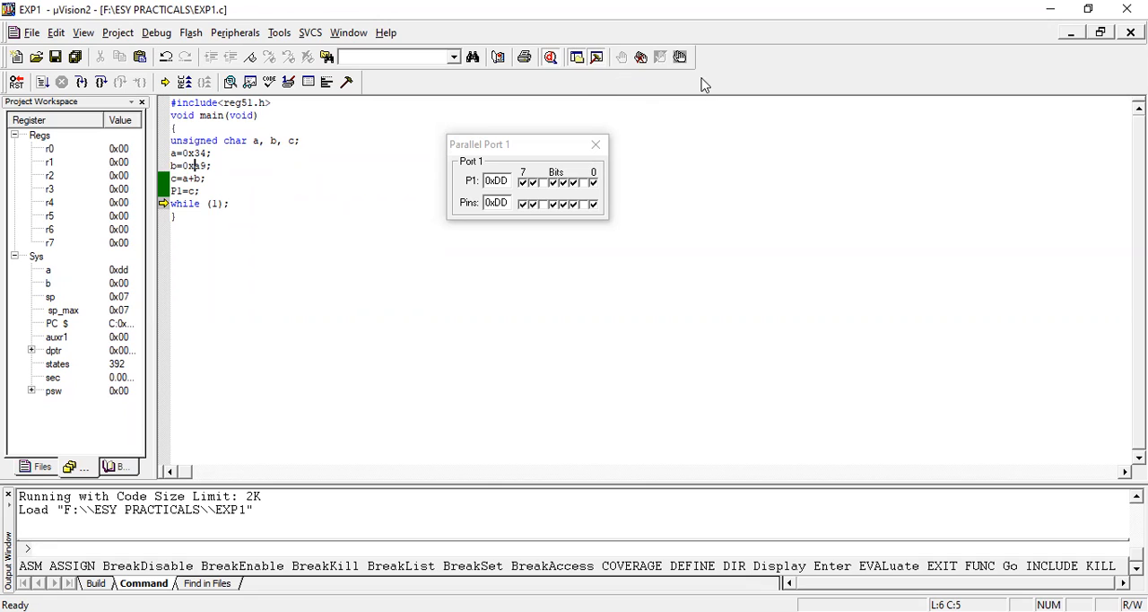